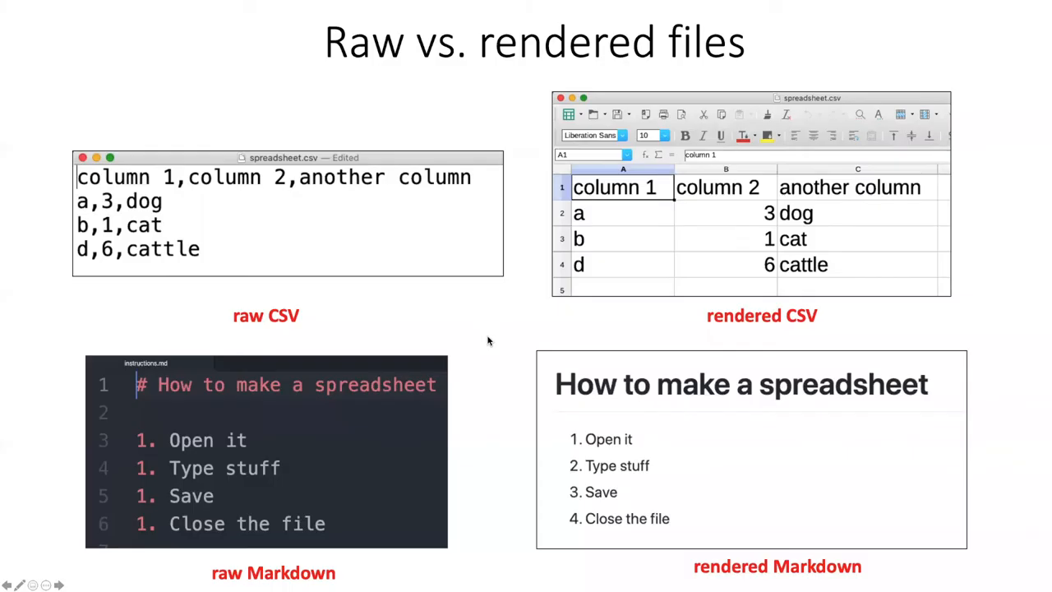
{"action": "mouse_move", "coordinate": [691, 278]}
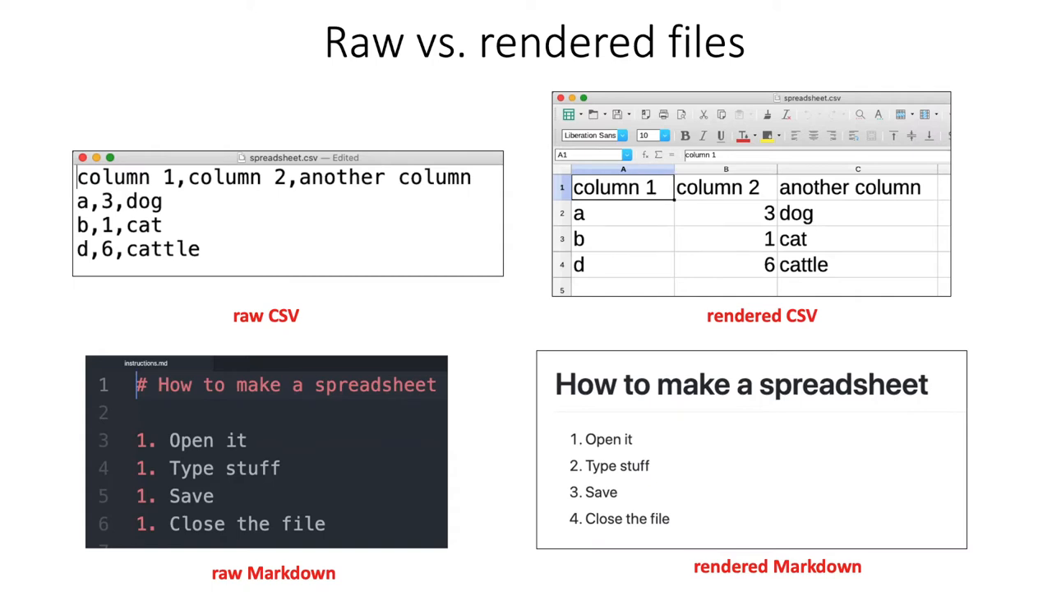
{"action": "mouse_move", "coordinate": [247, 247]}
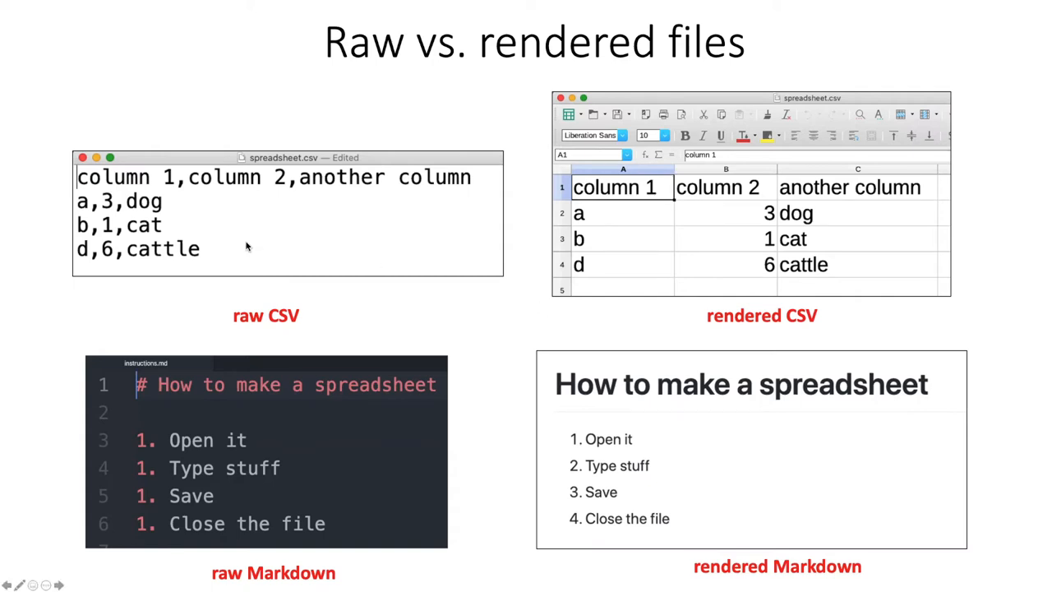
{"action": "mouse_move", "coordinate": [364, 436]}
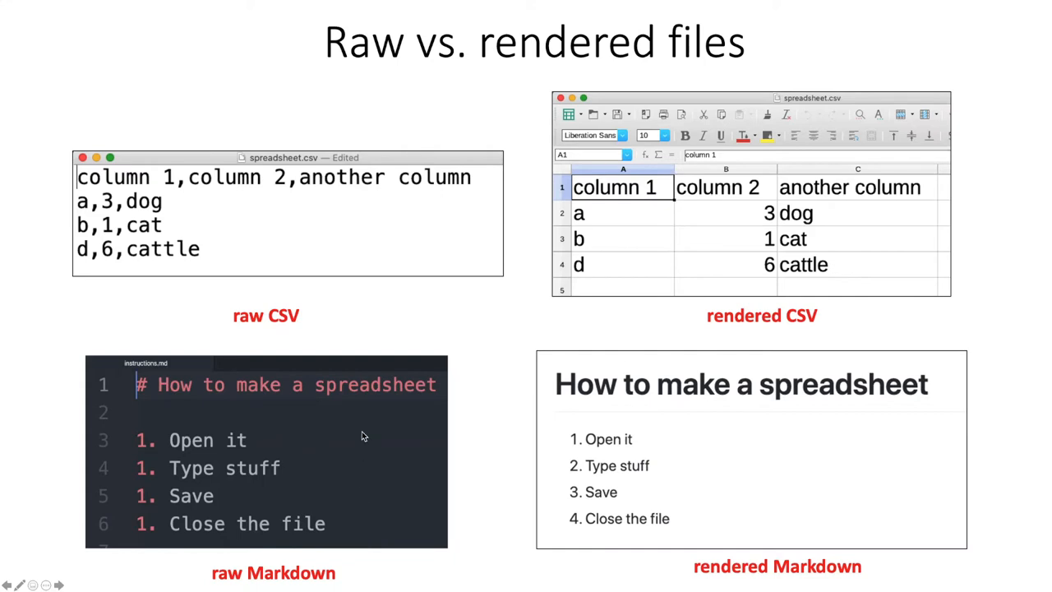
{"action": "mouse_move", "coordinate": [370, 411]}
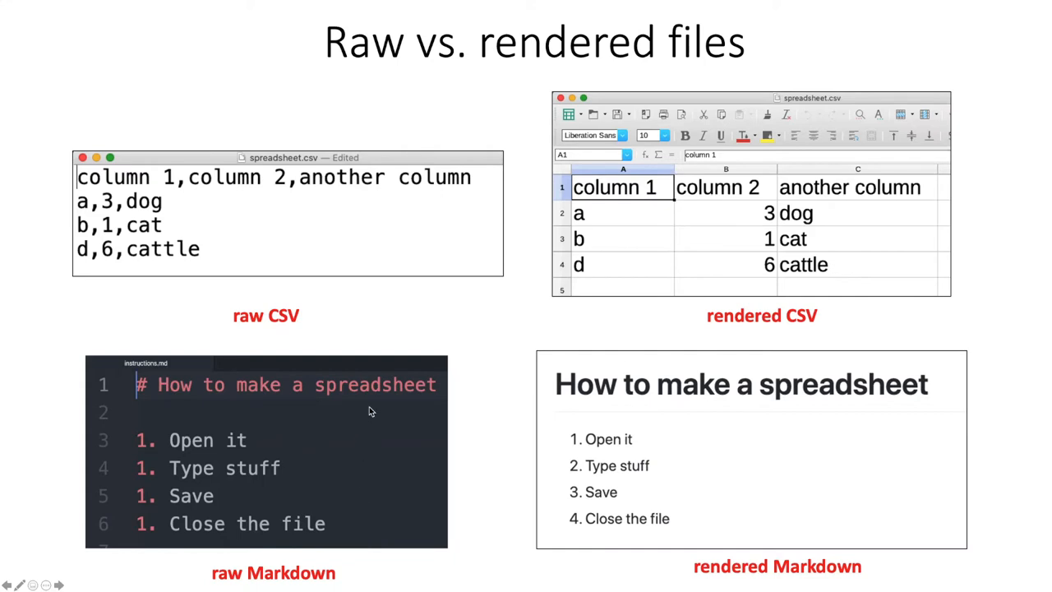
{"action": "mouse_move", "coordinate": [176, 234]}
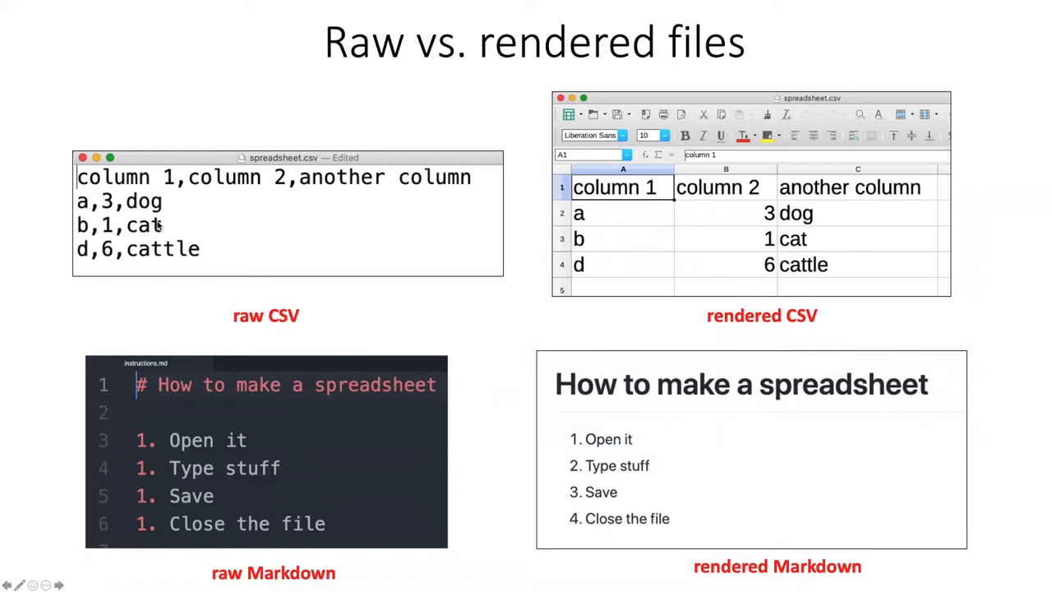
{"action": "mouse_move", "coordinate": [392, 386]}
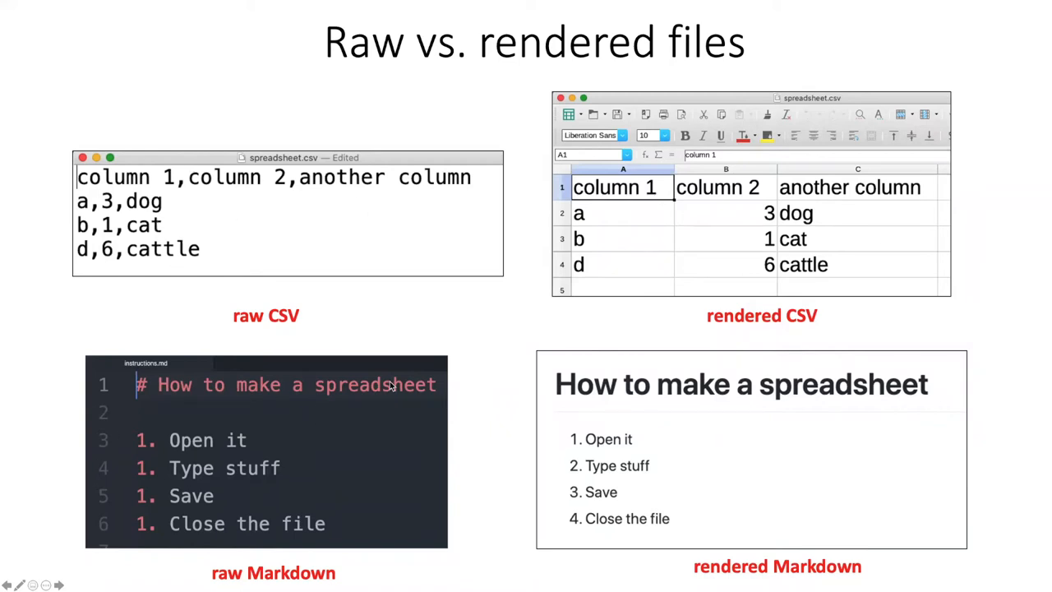
{"action": "mouse_move", "coordinate": [76, 177]}
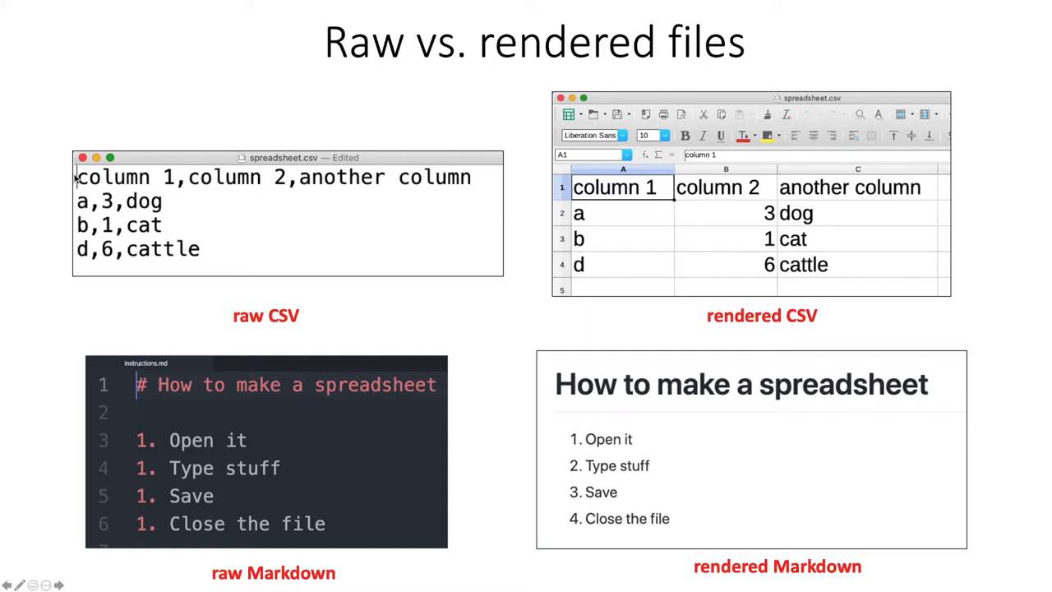
{"action": "mouse_move", "coordinate": [261, 283]}
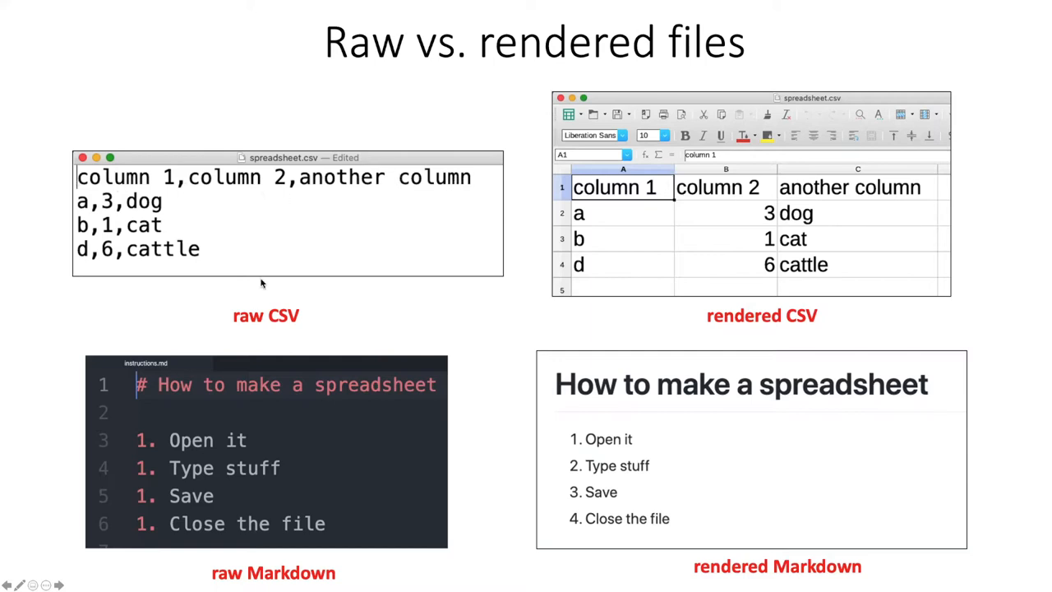
{"action": "mouse_move", "coordinate": [288, 189]}
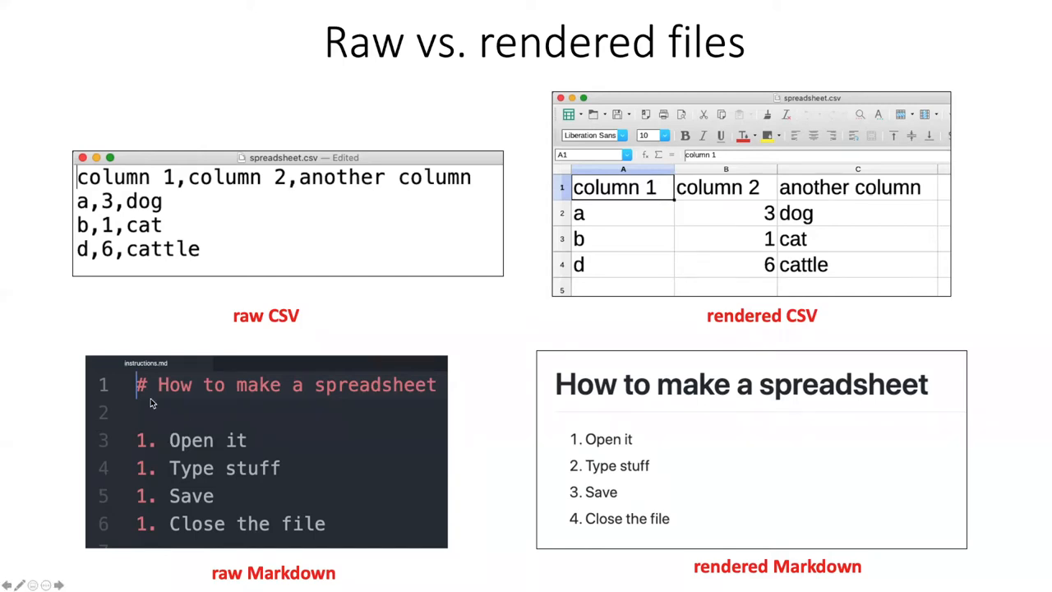
{"action": "mouse_move", "coordinate": [283, 192]}
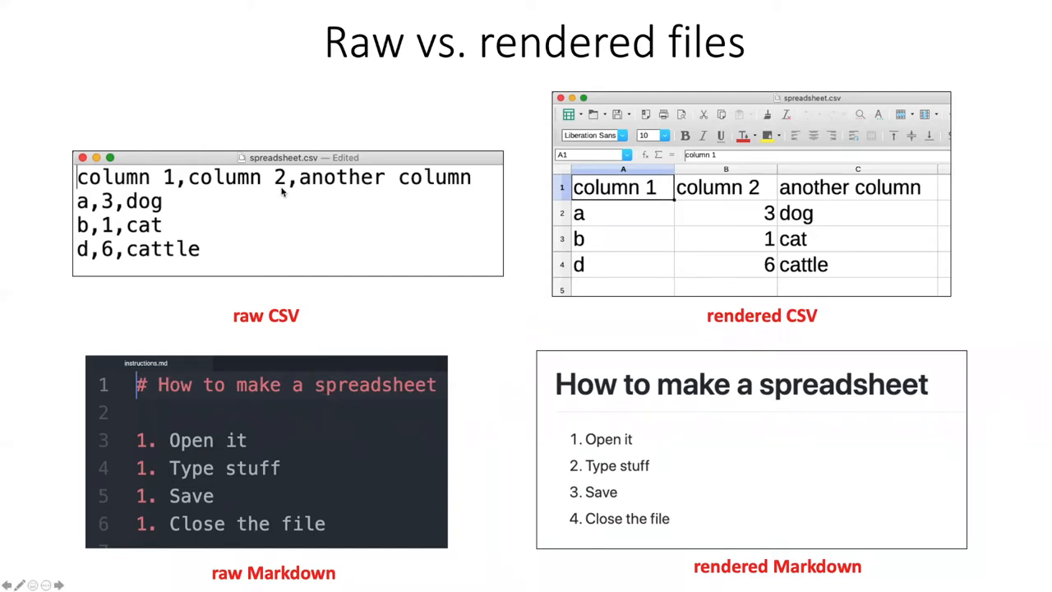
{"action": "mouse_move", "coordinate": [312, 368]}
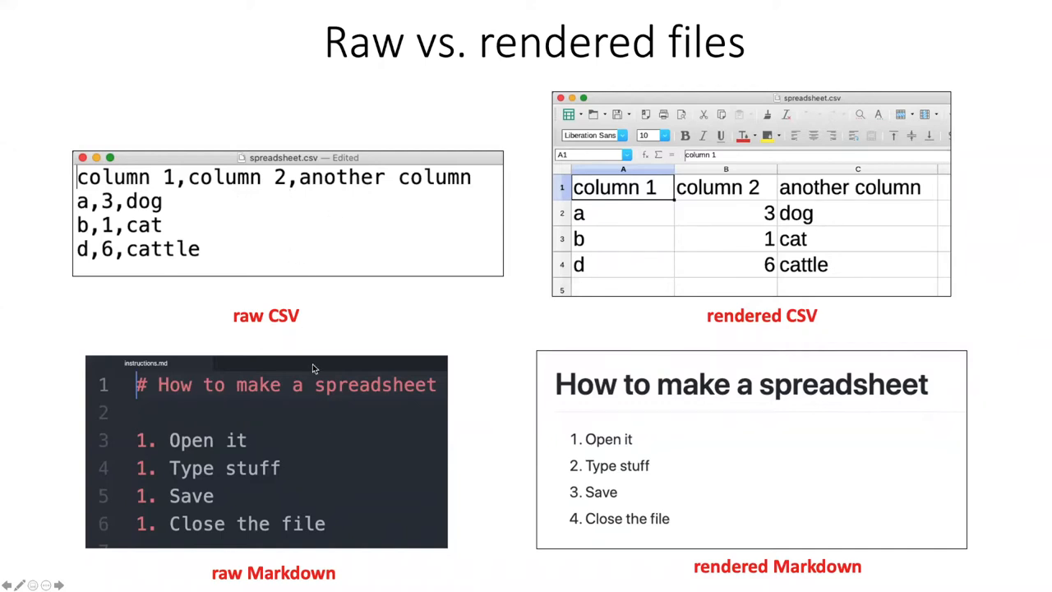
{"action": "mouse_move", "coordinate": [411, 231]}
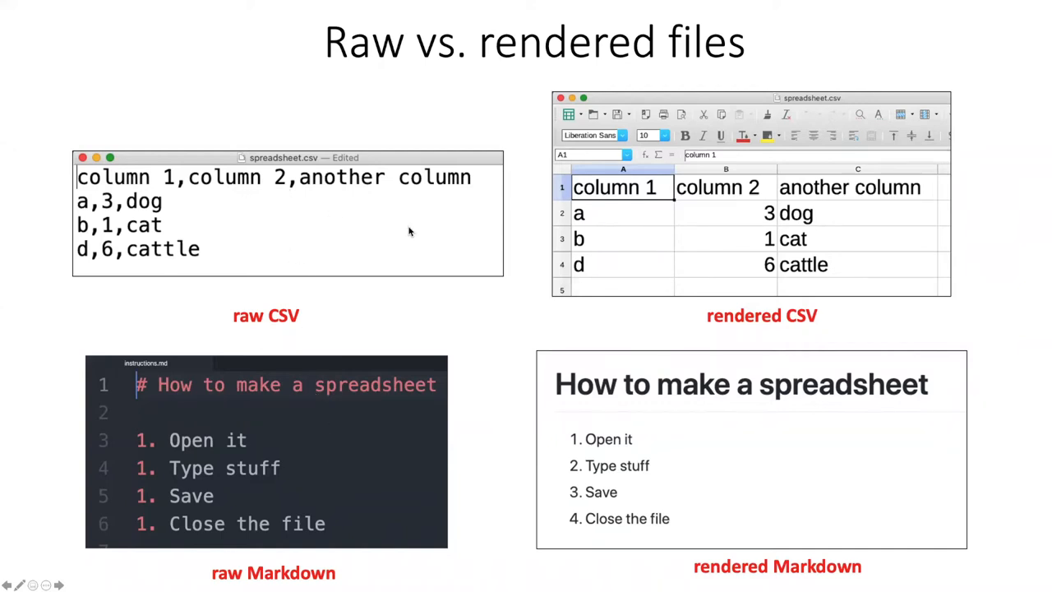
{"action": "mouse_move", "coordinate": [403, 232]}
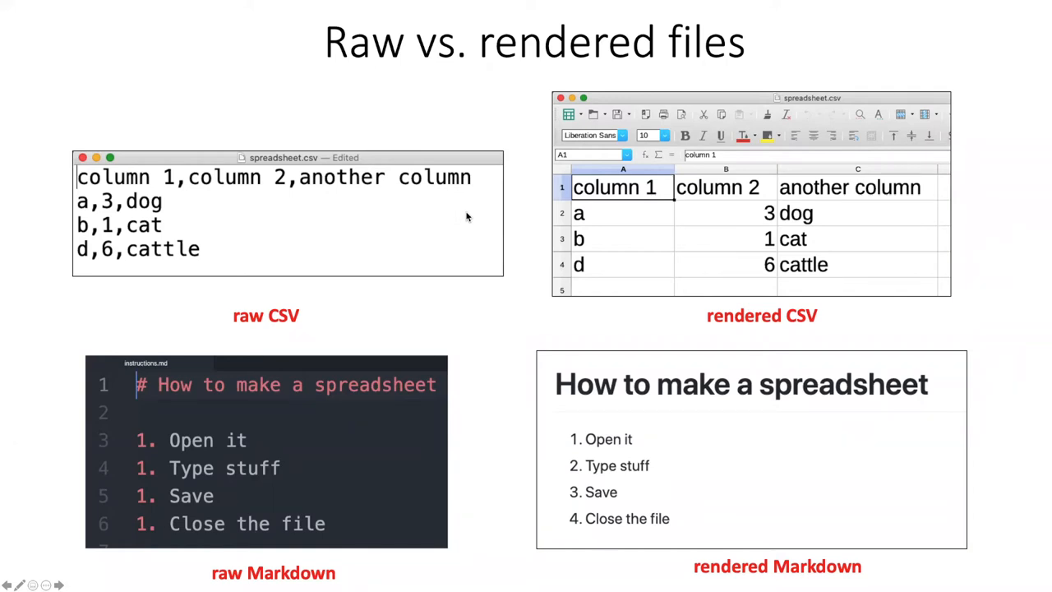
{"action": "mouse_move", "coordinate": [274, 199]}
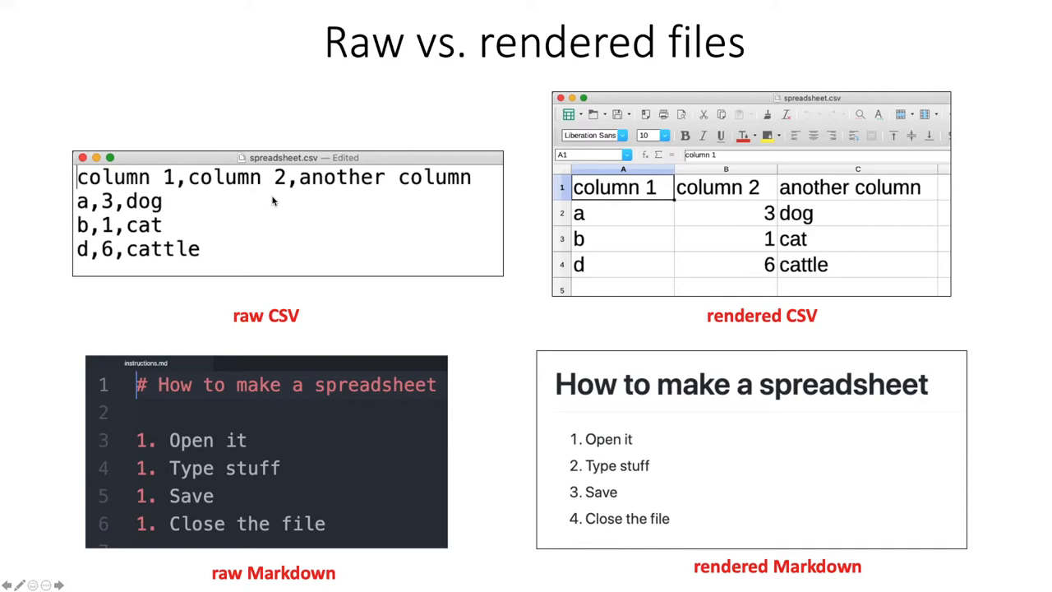
{"action": "mouse_move", "coordinate": [635, 246]}
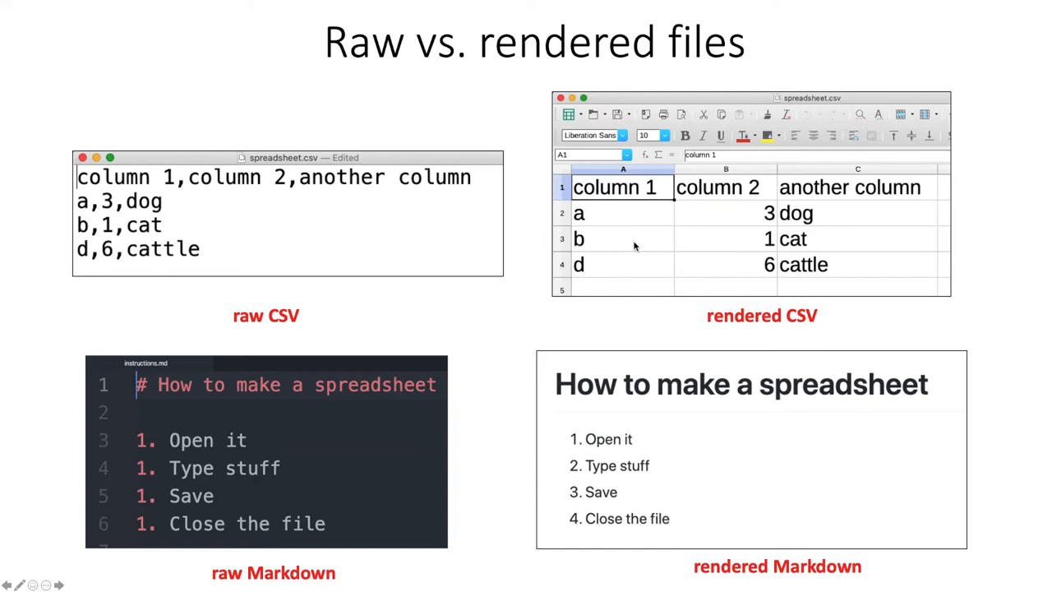
{"action": "mouse_move", "coordinate": [860, 154]}
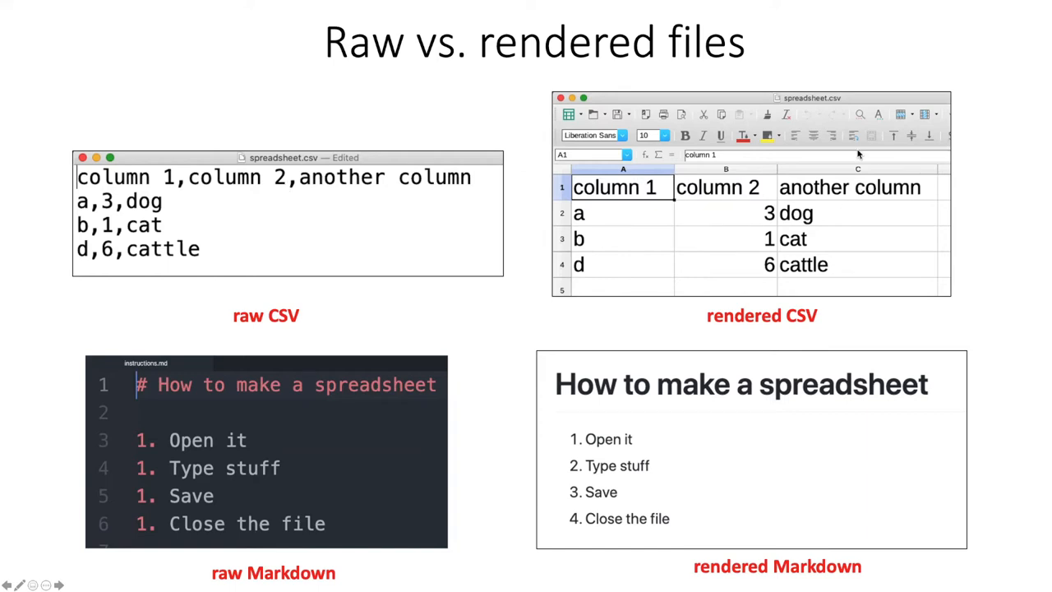
{"action": "mouse_move", "coordinate": [730, 257]}
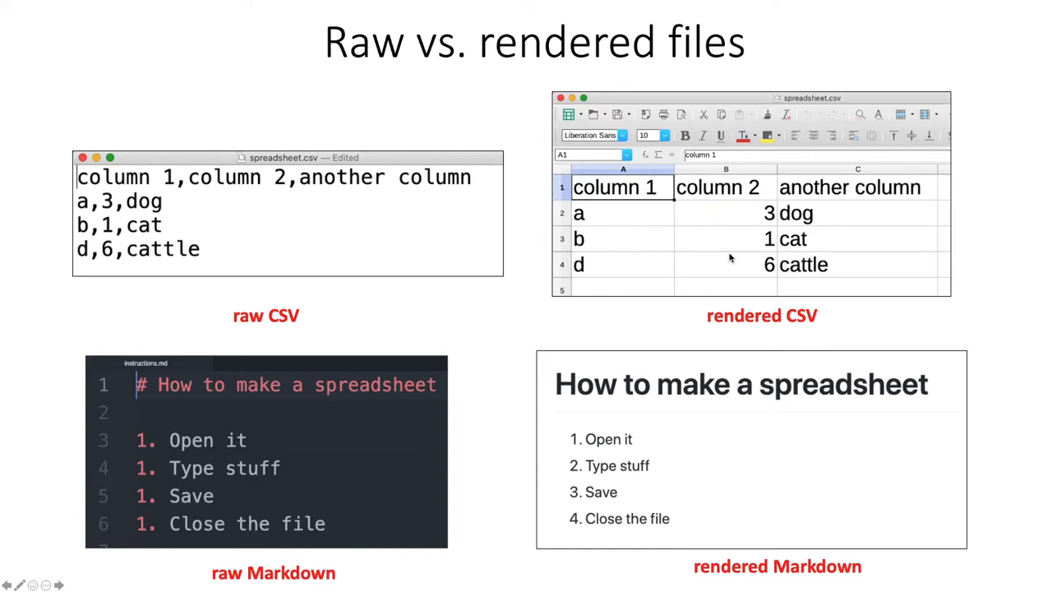
{"action": "mouse_move", "coordinate": [218, 183]}
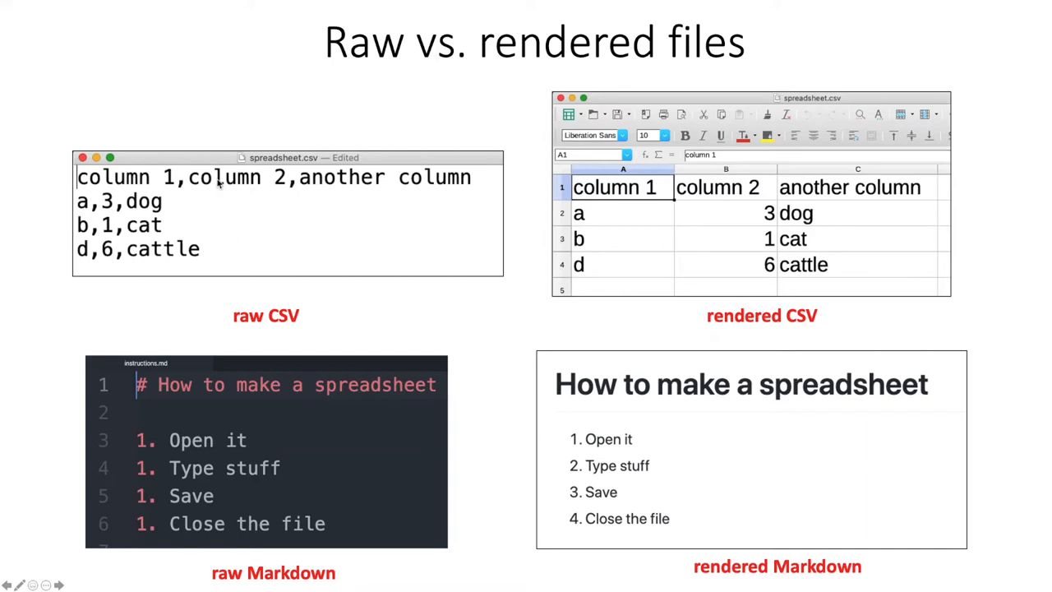
{"action": "mouse_move", "coordinate": [282, 191]}
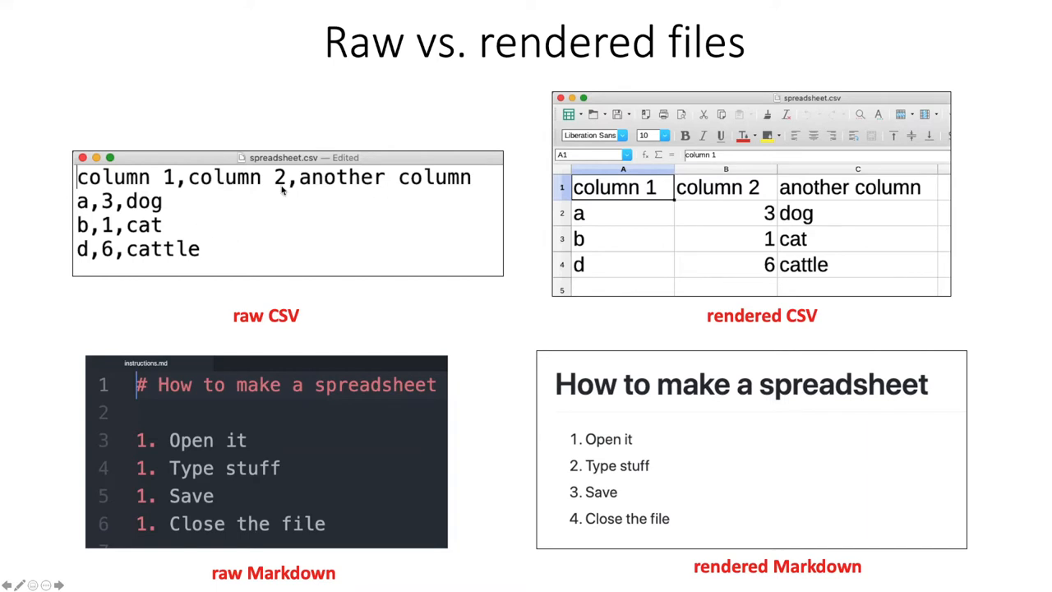
{"action": "mouse_move", "coordinate": [759, 255]}
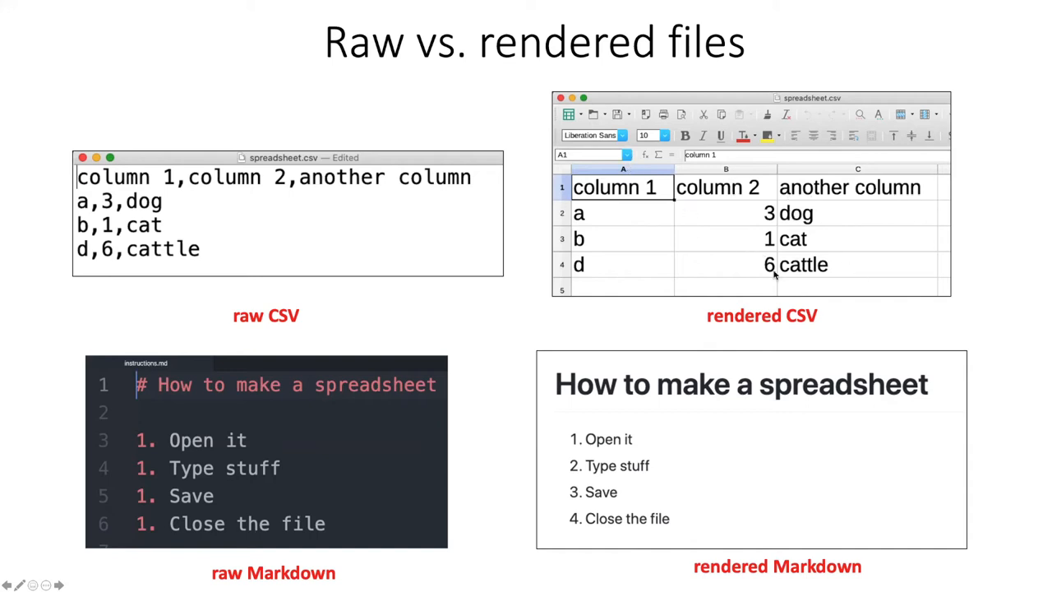
{"action": "mouse_move", "coordinate": [436, 472]}
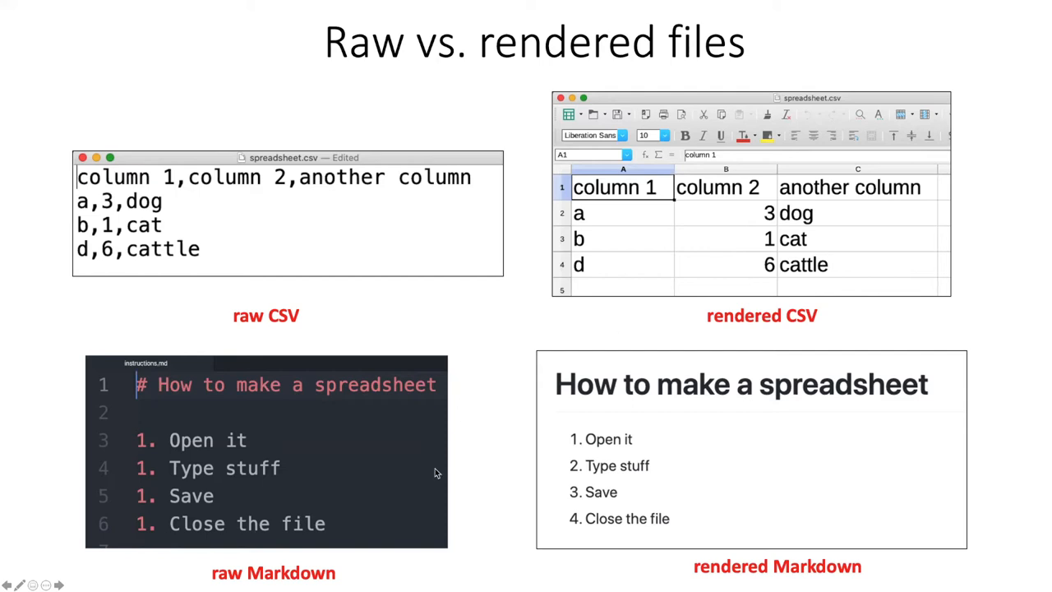
{"action": "mouse_move", "coordinate": [433, 394]}
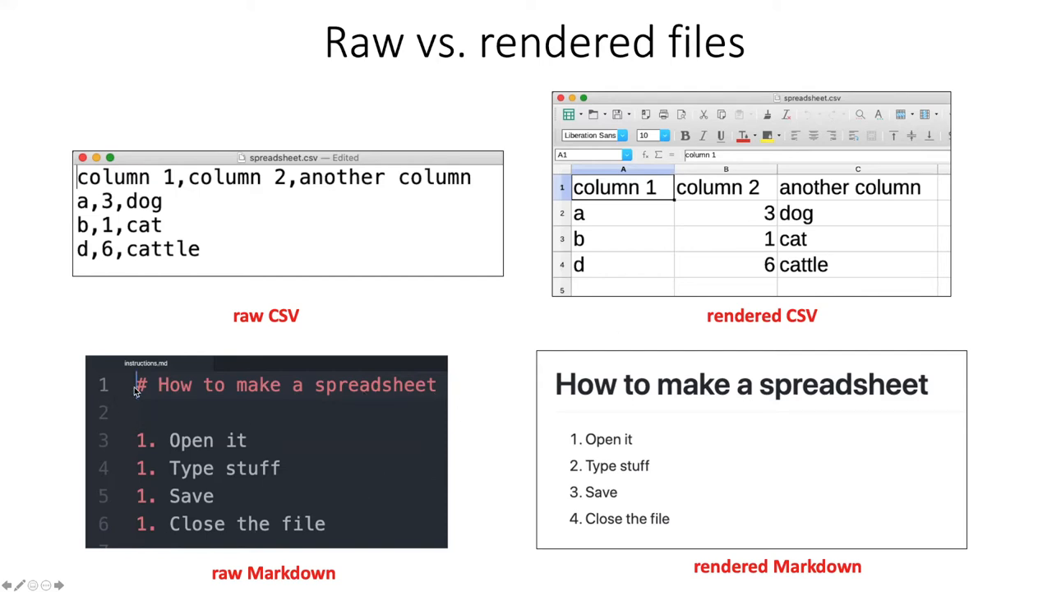
{"action": "mouse_move", "coordinate": [144, 468]}
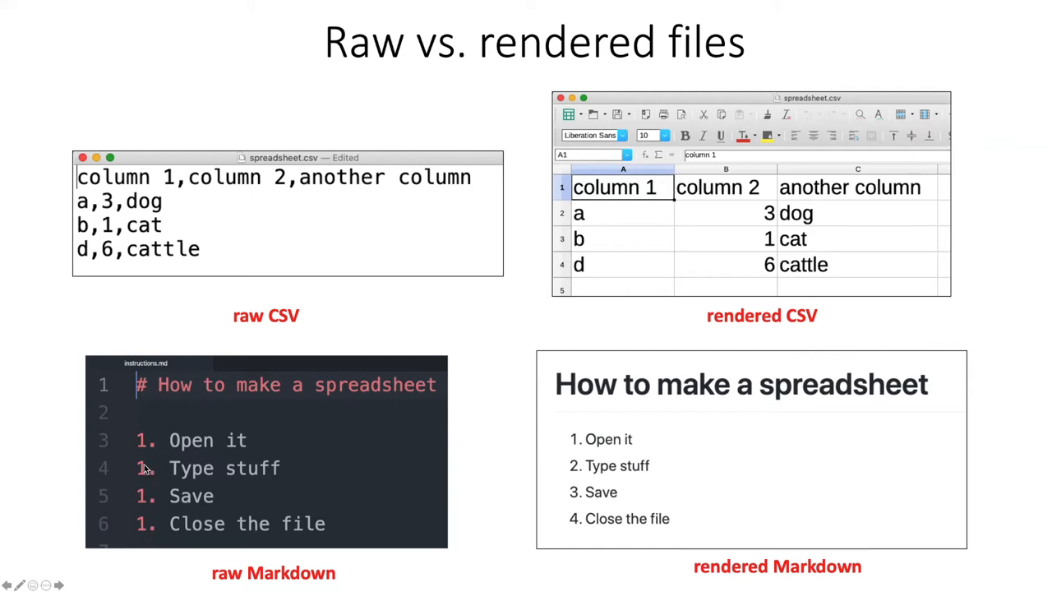
{"action": "mouse_move", "coordinate": [159, 440]}
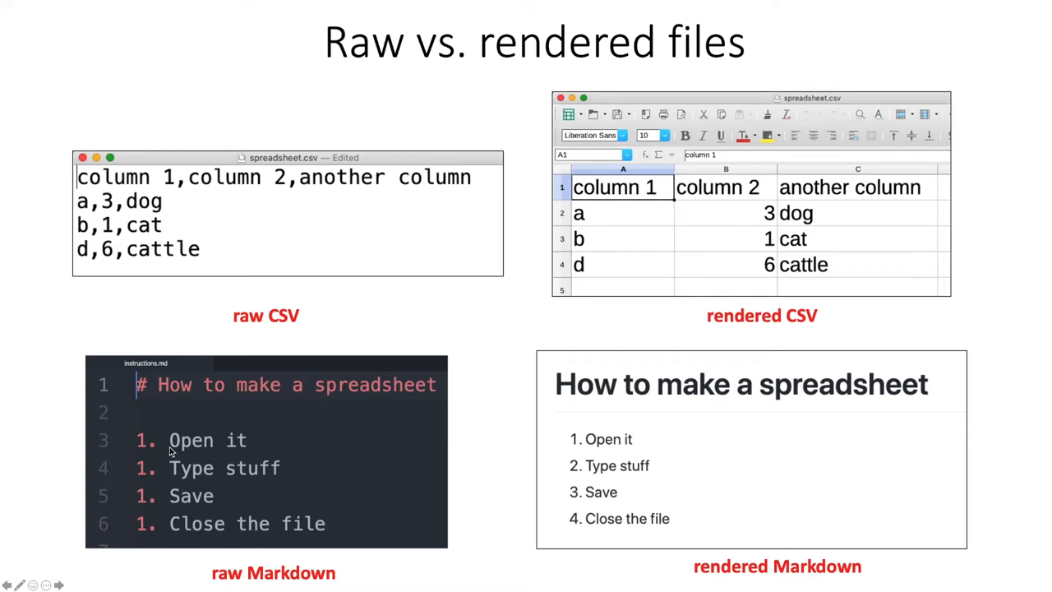
{"action": "mouse_move", "coordinate": [631, 501]}
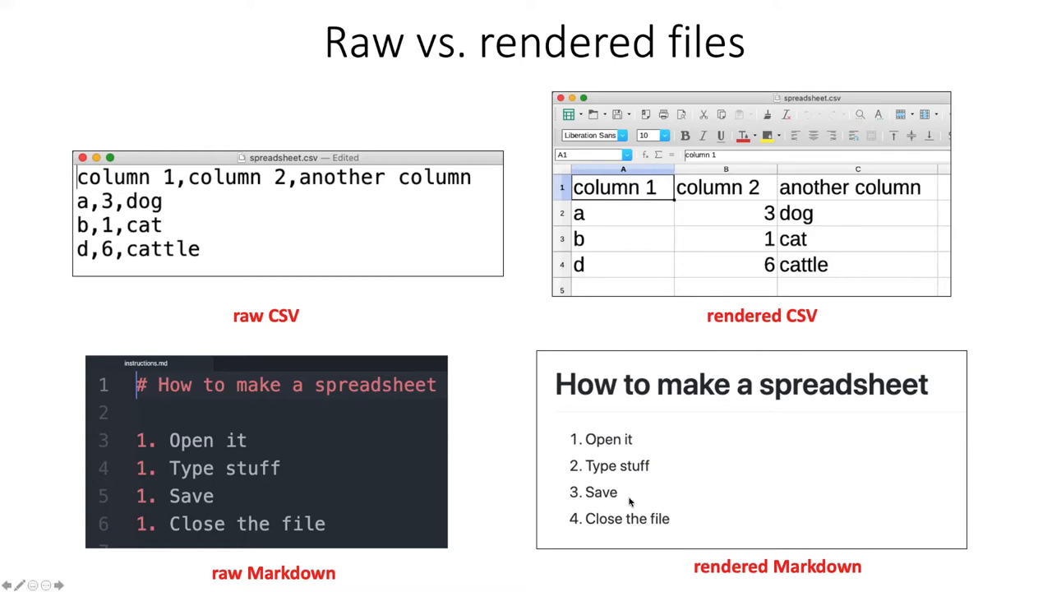
{"action": "mouse_move", "coordinate": [119, 397]}
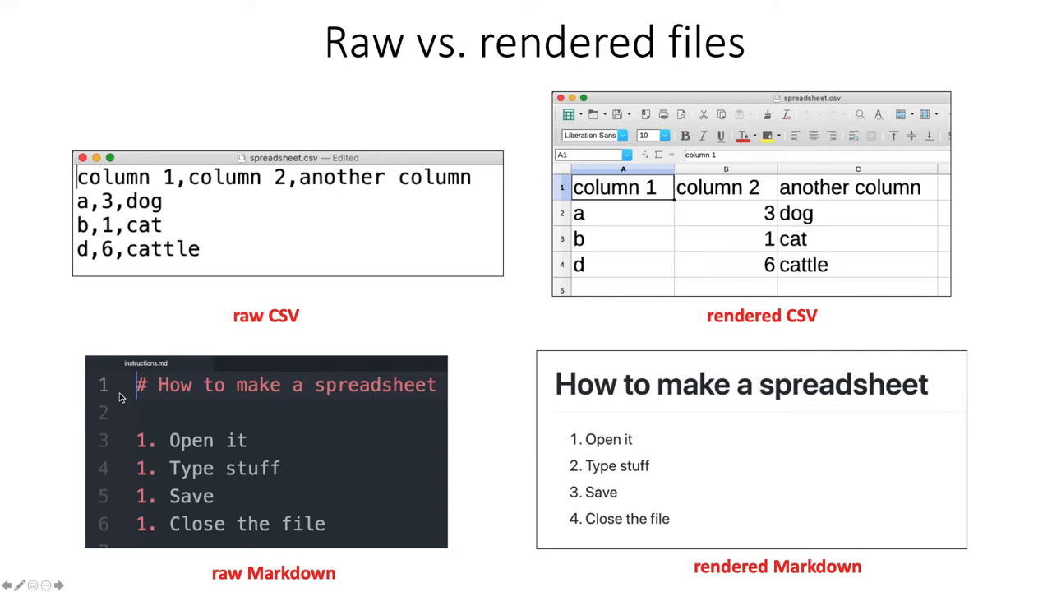
{"action": "mouse_move", "coordinate": [891, 366]}
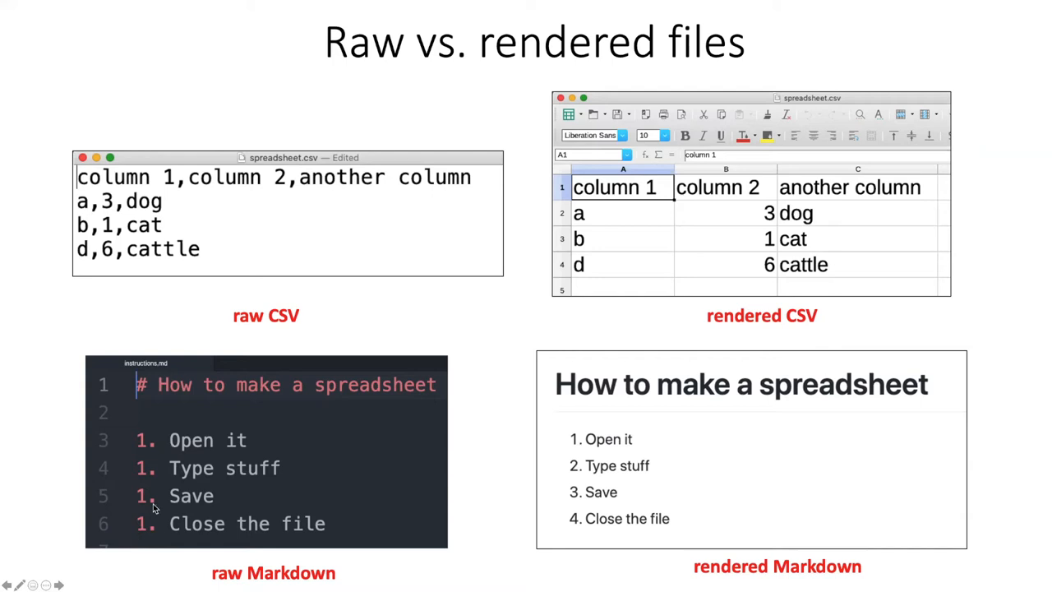
{"action": "mouse_move", "coordinate": [744, 425]}
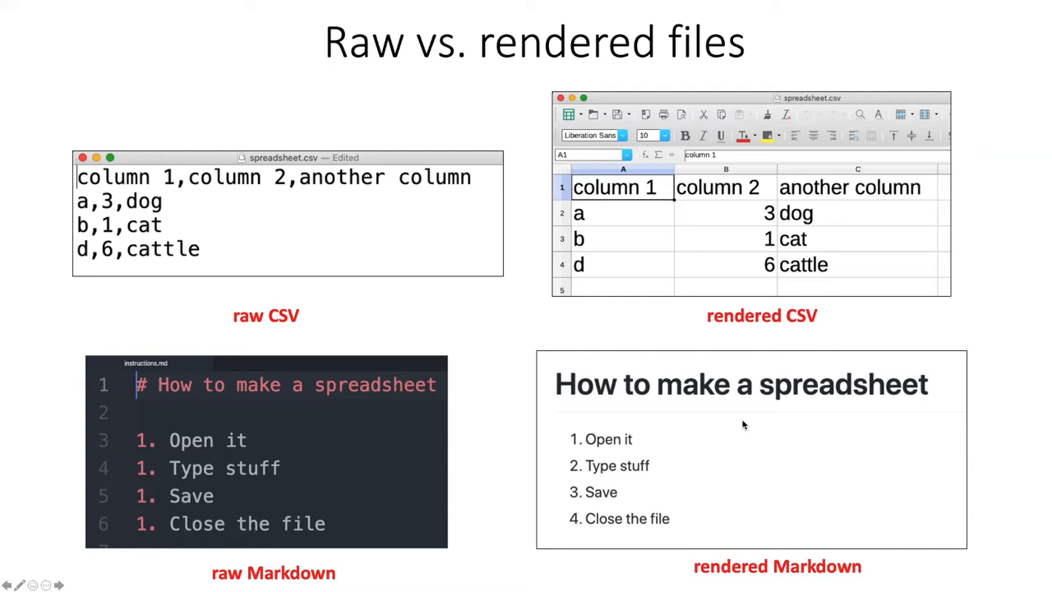
{"action": "mouse_move", "coordinate": [594, 522]}
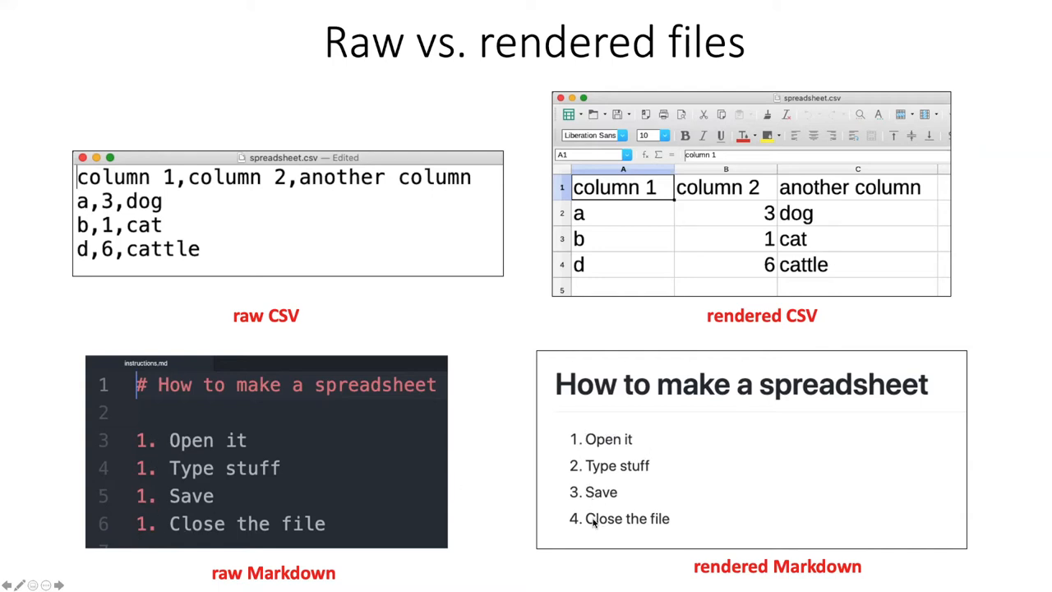
{"action": "mouse_move", "coordinate": [592, 440]}
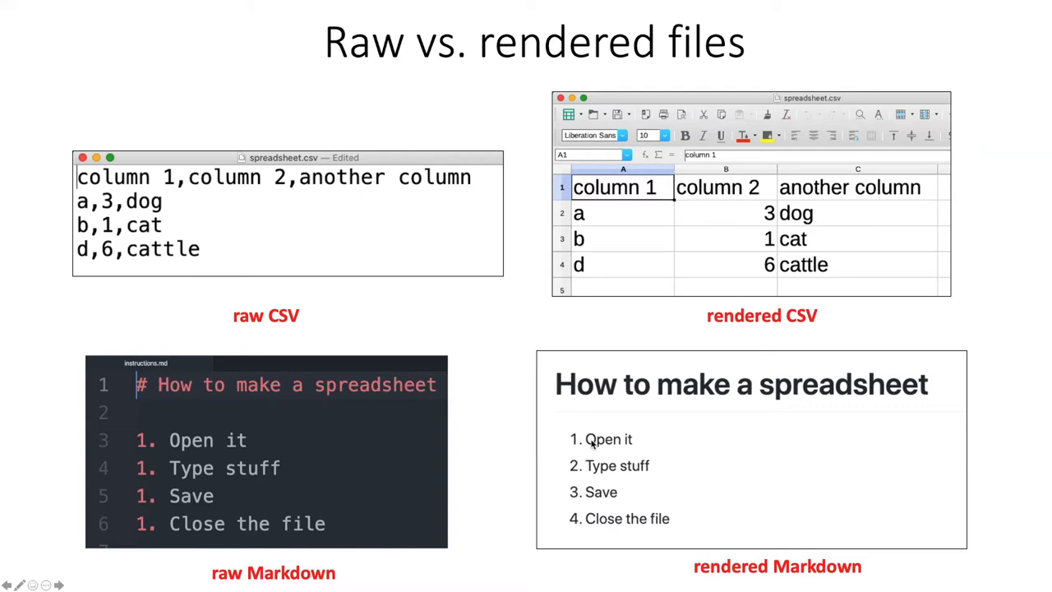
{"action": "mouse_move", "coordinate": [622, 487]}
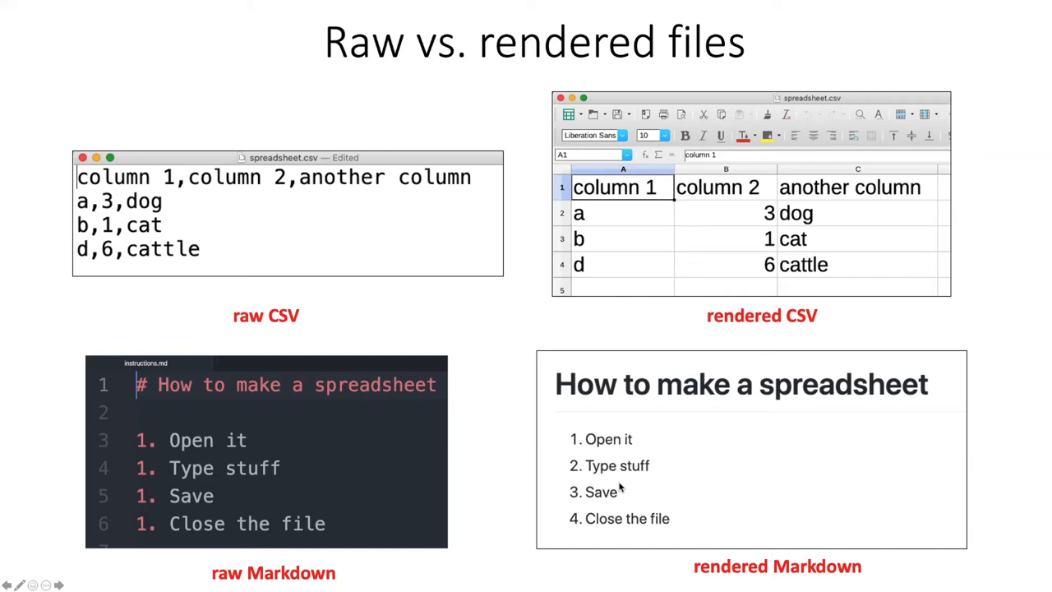
{"action": "mouse_move", "coordinate": [345, 355]}
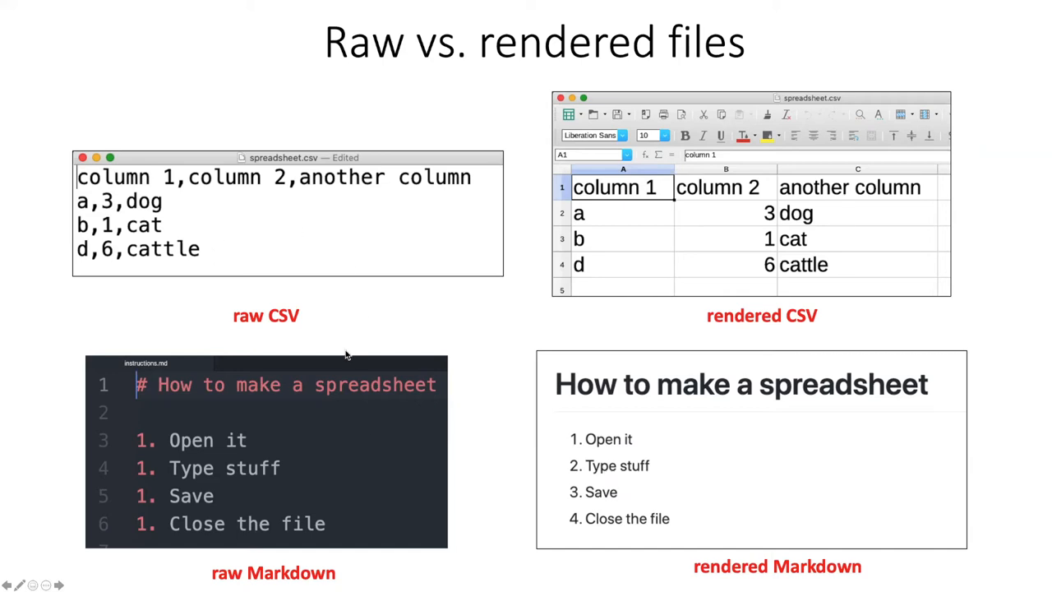
{"action": "mouse_move", "coordinate": [188, 381]}
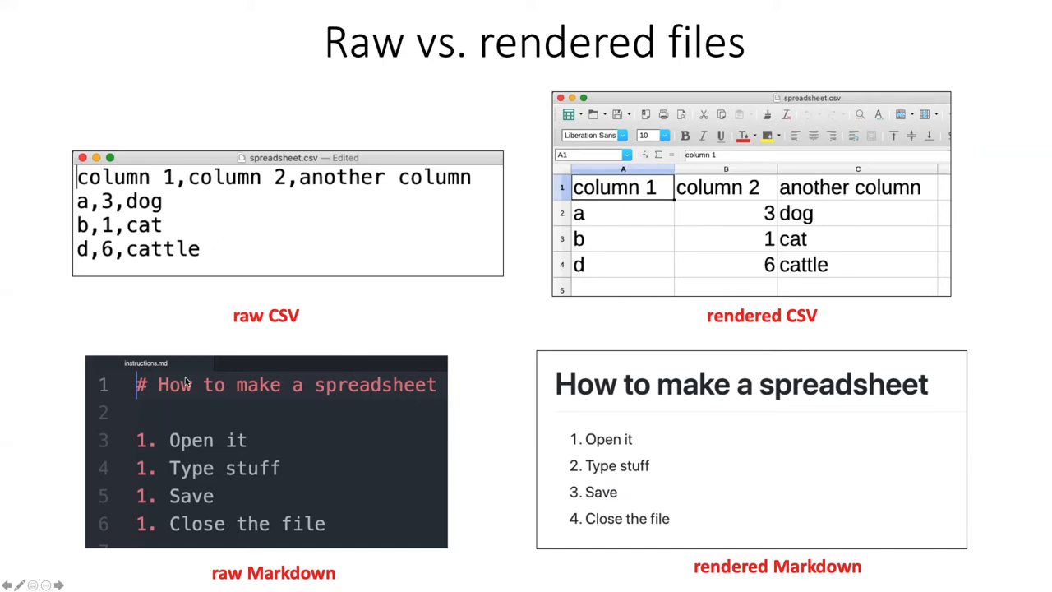
{"action": "mouse_move", "coordinate": [787, 409]}
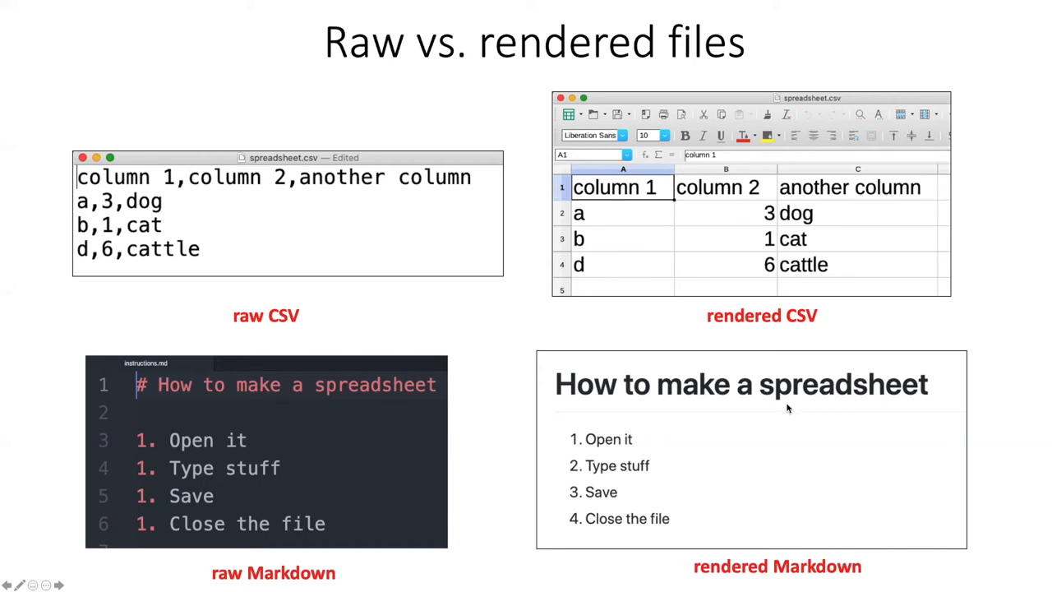
{"action": "mouse_move", "coordinate": [744, 371]}
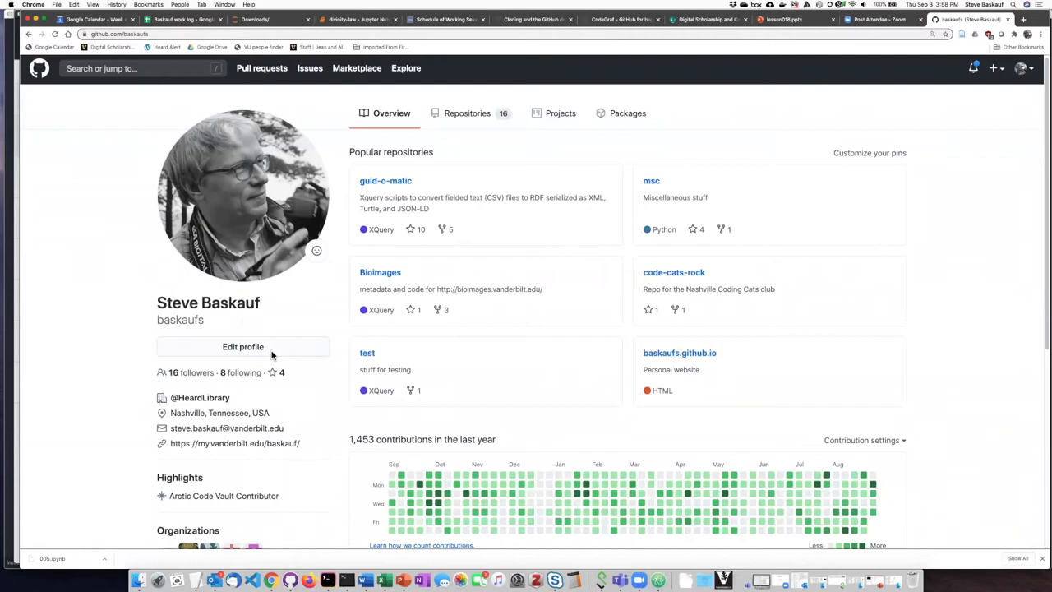
{"action": "mouse_move", "coordinate": [329, 315]}
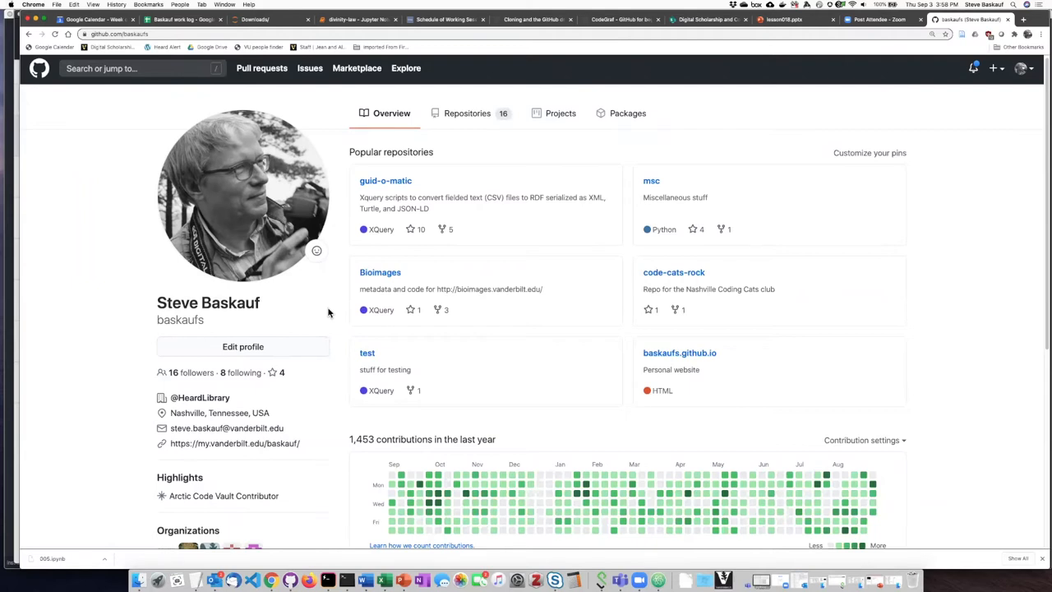
{"action": "mouse_move", "coordinate": [164, 61]}
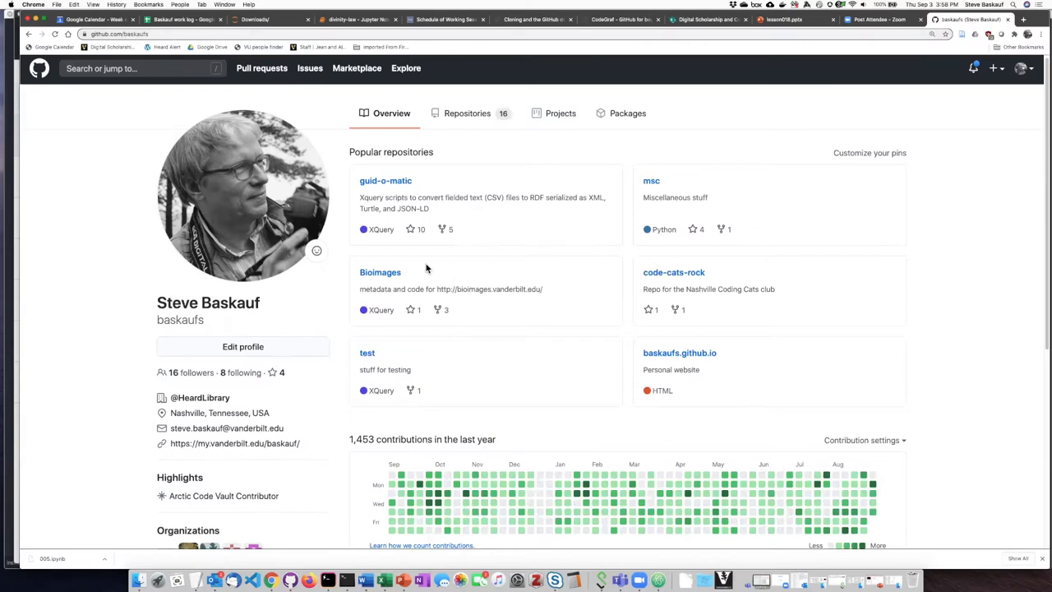
{"action": "mouse_move", "coordinate": [479, 120]}
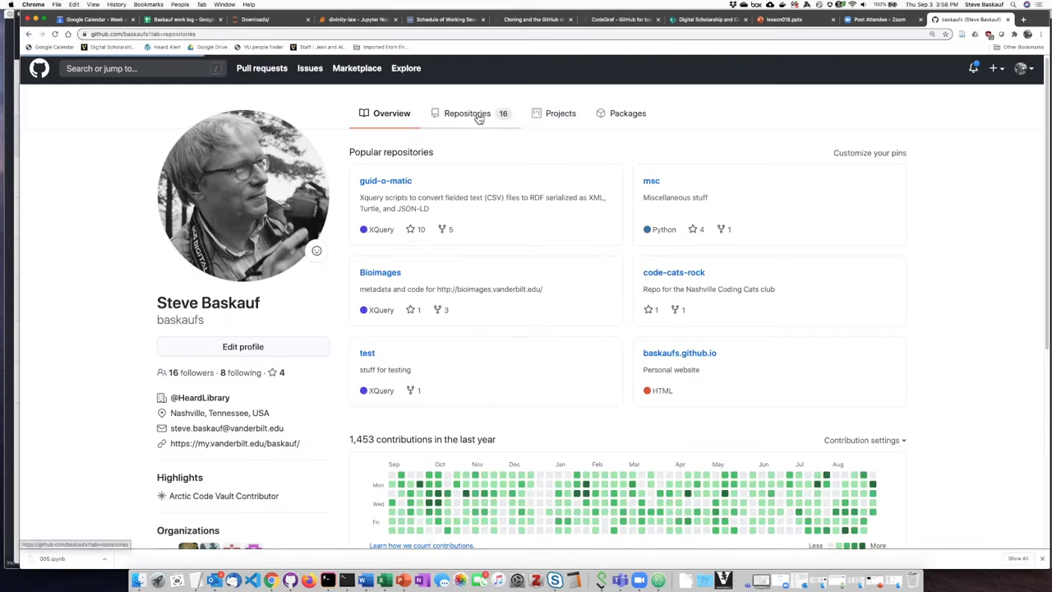
Step: Open project1 from the account's Repositories list
{"action": "left_click", "coordinate": [467, 113]}
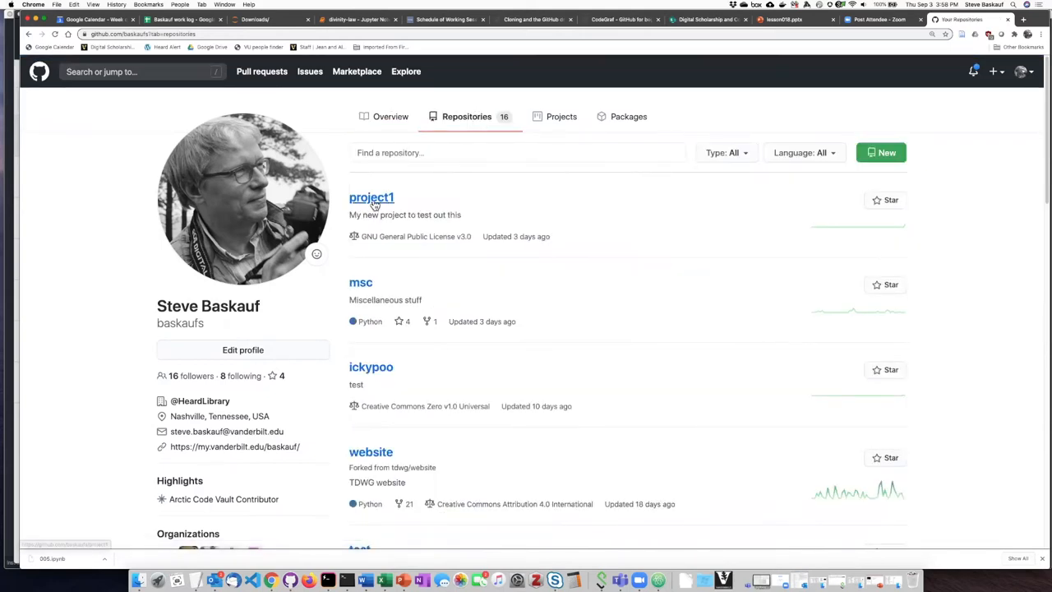
{"action": "left_click", "coordinate": [371, 198]}
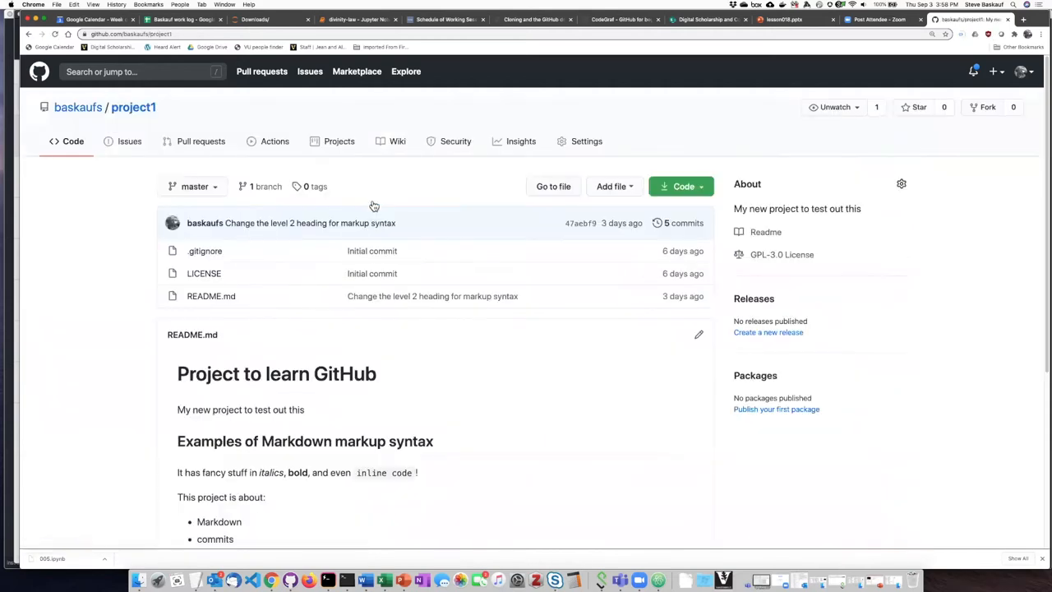
{"action": "mouse_move", "coordinate": [345, 265]}
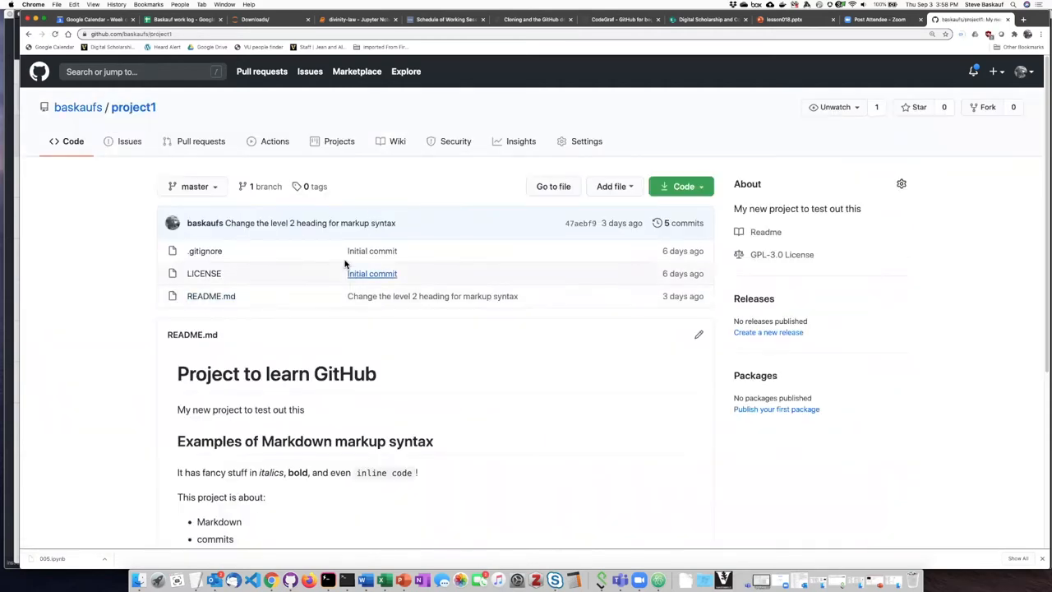
{"action": "mouse_move", "coordinate": [212, 307]}
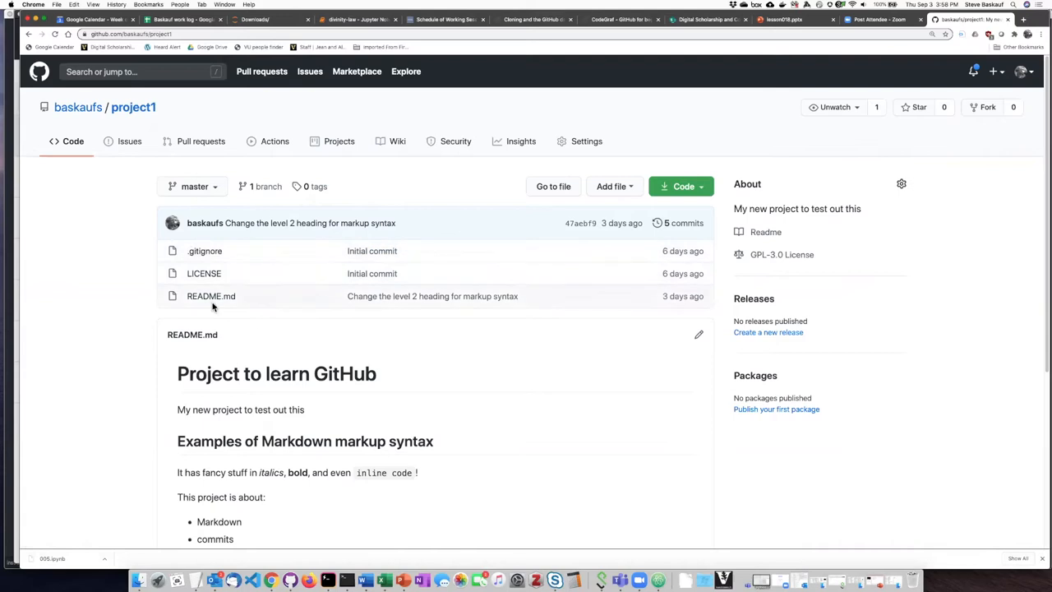
{"action": "mouse_move", "coordinate": [293, 567]}
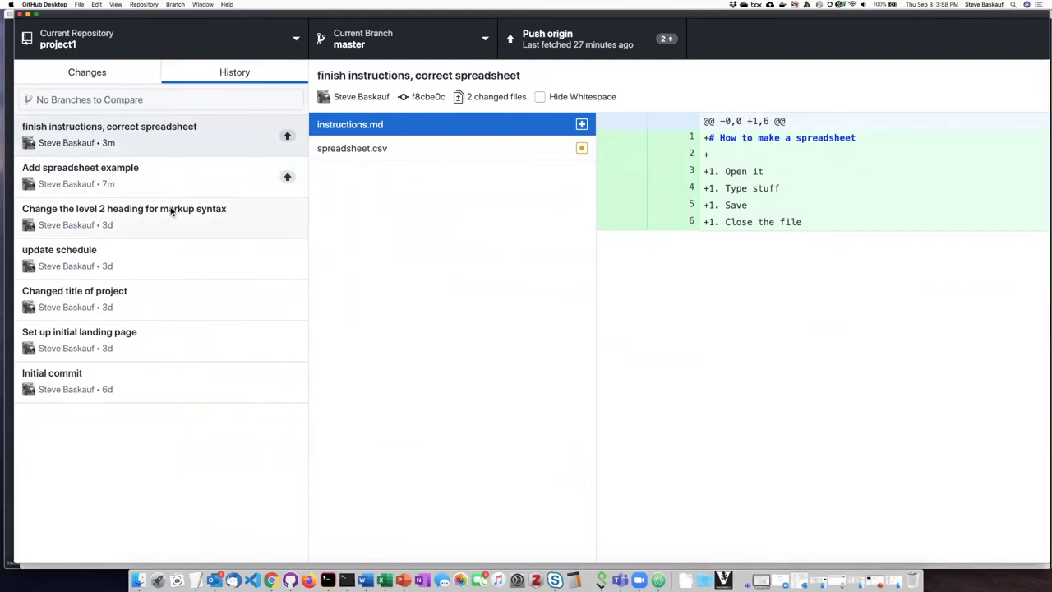
{"action": "mouse_move", "coordinate": [170, 228]}
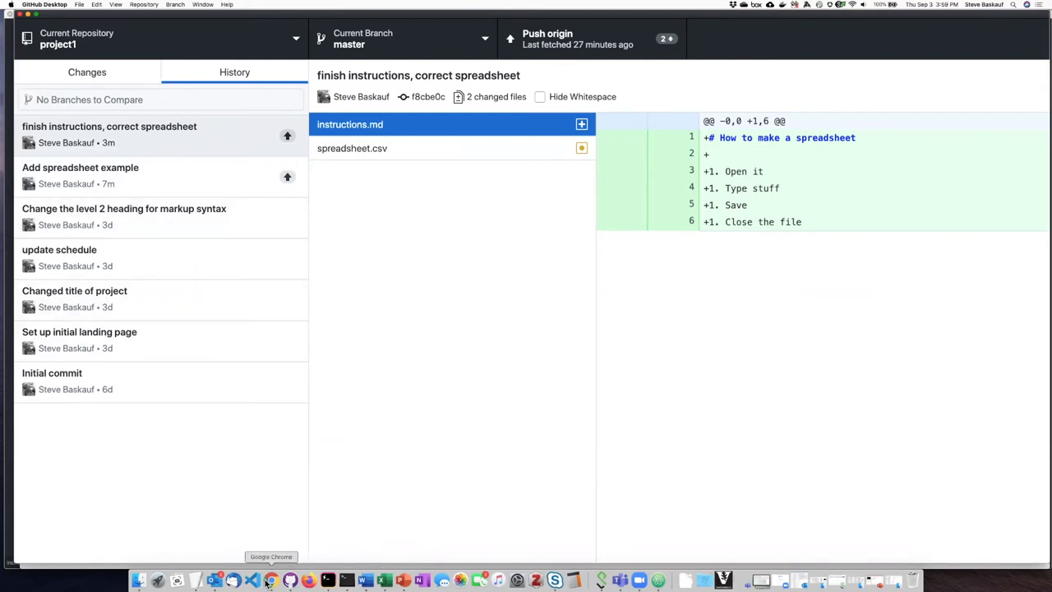
{"action": "mouse_move", "coordinate": [290, 580]}
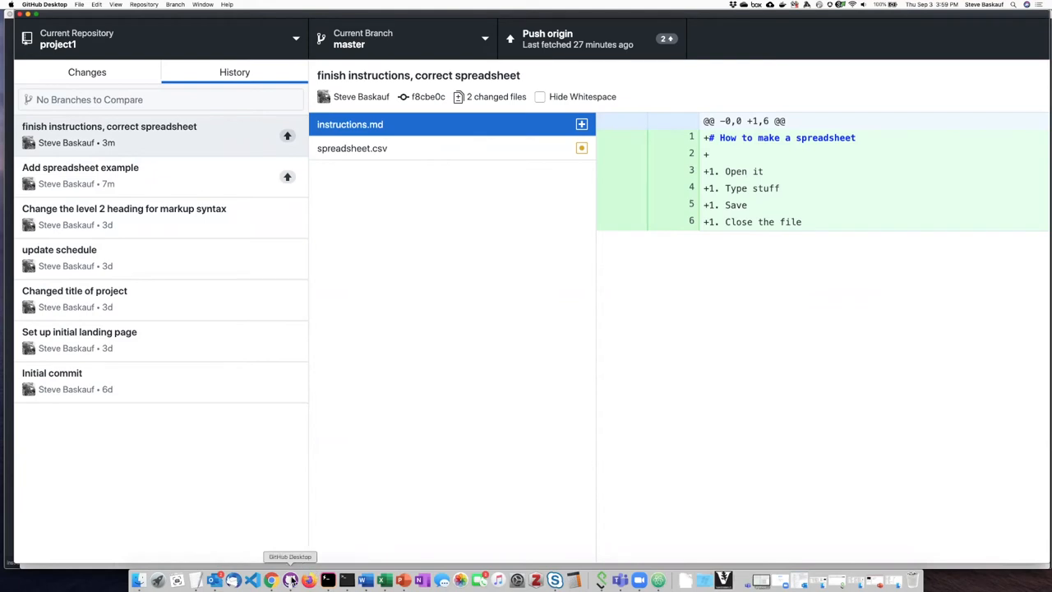
{"action": "mouse_move", "coordinate": [635, 55]}
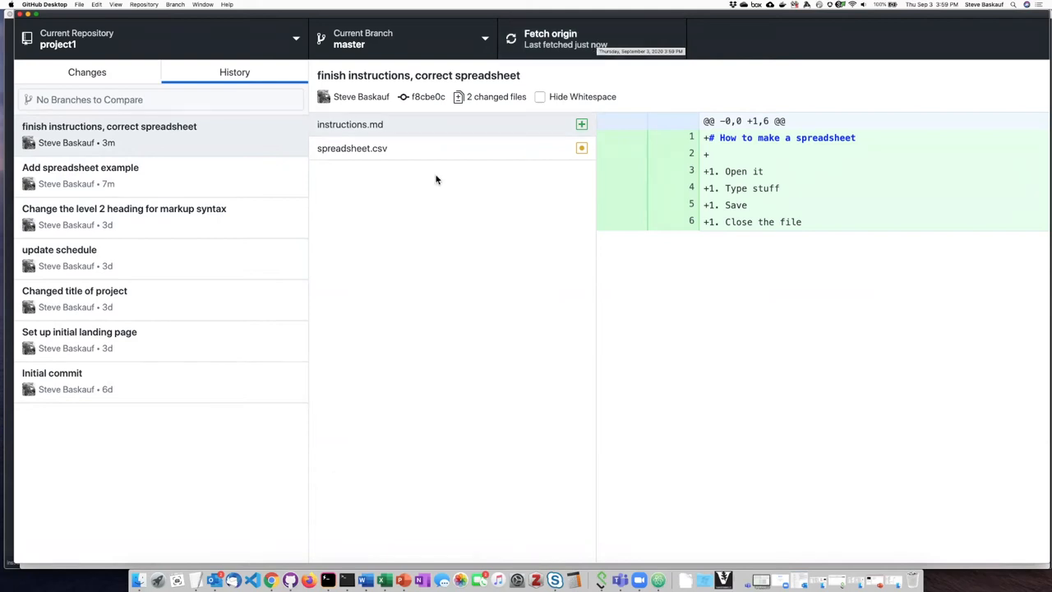
{"action": "mouse_move", "coordinate": [406, 330]}
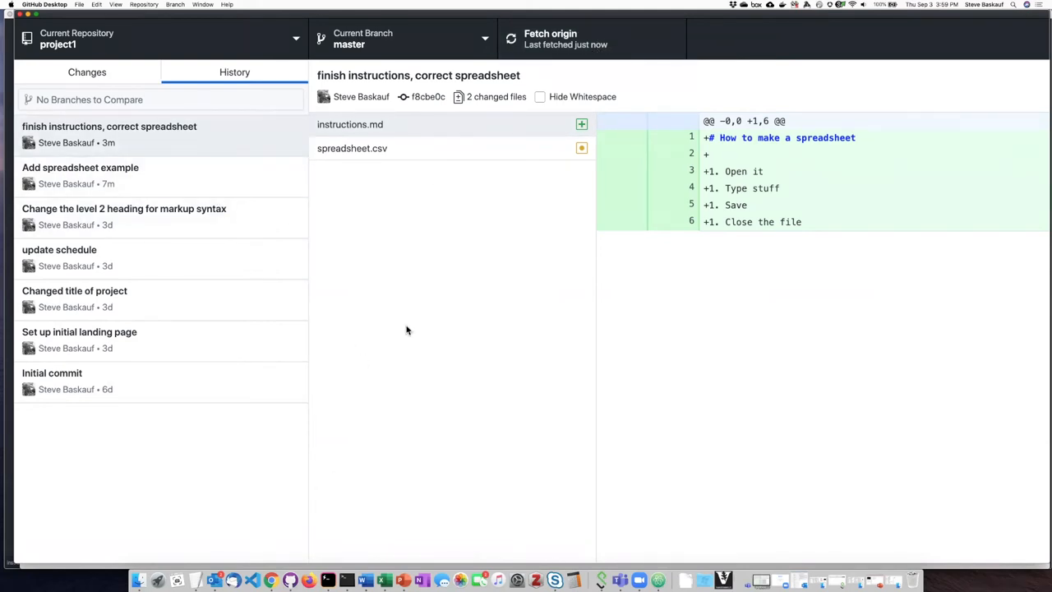
{"action": "mouse_move", "coordinate": [243, 582]}
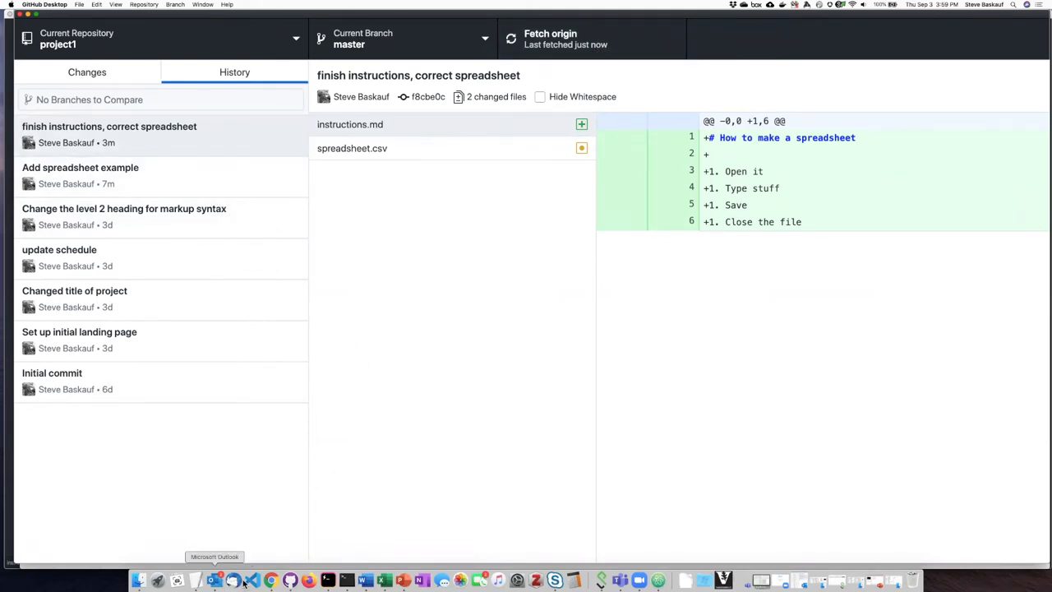
Step: Switch back to the project1 page in the browser to see the pushed commits
{"action": "left_click", "coordinate": [271, 580]}
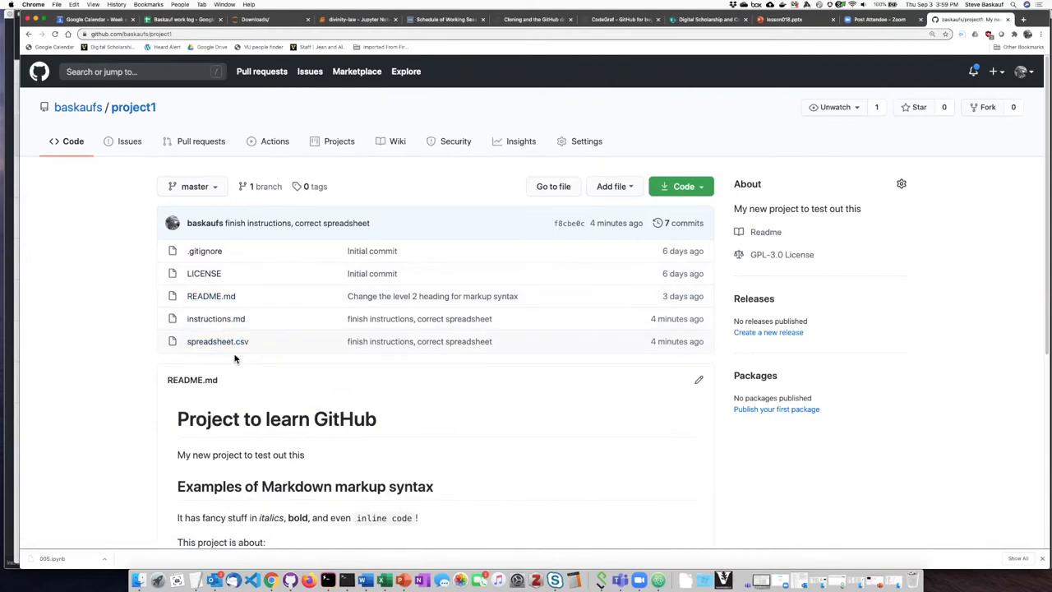
{"action": "mouse_move", "coordinate": [247, 362]}
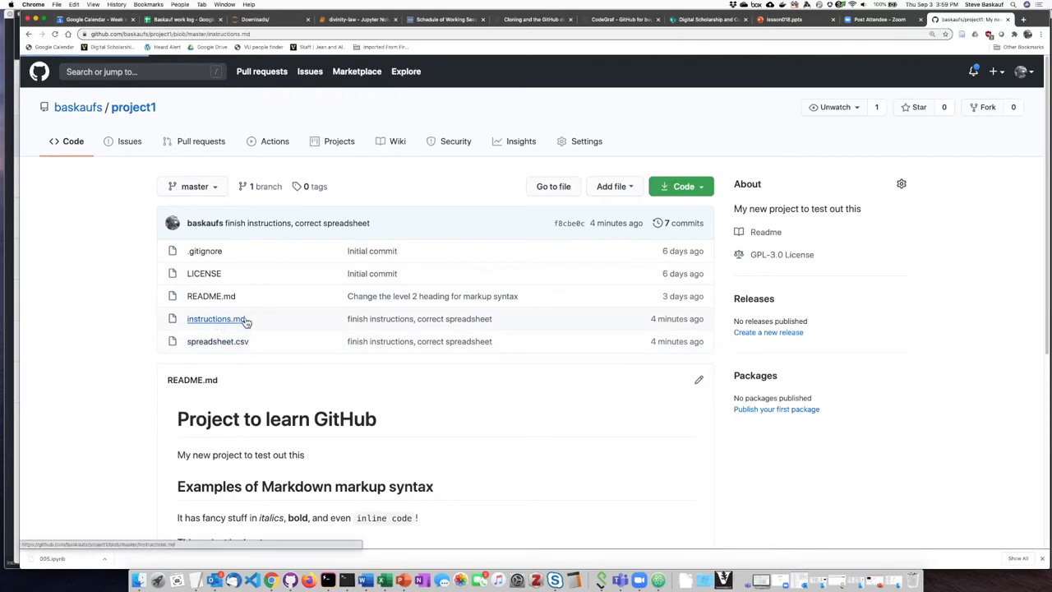
Step: View the rendered instructions.md on GitHub, then return to project1's file list
{"action": "left_click", "coordinate": [216, 318]}
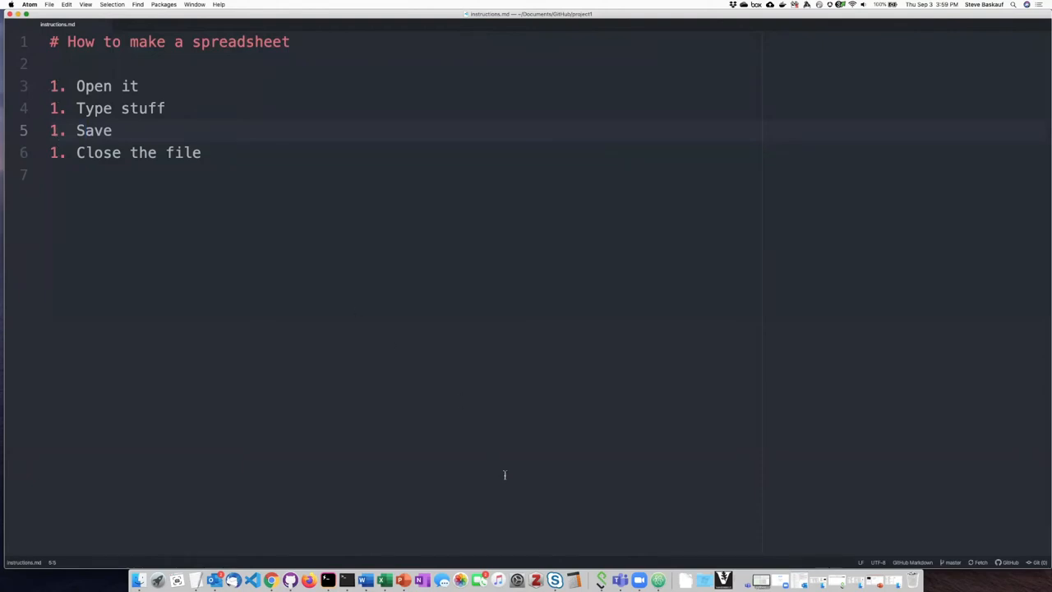
{"action": "left_click", "coordinate": [77, 130]}
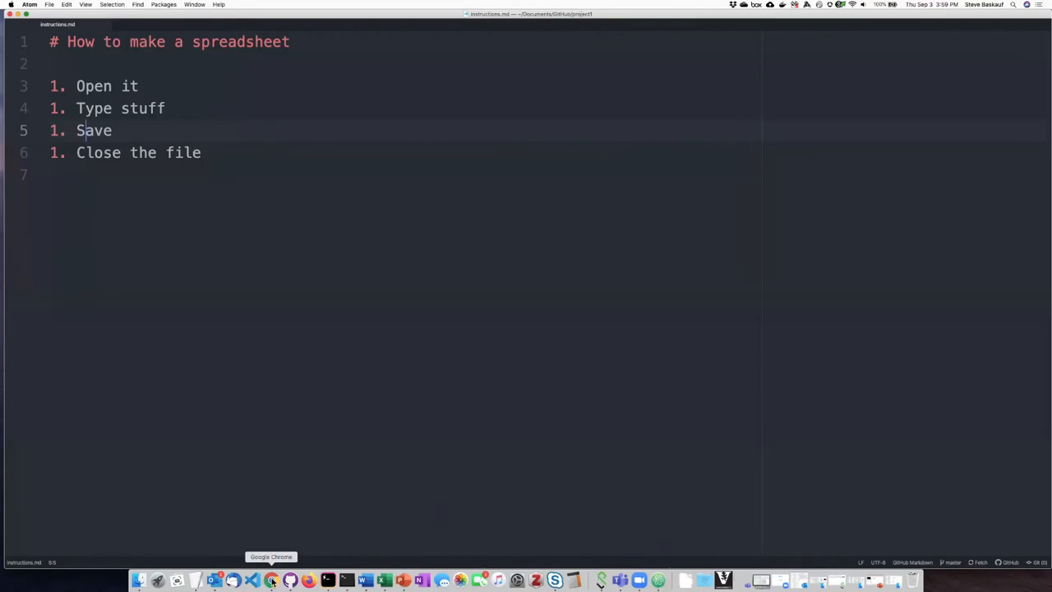
{"action": "left_click", "coordinate": [271, 580]}
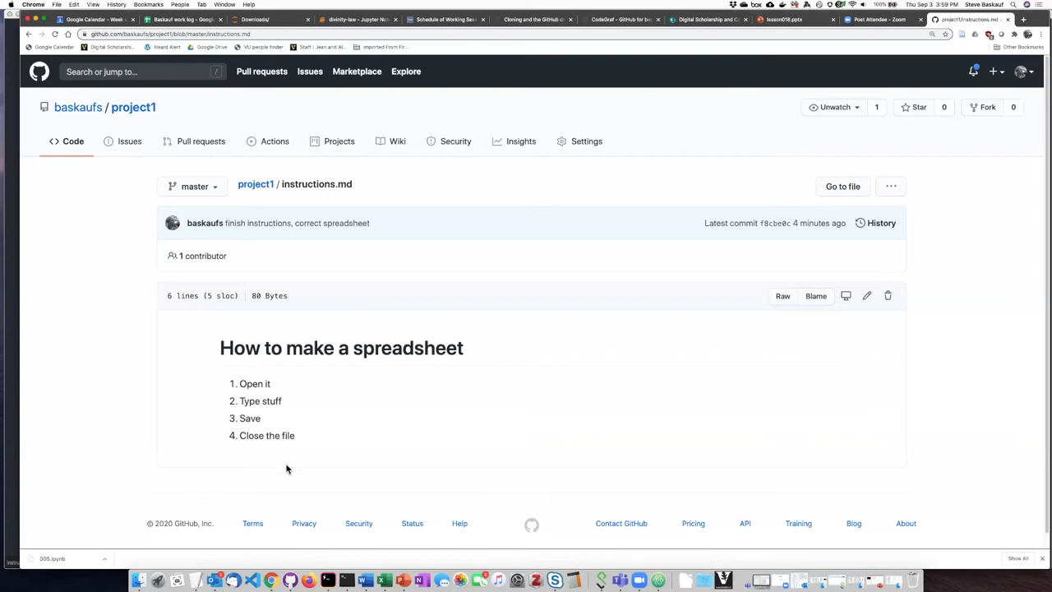
{"action": "mouse_move", "coordinate": [350, 394]}
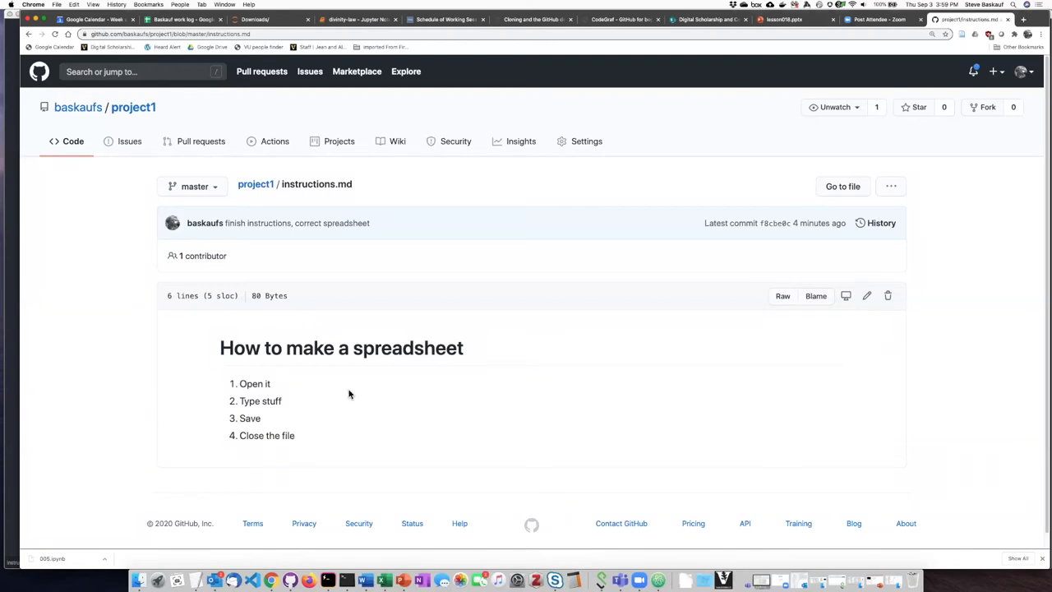
{"action": "left_click", "coordinate": [133, 107]}
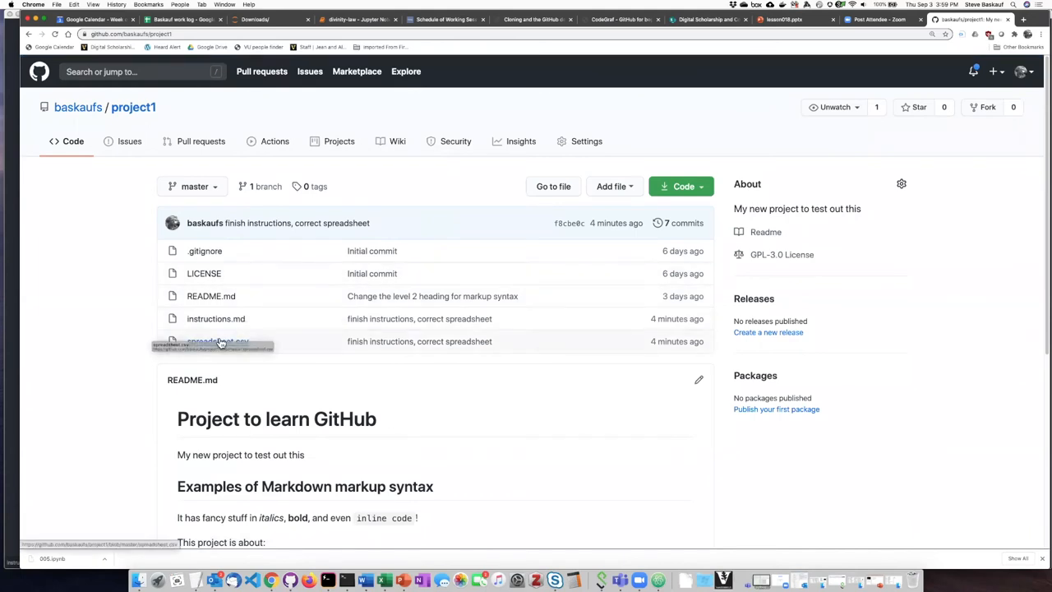
Step: Open spreadsheet.csv, check its a,3,dog and b,1,cat changes, and view it Raw
{"action": "left_click", "coordinate": [218, 341]}
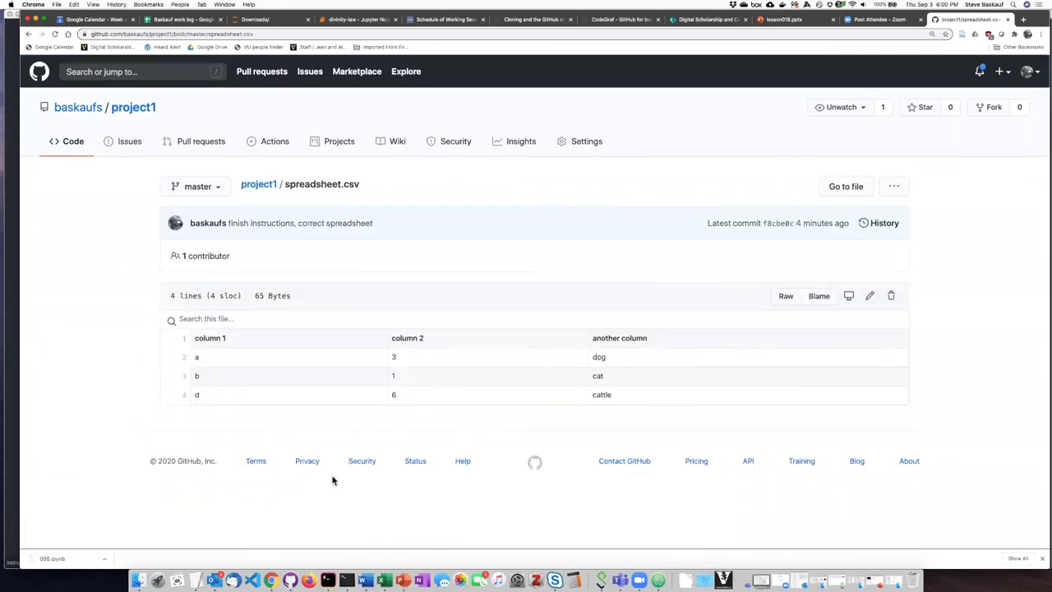
{"action": "mouse_move", "coordinate": [272, 580]}
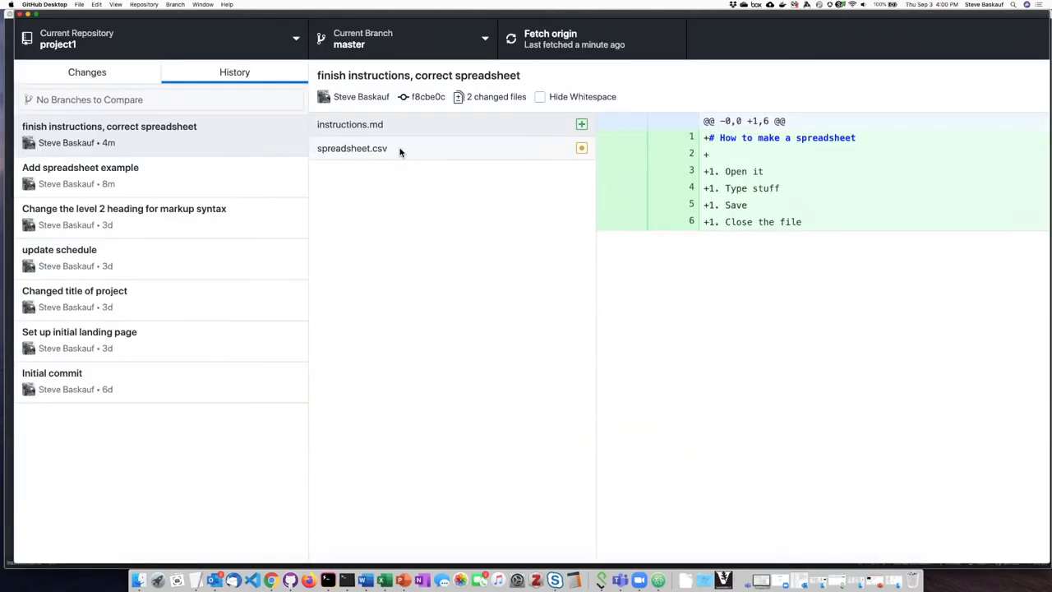
{"action": "left_click", "coordinate": [352, 148]}
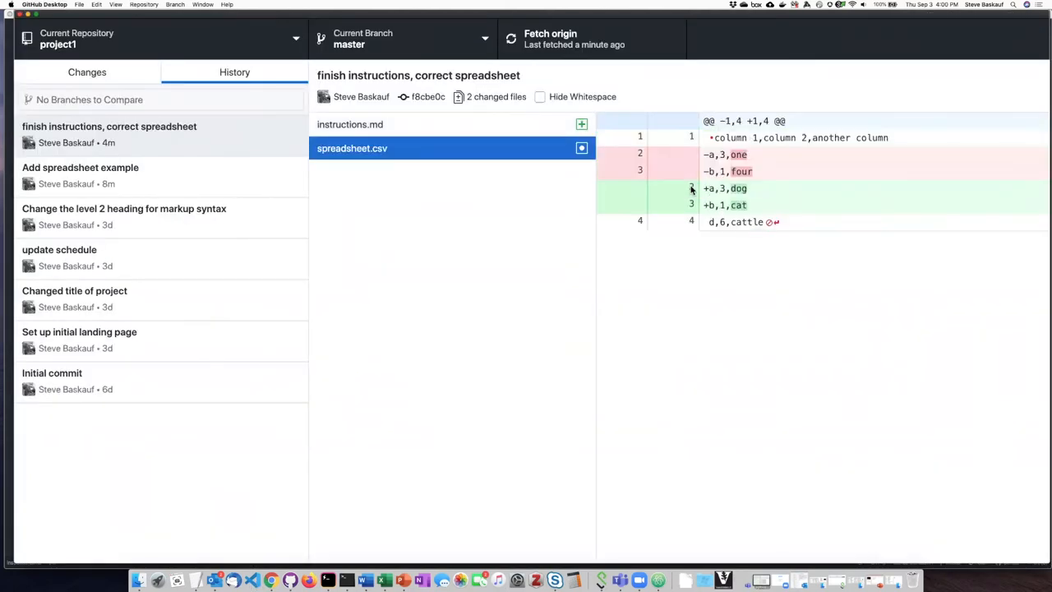
{"action": "mouse_move", "coordinate": [691, 249]}
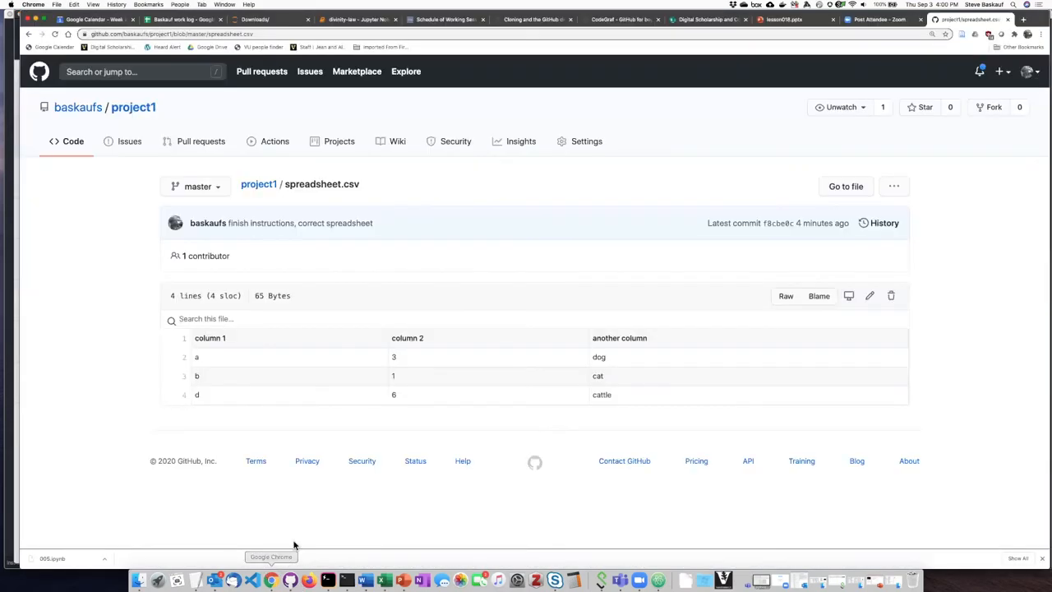
{"action": "mouse_move", "coordinate": [250, 399]}
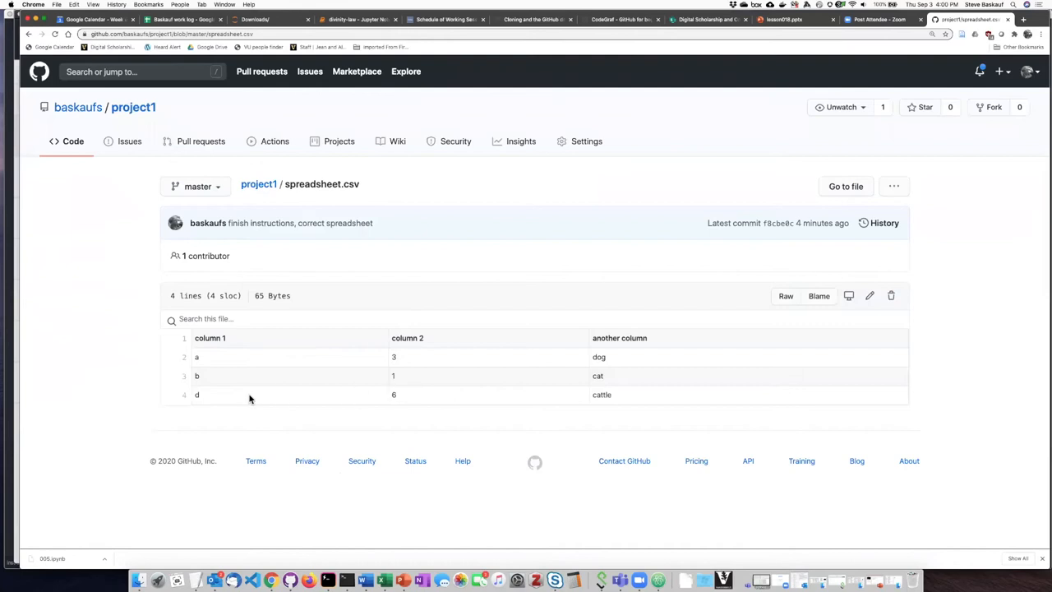
{"action": "mouse_move", "coordinate": [637, 450]}
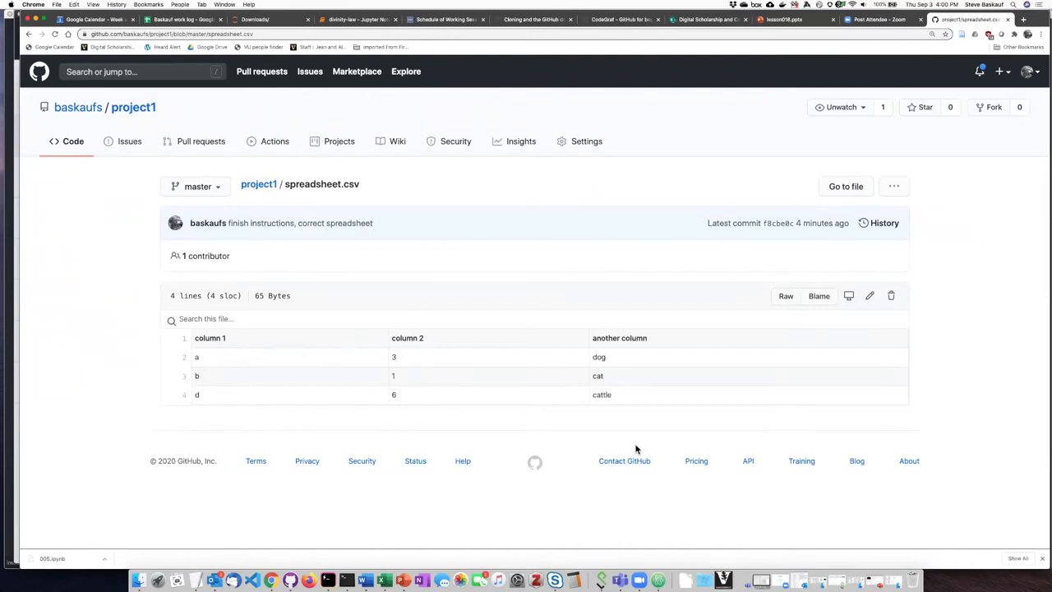
{"action": "mouse_move", "coordinate": [481, 492]}
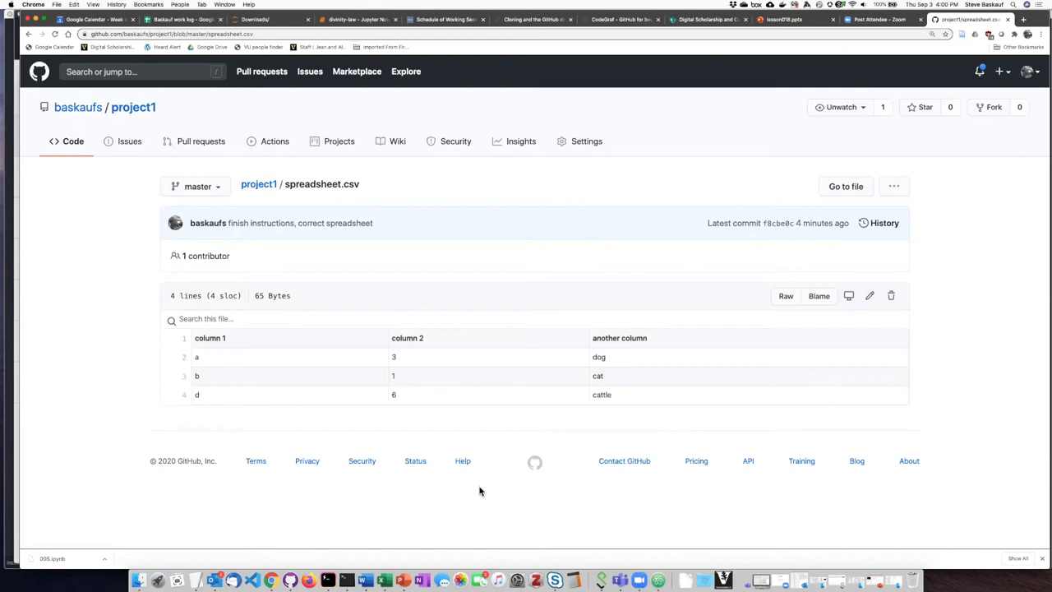
{"action": "mouse_move", "coordinate": [725, 309]}
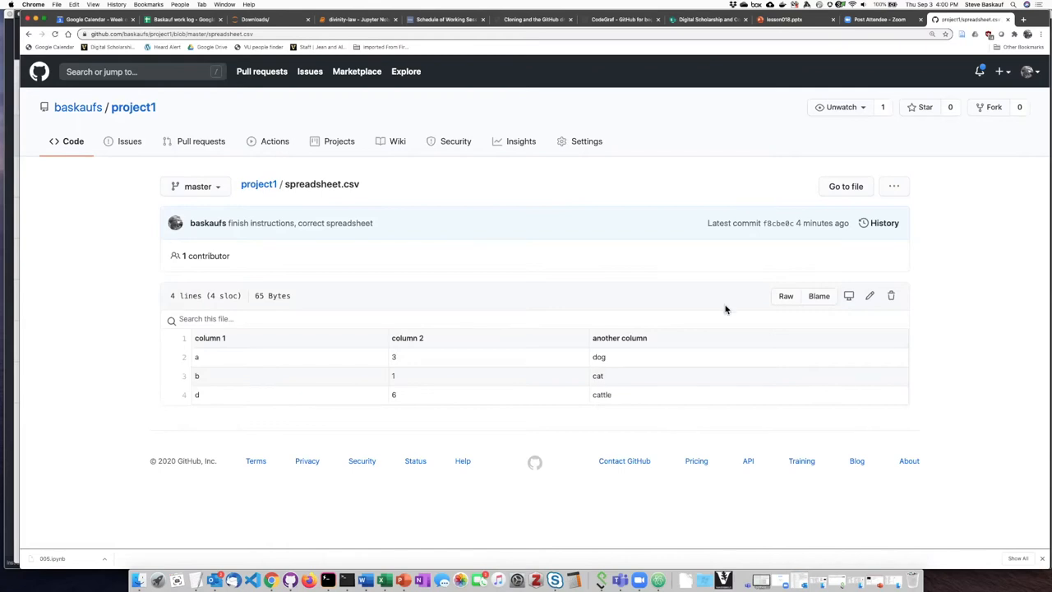
{"action": "mouse_move", "coordinate": [786, 296]}
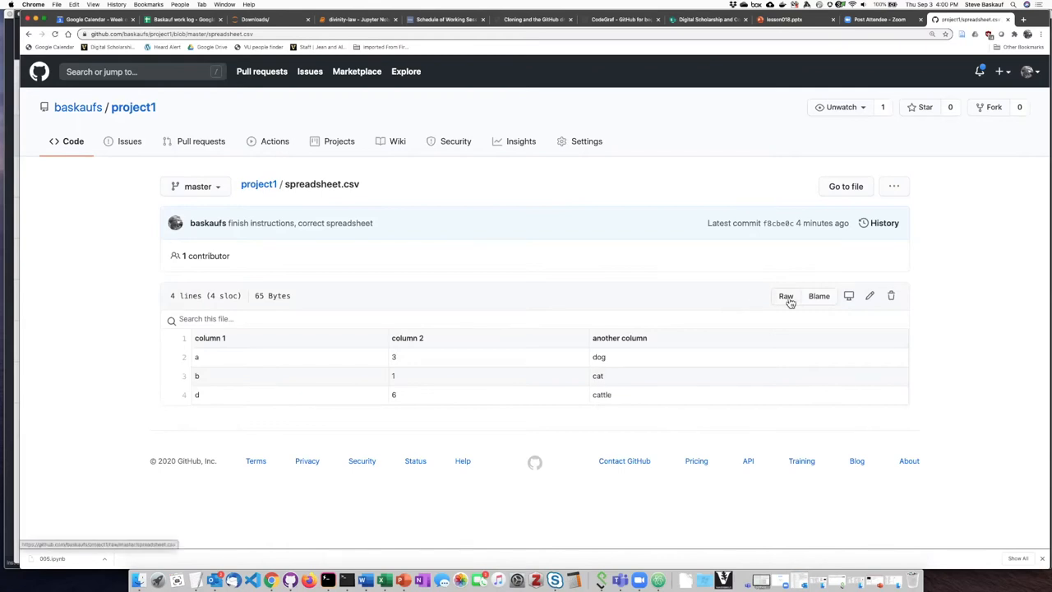
{"action": "left_click", "coordinate": [786, 296]}
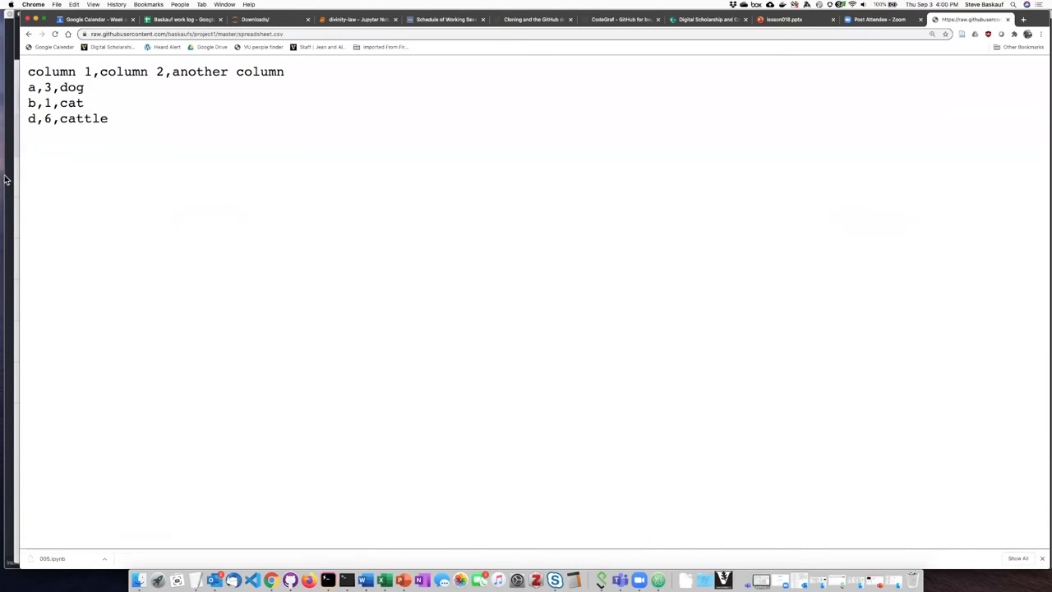
{"action": "mouse_move", "coordinate": [42, 123]}
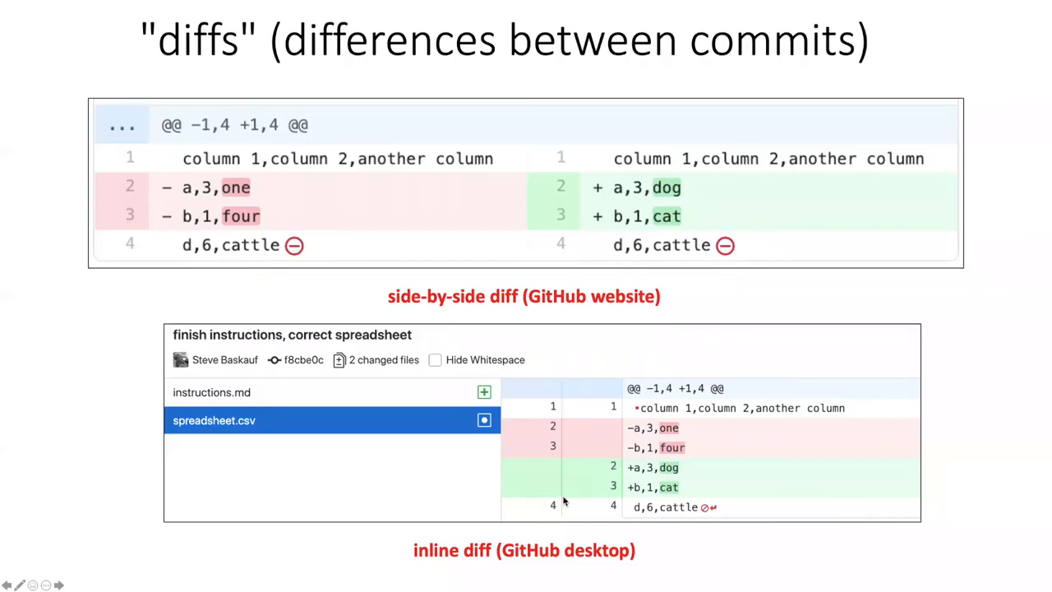
{"action": "mouse_move", "coordinate": [588, 416]}
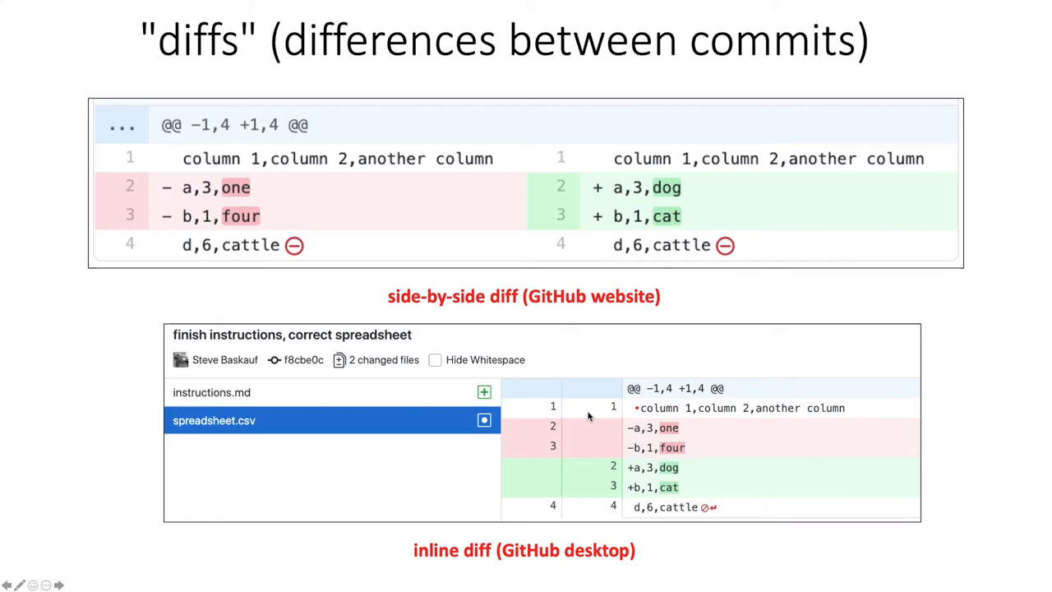
{"action": "mouse_move", "coordinate": [606, 333]}
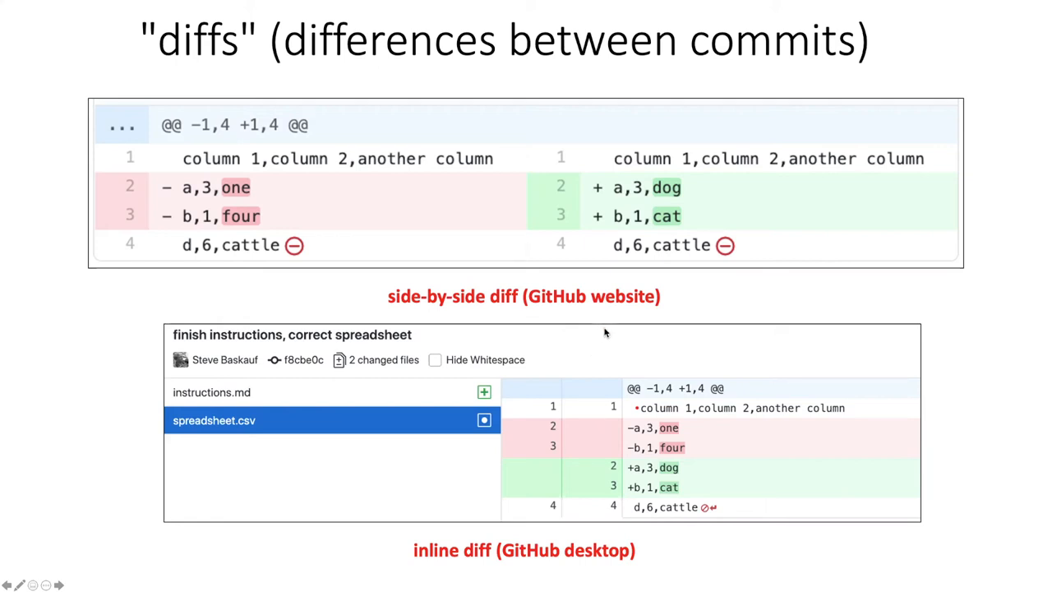
{"action": "mouse_move", "coordinate": [436, 90]}
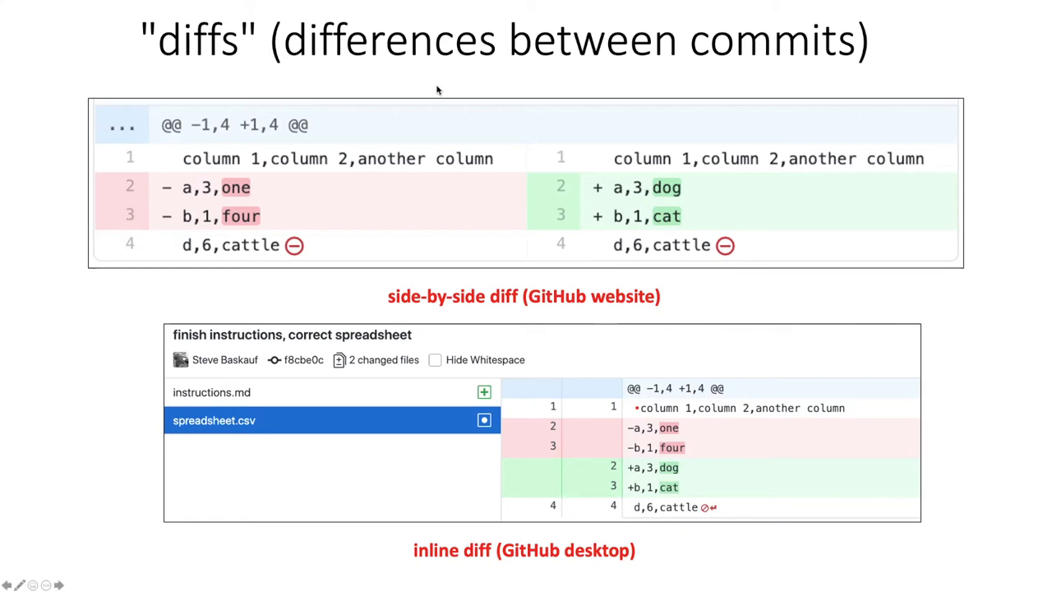
{"action": "mouse_move", "coordinate": [478, 337]}
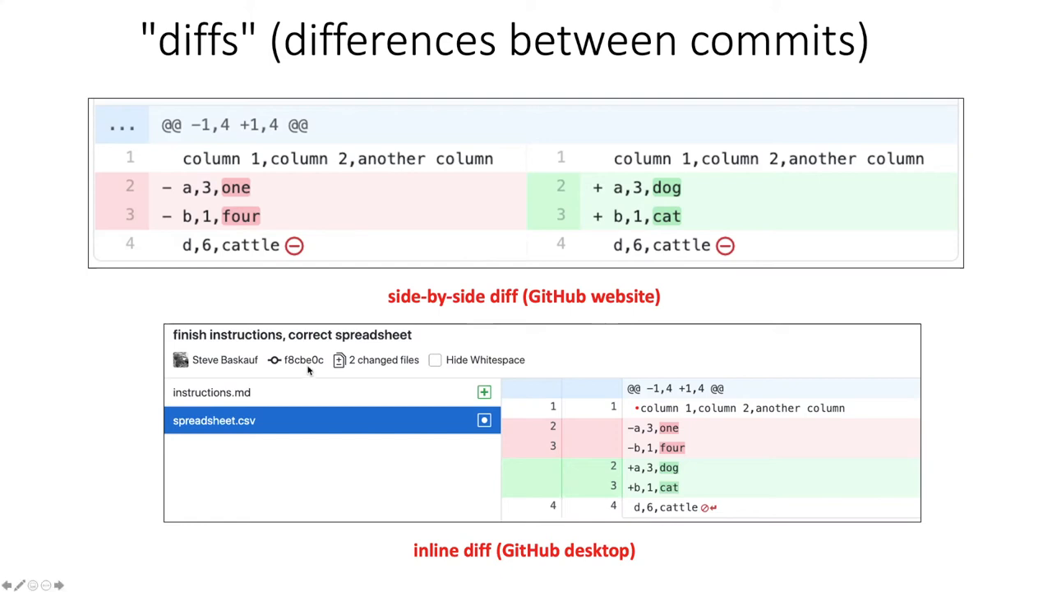
{"action": "mouse_move", "coordinate": [335, 218]}
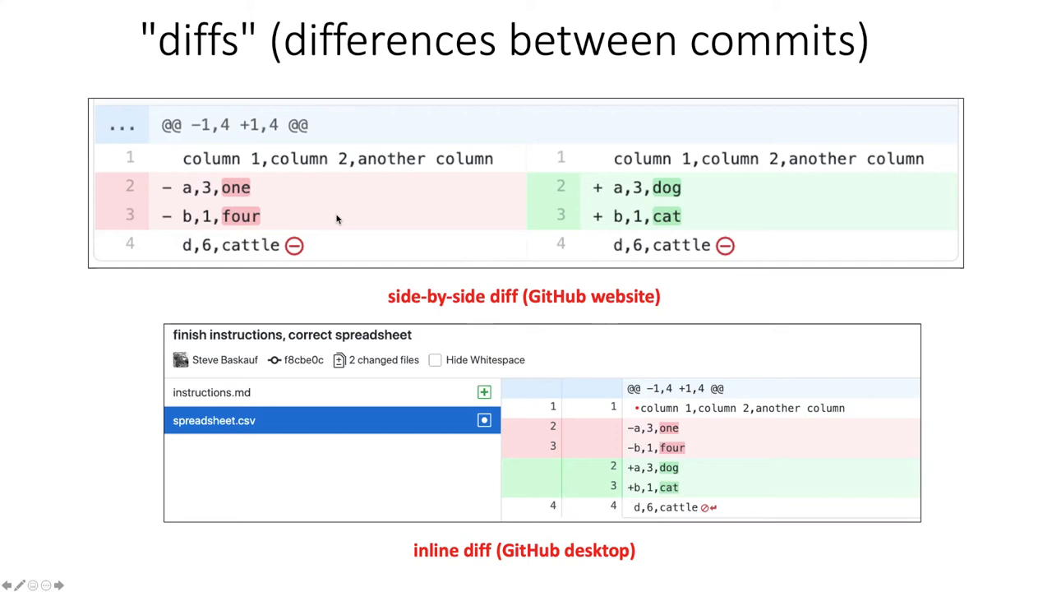
{"action": "mouse_move", "coordinate": [363, 230]}
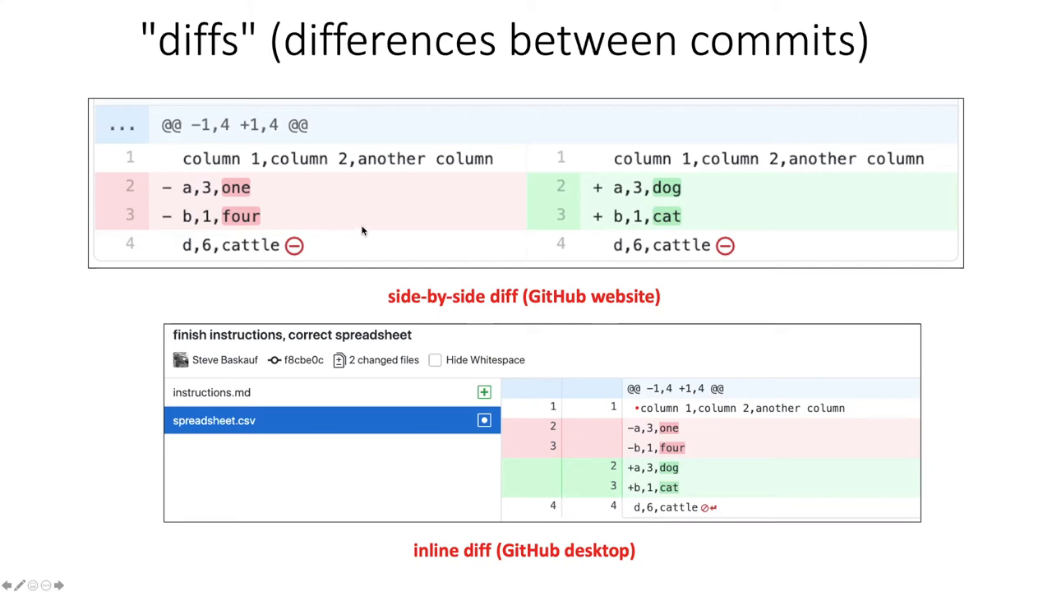
{"action": "mouse_move", "coordinate": [362, 224]}
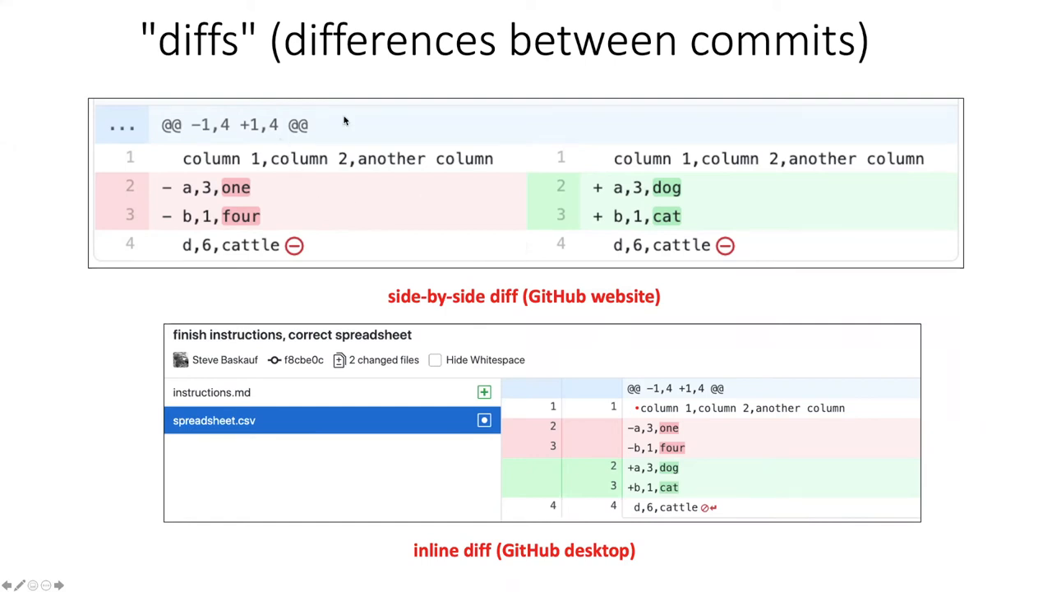
{"action": "mouse_move", "coordinate": [735, 214]}
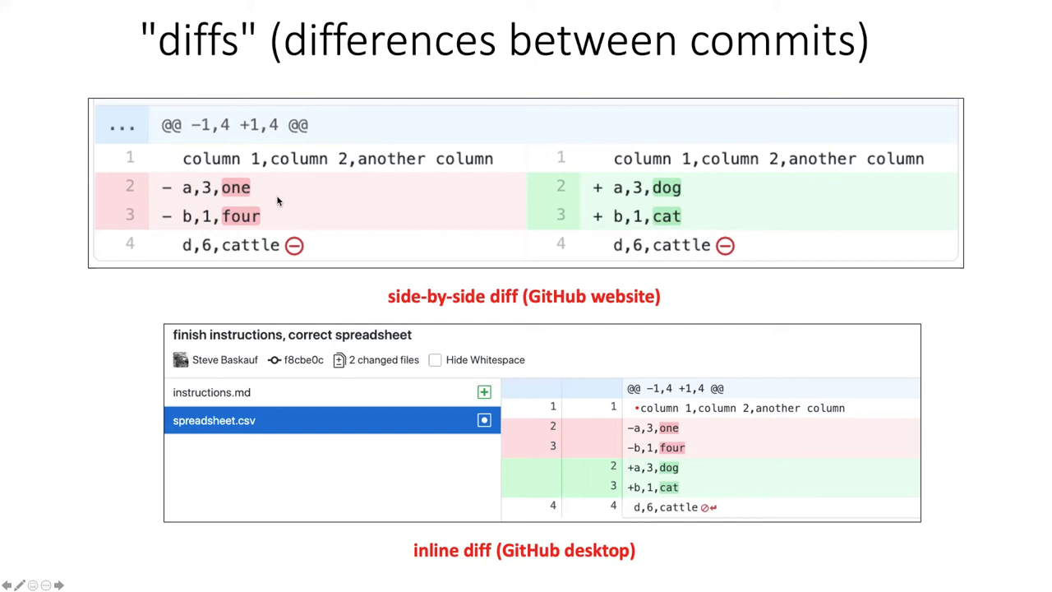
{"action": "mouse_move", "coordinate": [369, 125]}
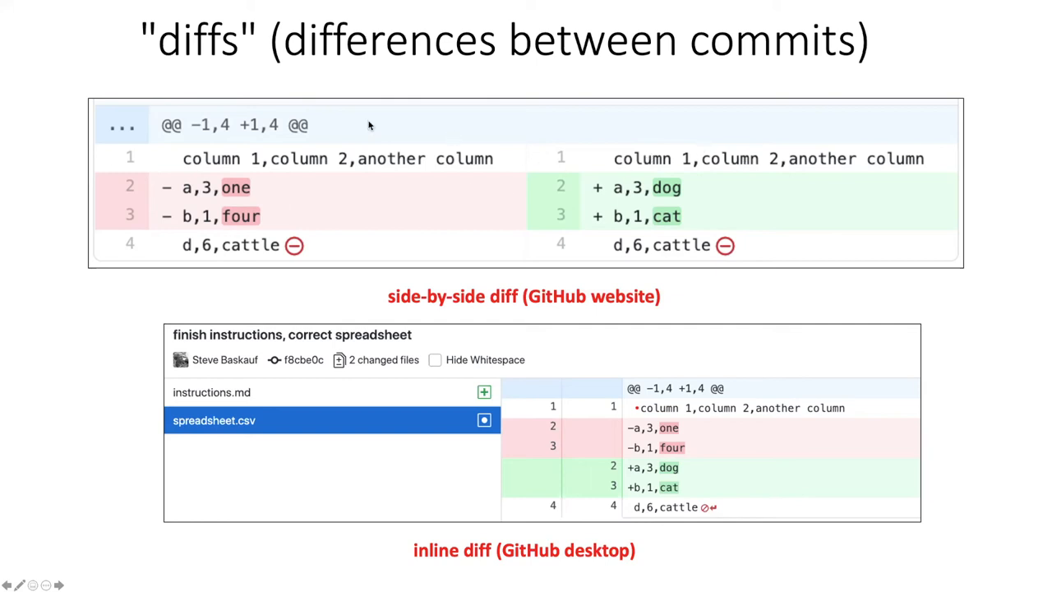
{"action": "mouse_move", "coordinate": [326, 170]}
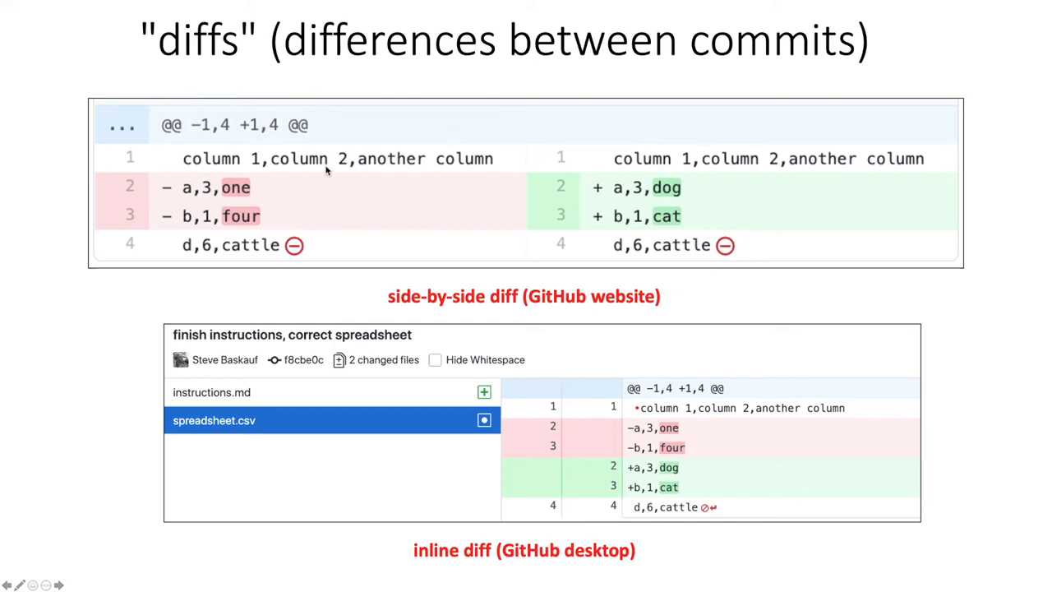
{"action": "mouse_move", "coordinate": [36, 151]}
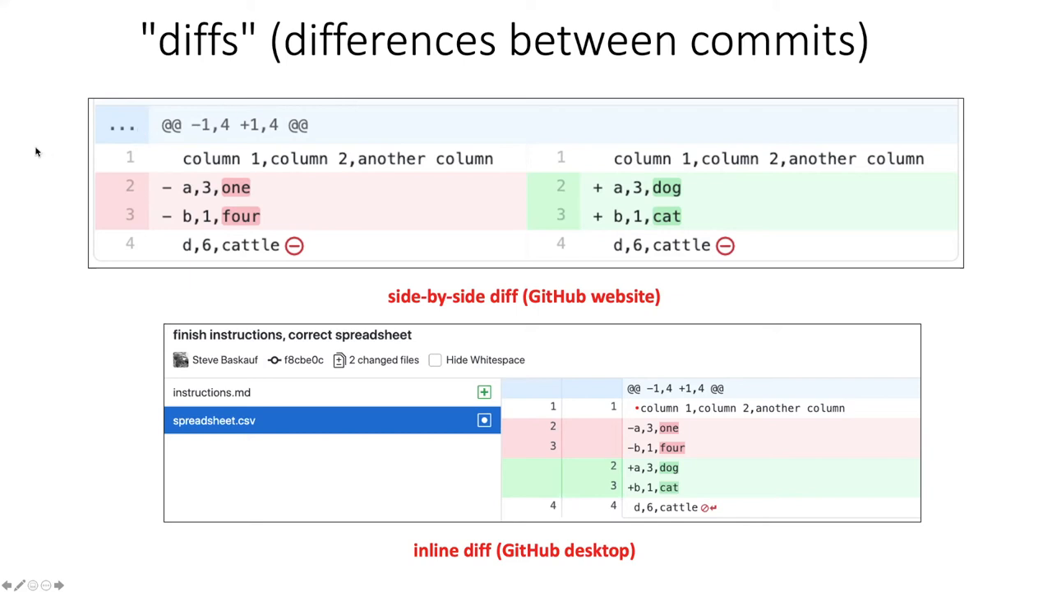
{"action": "mouse_move", "coordinate": [644, 131]}
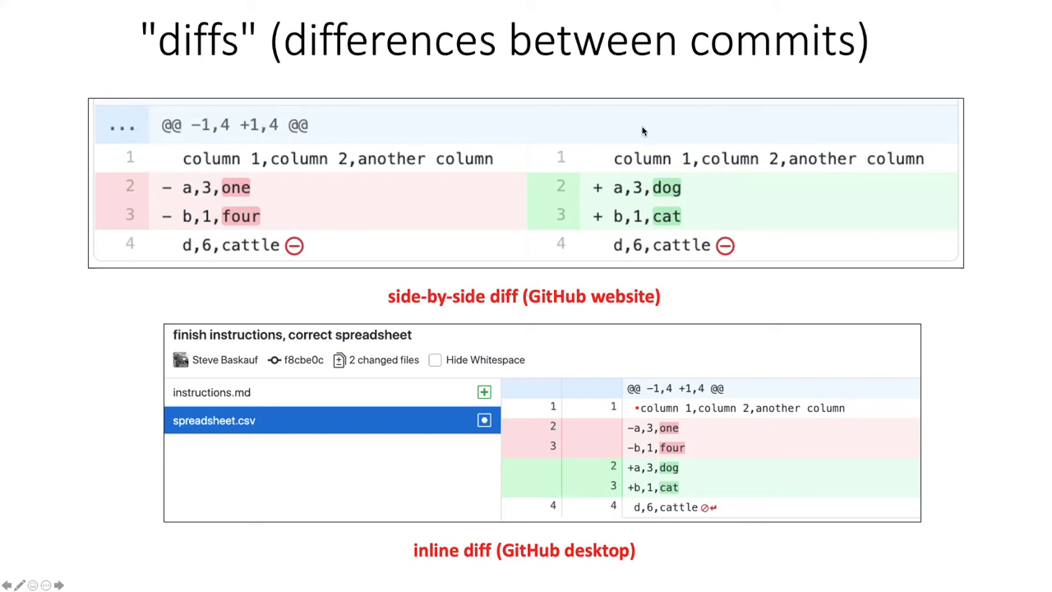
{"action": "mouse_move", "coordinate": [420, 129]}
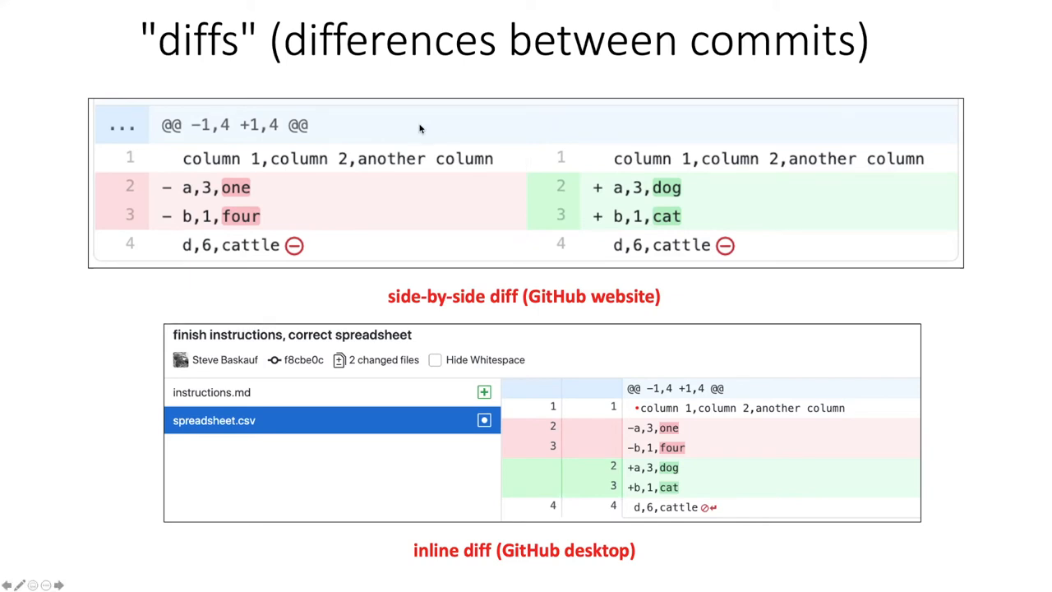
{"action": "mouse_move", "coordinate": [447, 184]}
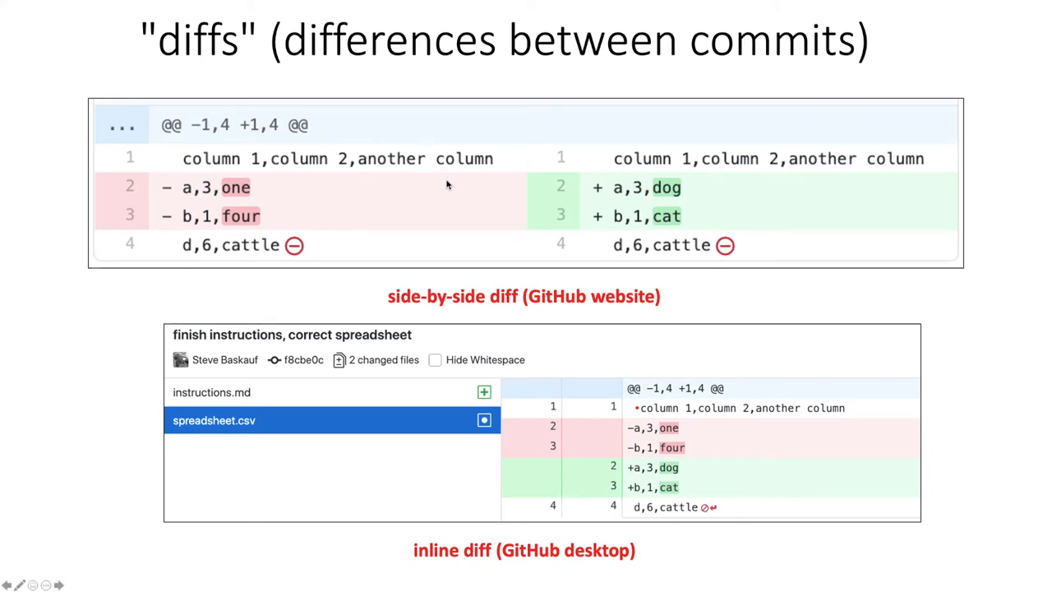
{"action": "mouse_move", "coordinate": [657, 183]}
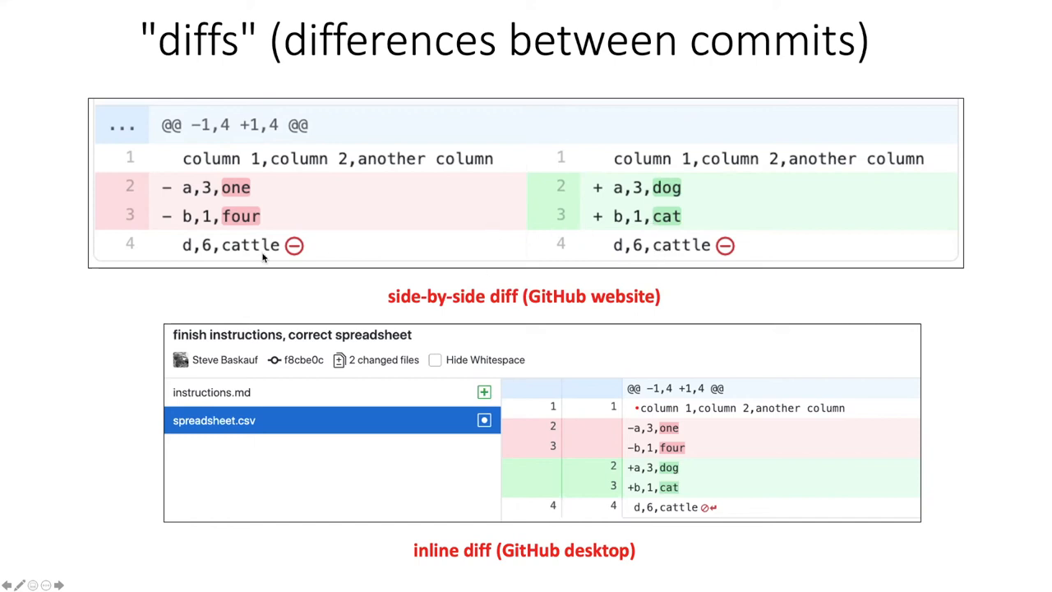
{"action": "mouse_move", "coordinate": [725, 182]}
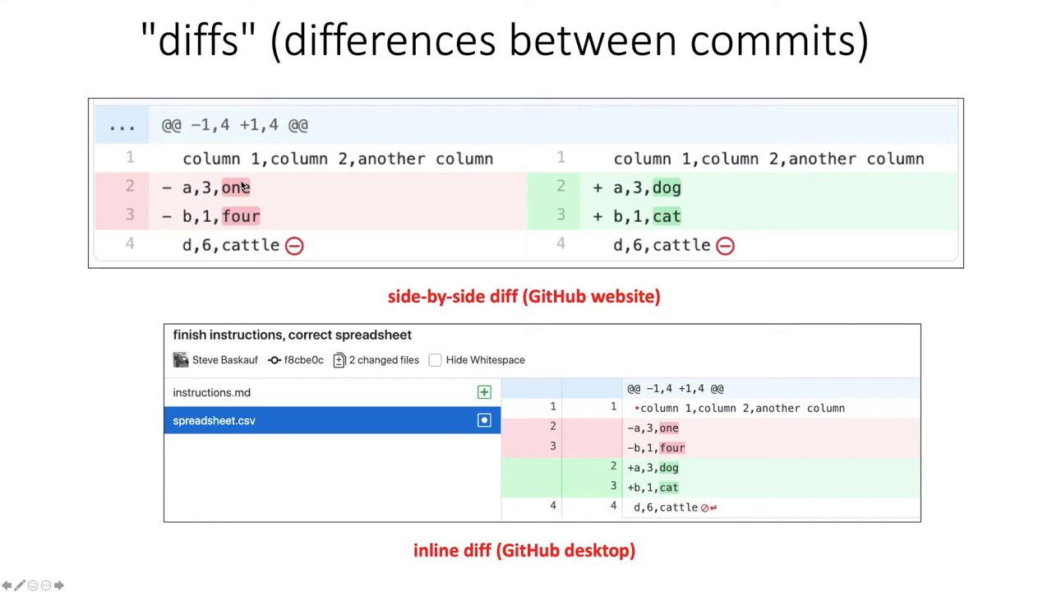
{"action": "mouse_move", "coordinate": [263, 192]}
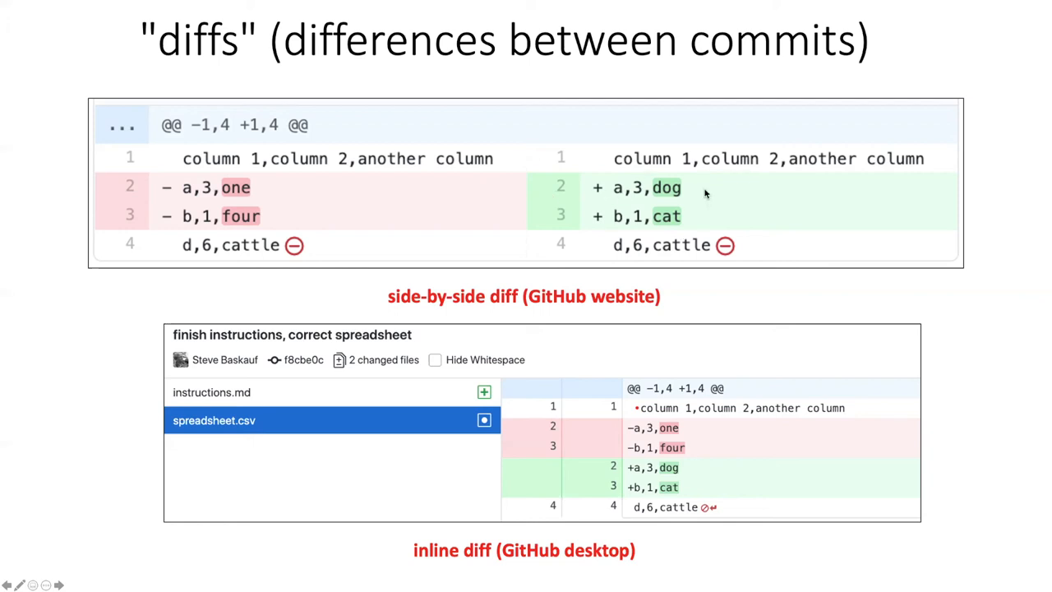
{"action": "mouse_move", "coordinate": [669, 242]}
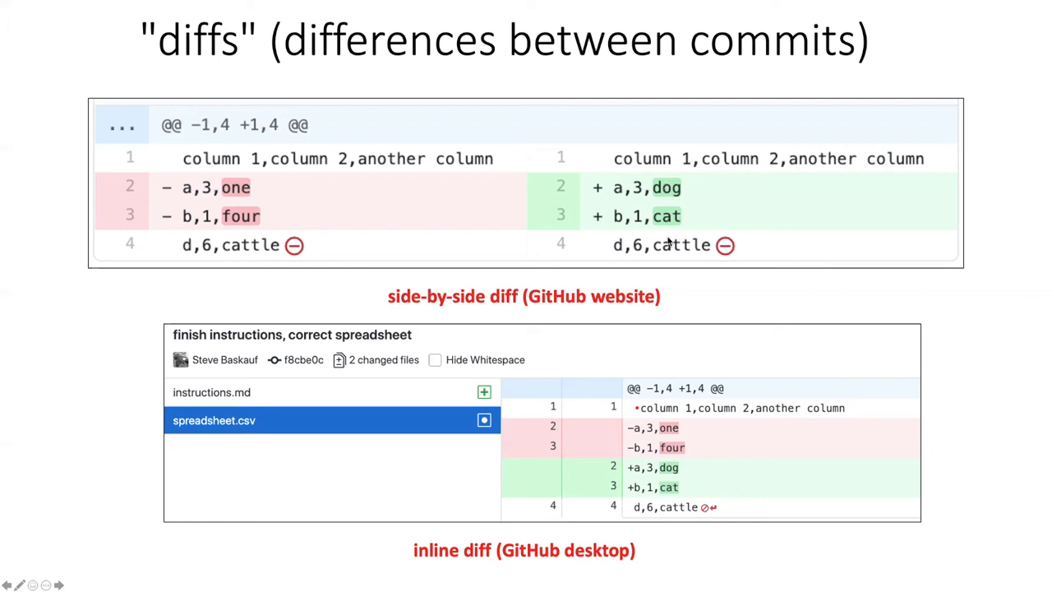
{"action": "mouse_move", "coordinate": [704, 193]}
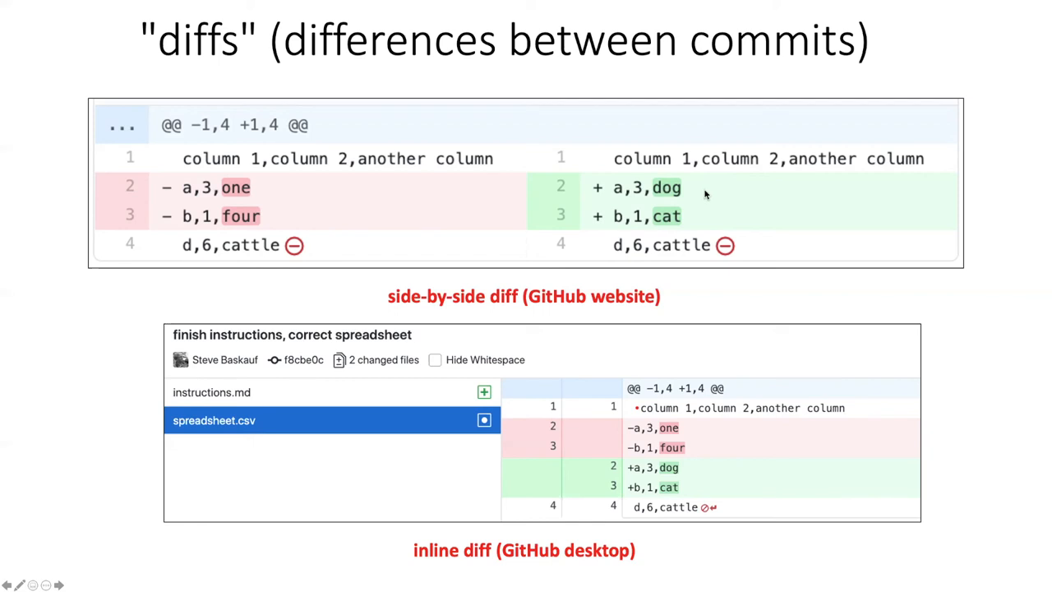
{"action": "mouse_move", "coordinate": [771, 198]}
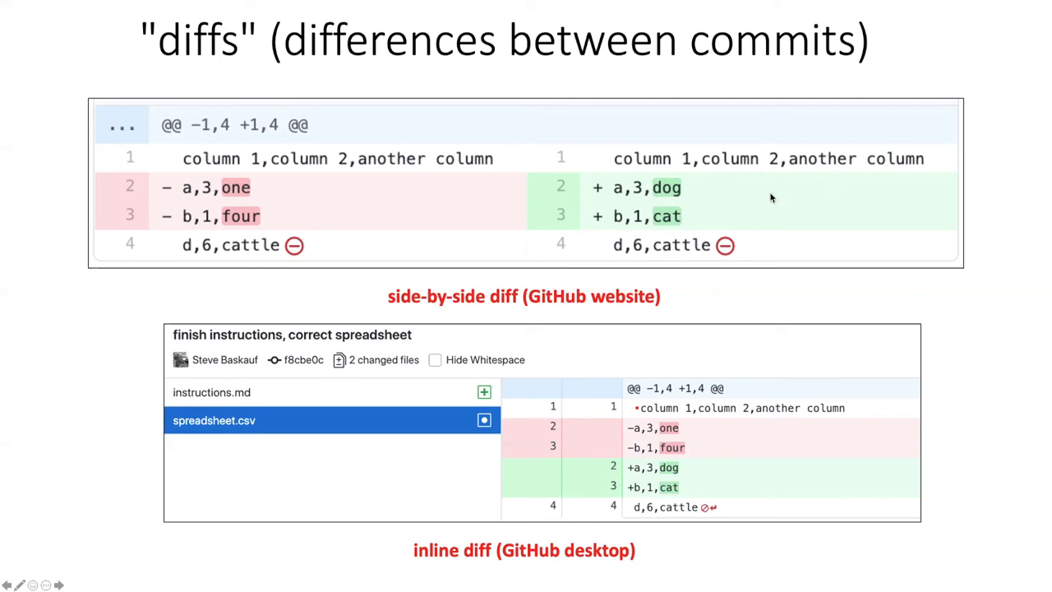
{"action": "mouse_move", "coordinate": [772, 212]}
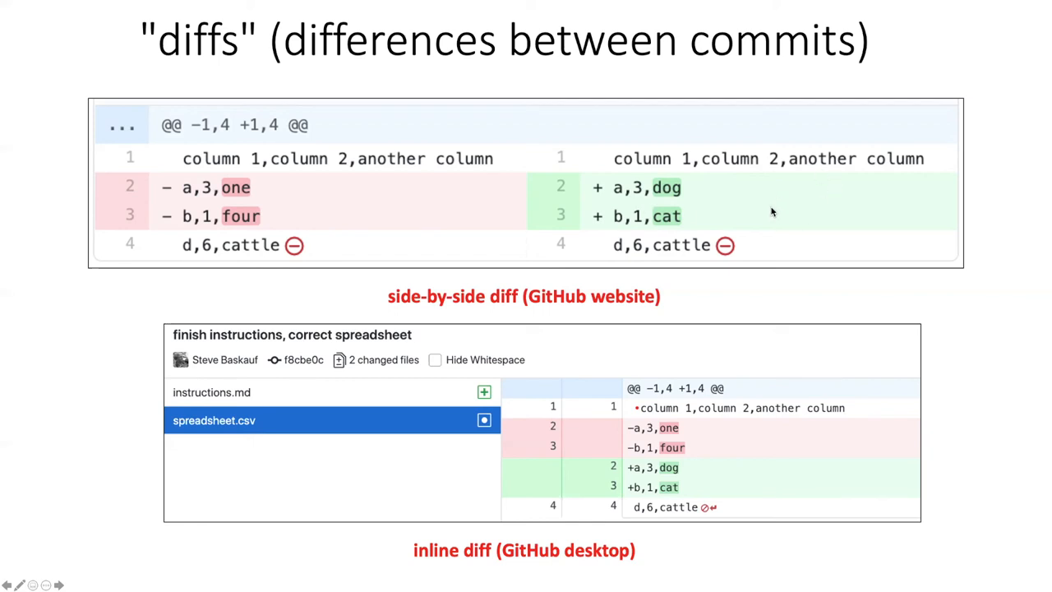
{"action": "mouse_move", "coordinate": [388, 481]}
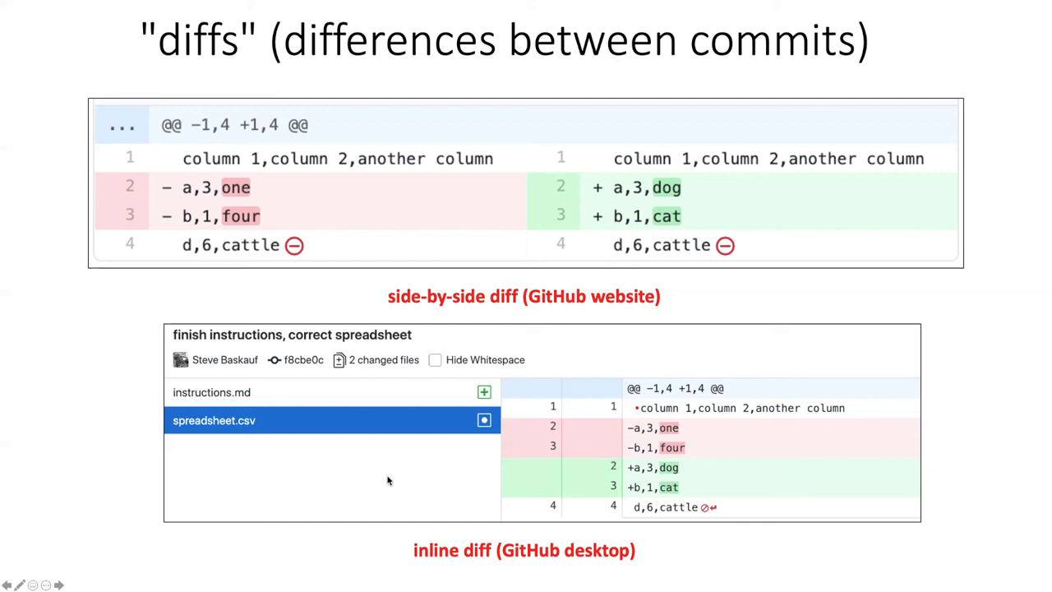
{"action": "mouse_move", "coordinate": [434, 446]}
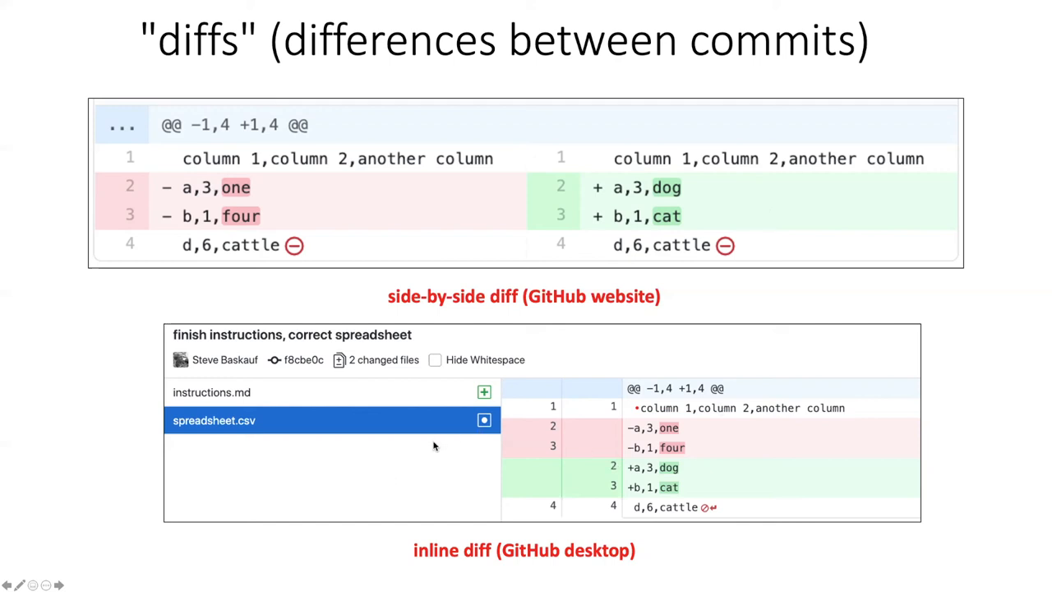
{"action": "mouse_move", "coordinate": [294, 420]}
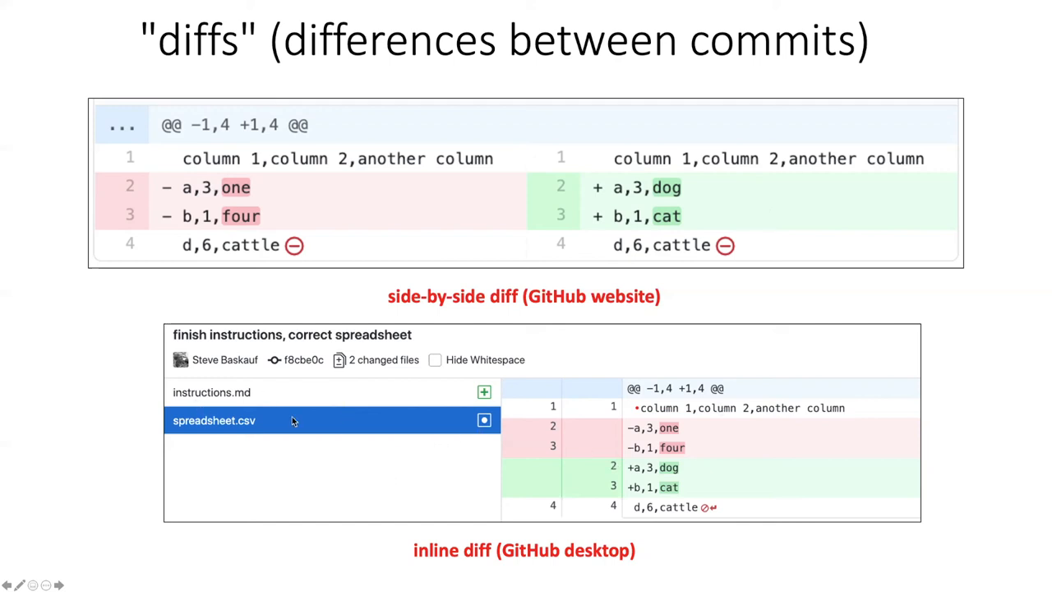
{"action": "mouse_move", "coordinate": [282, 428]}
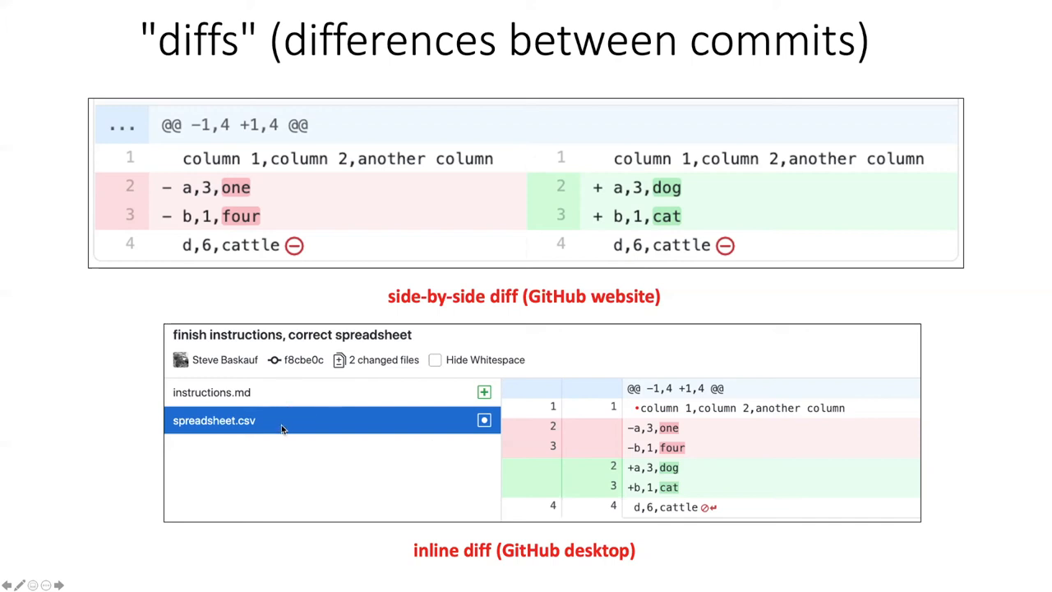
{"action": "mouse_move", "coordinate": [641, 380]}
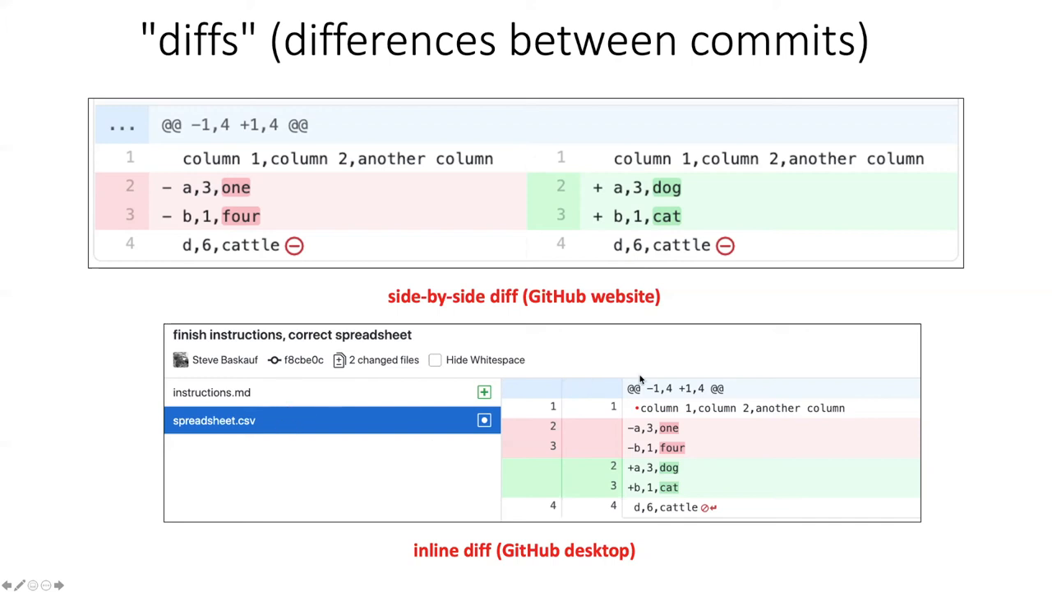
{"action": "mouse_move", "coordinate": [740, 368]}
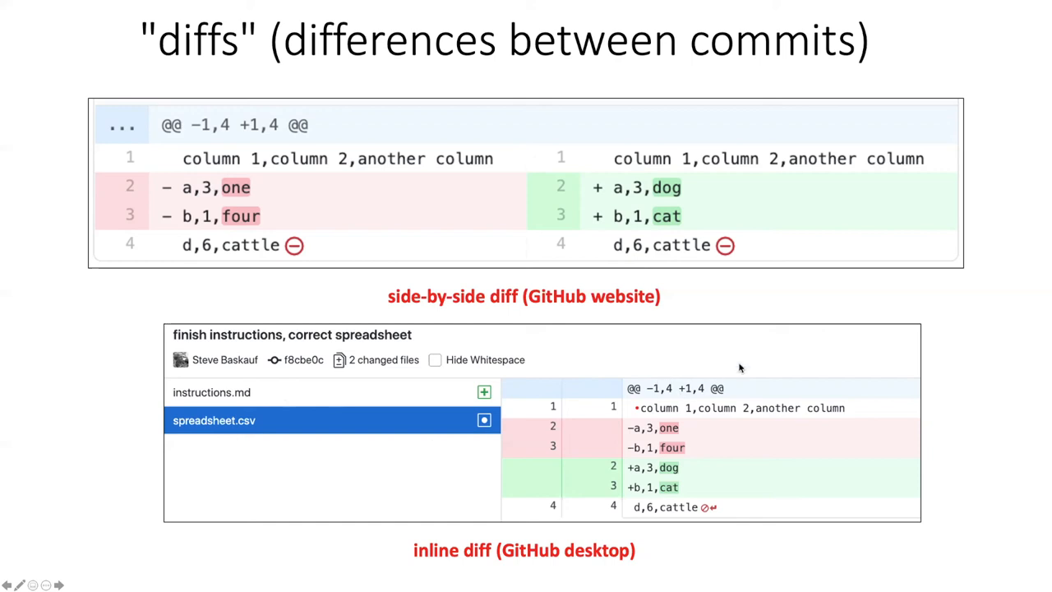
{"action": "mouse_move", "coordinate": [682, 389]}
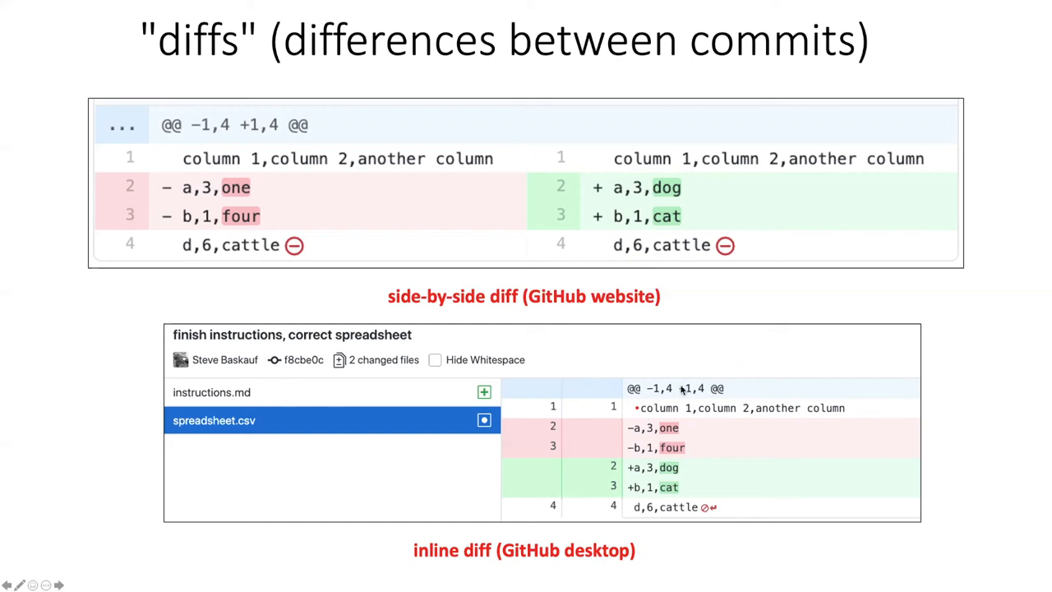
{"action": "mouse_move", "coordinate": [633, 419]}
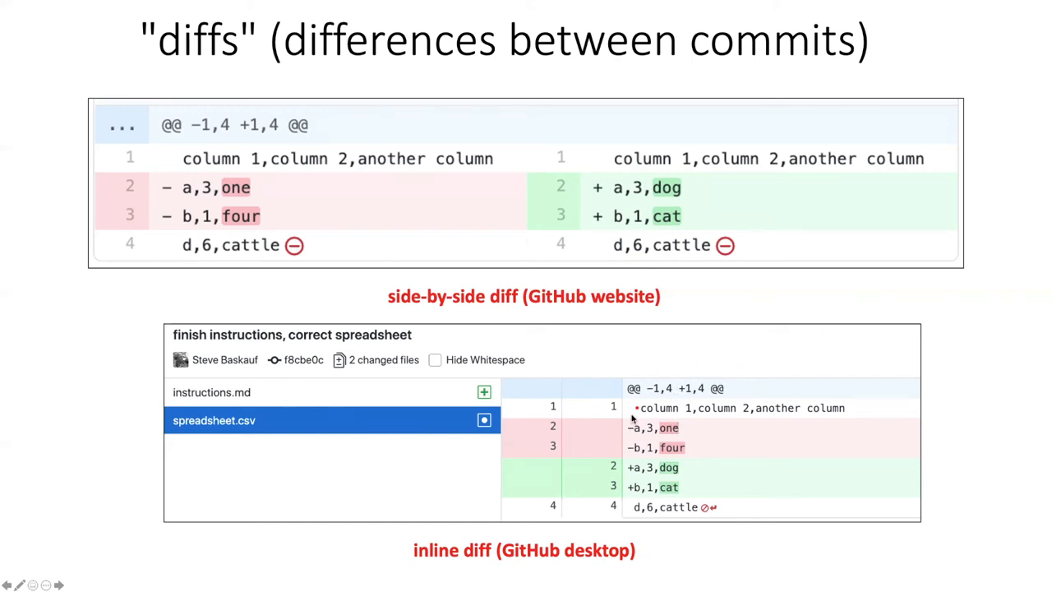
{"action": "mouse_move", "coordinate": [682, 481]}
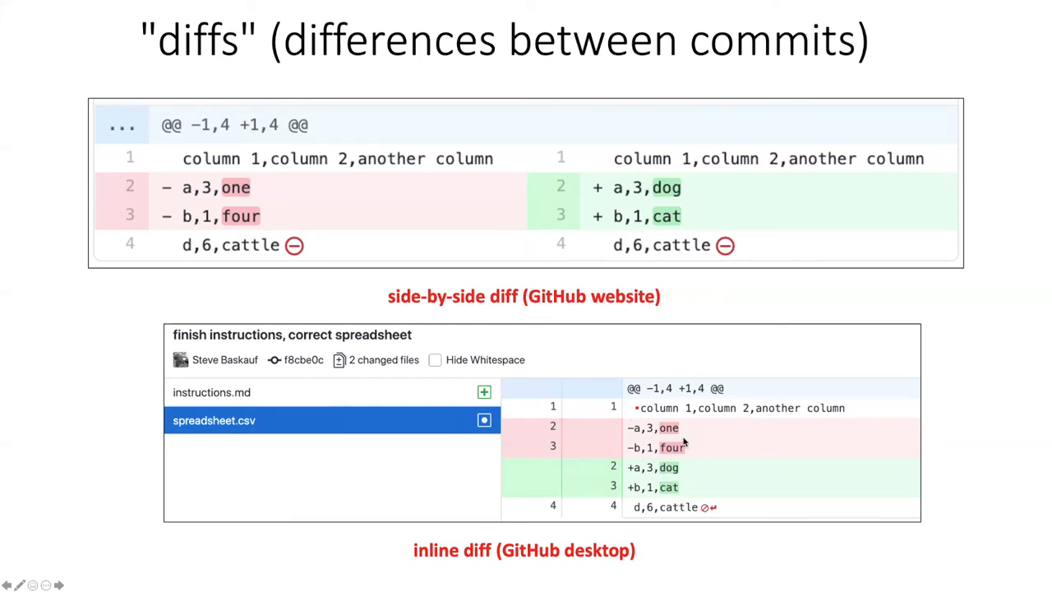
{"action": "mouse_move", "coordinate": [685, 463]}
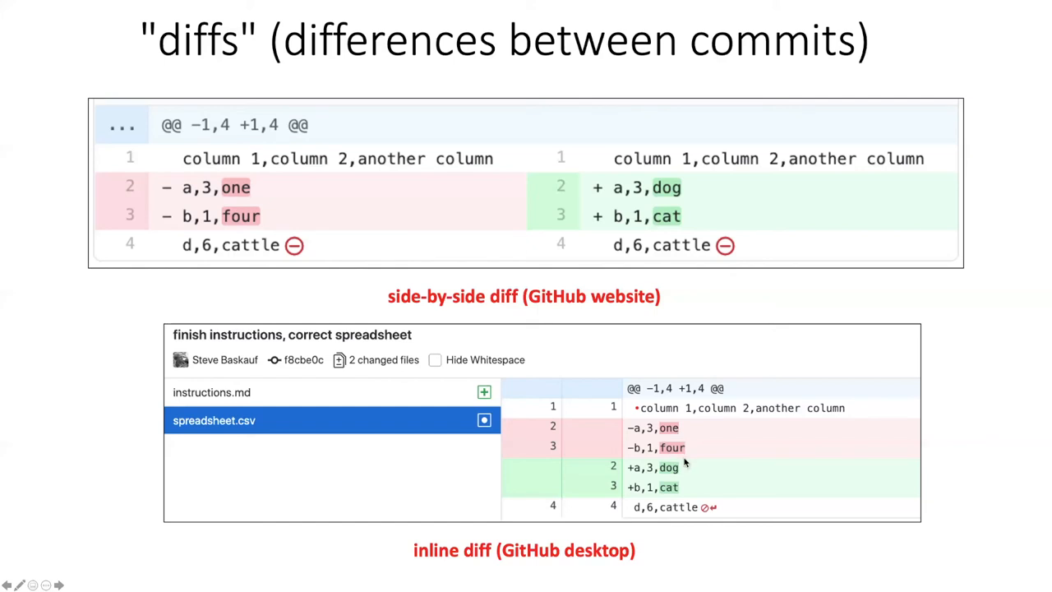
{"action": "mouse_move", "coordinate": [674, 448]}
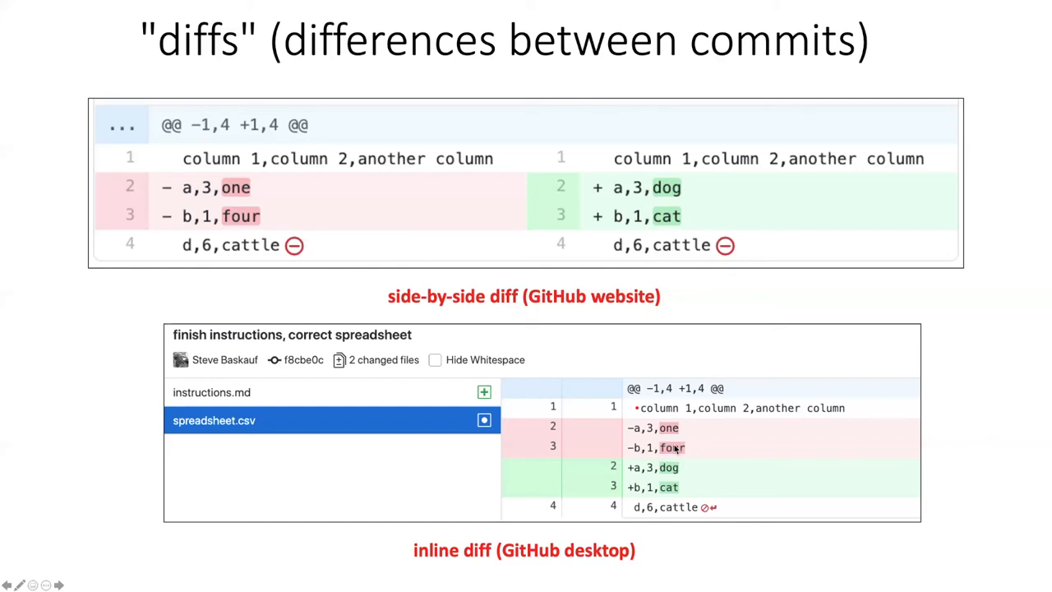
{"action": "mouse_move", "coordinate": [679, 446]}
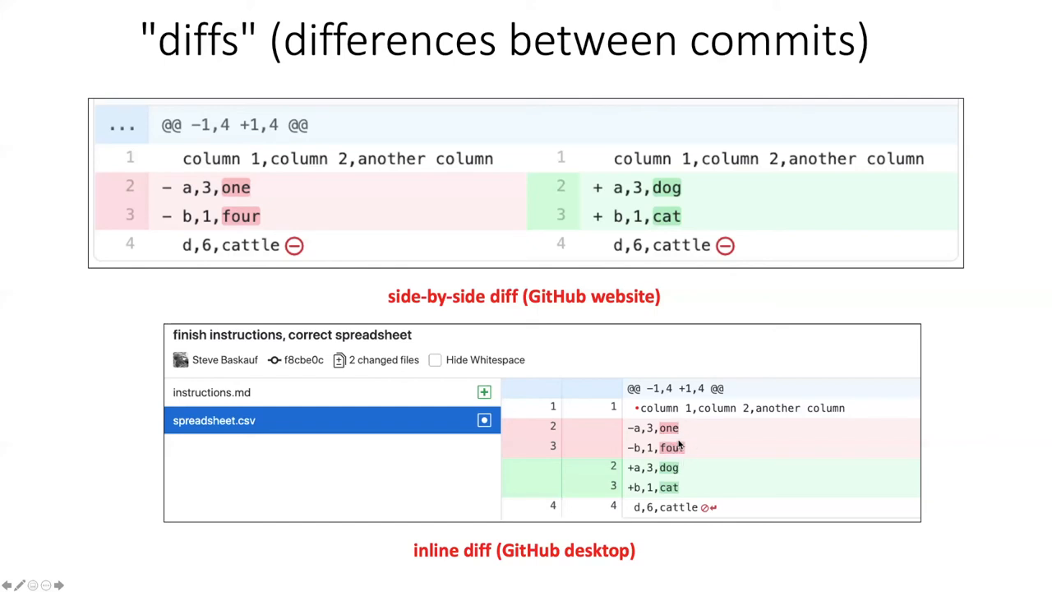
{"action": "mouse_move", "coordinate": [681, 429]}
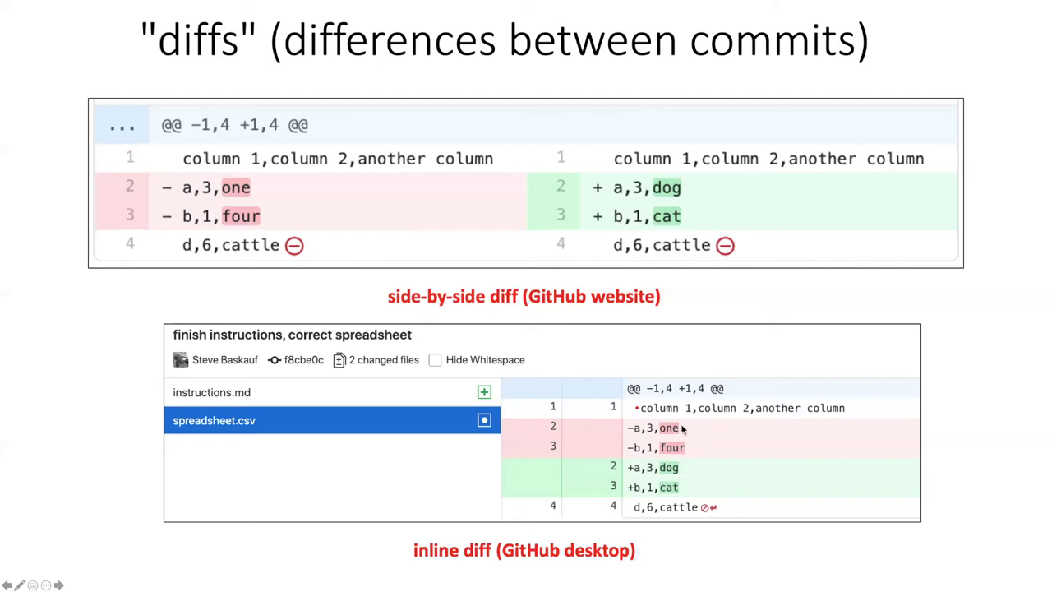
{"action": "mouse_move", "coordinate": [701, 487]}
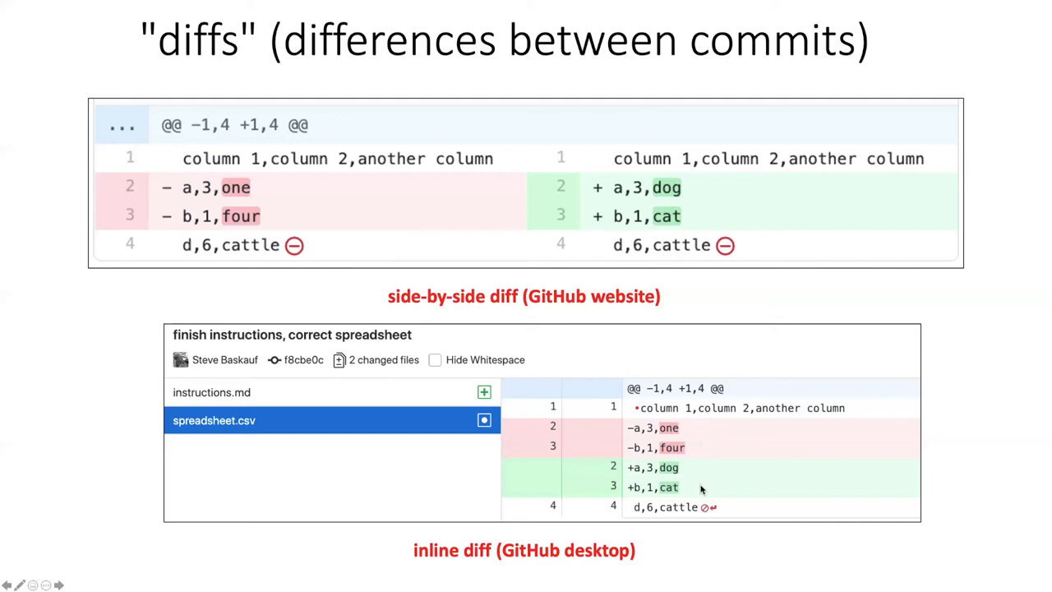
{"action": "mouse_move", "coordinate": [672, 487]}
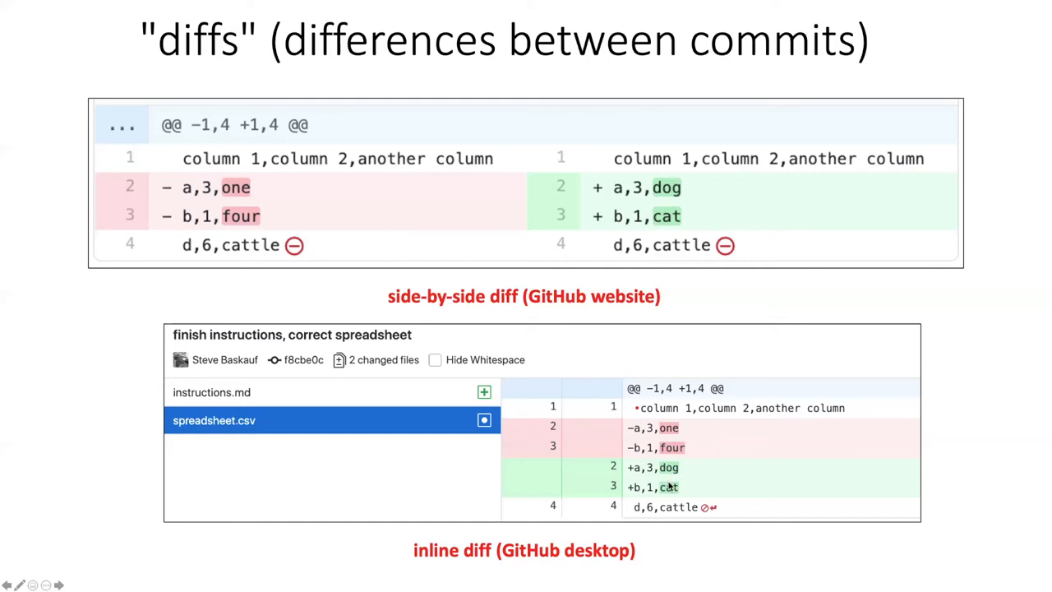
{"action": "mouse_move", "coordinate": [641, 448]}
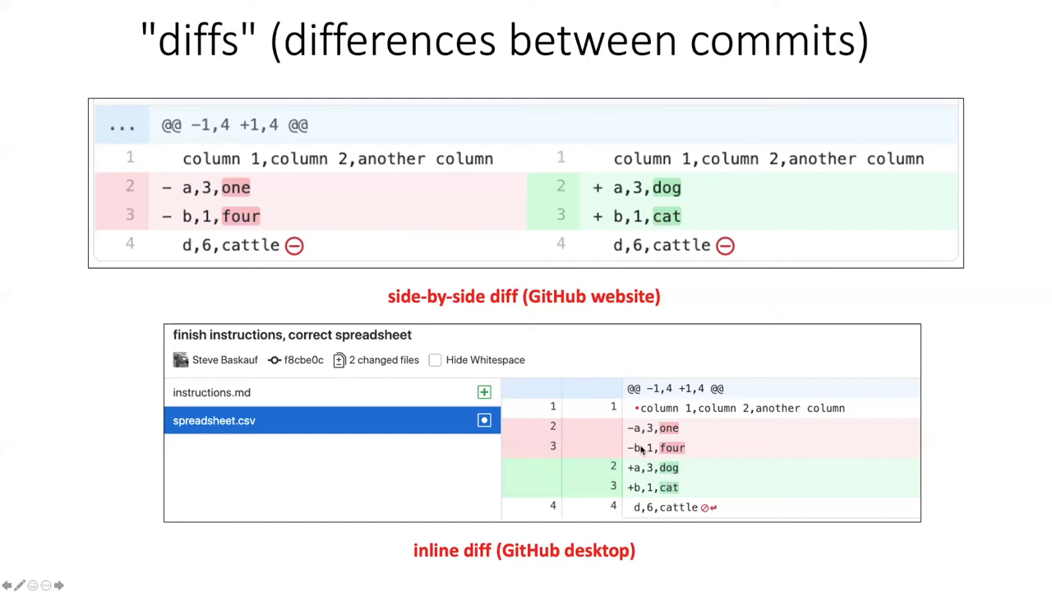
{"action": "mouse_move", "coordinate": [633, 448]}
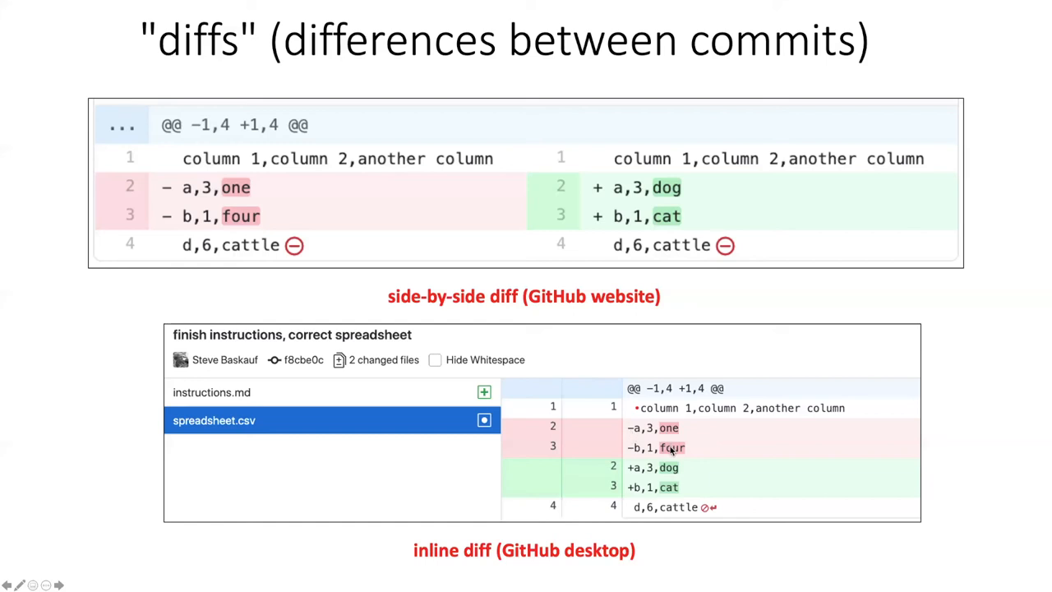
{"action": "mouse_move", "coordinate": [670, 469]}
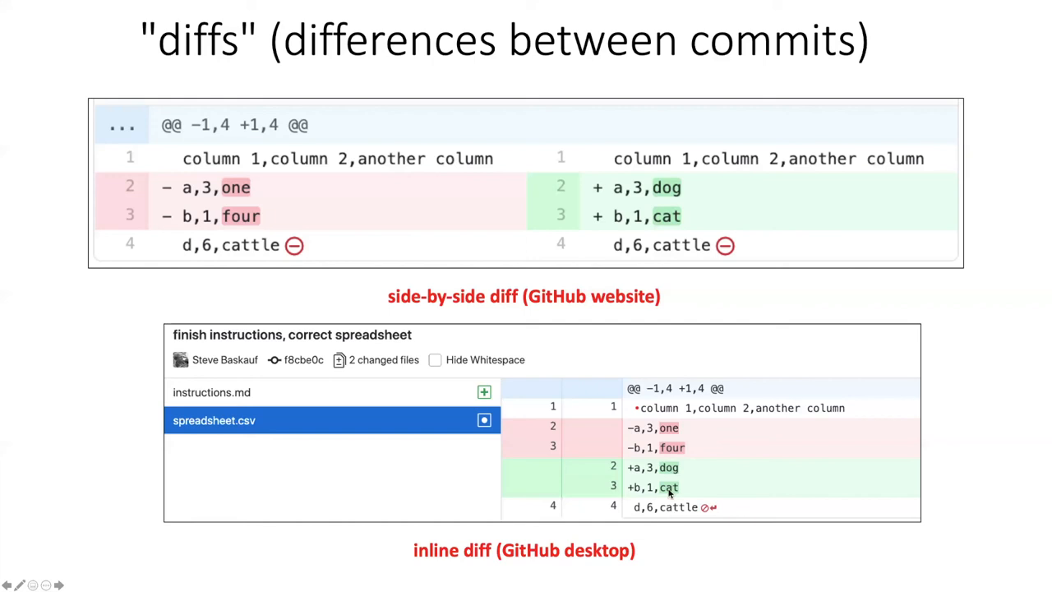
{"action": "mouse_move", "coordinate": [670, 491]}
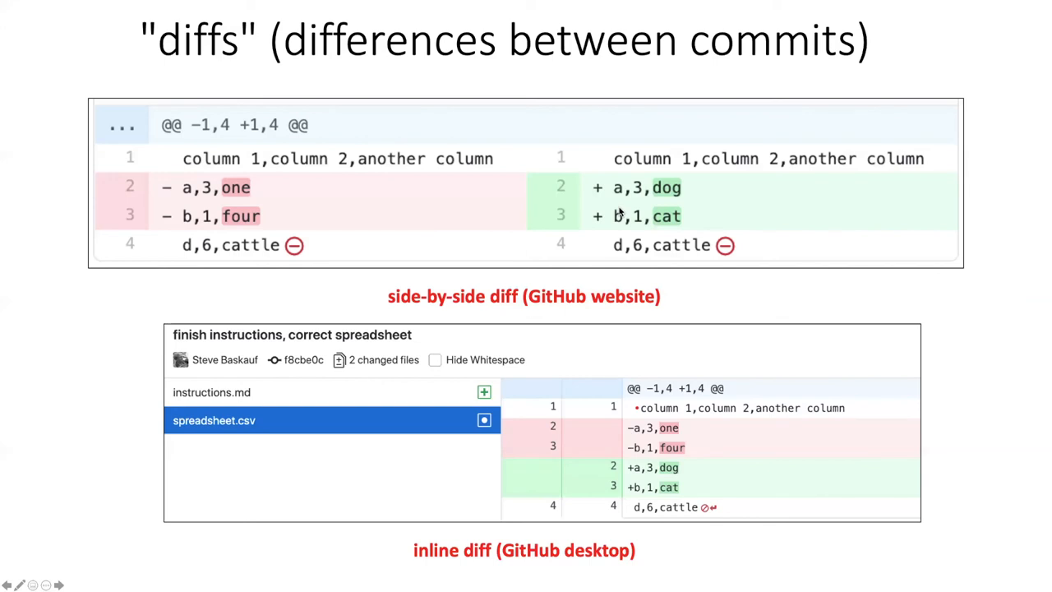
{"action": "mouse_move", "coordinate": [711, 317]}
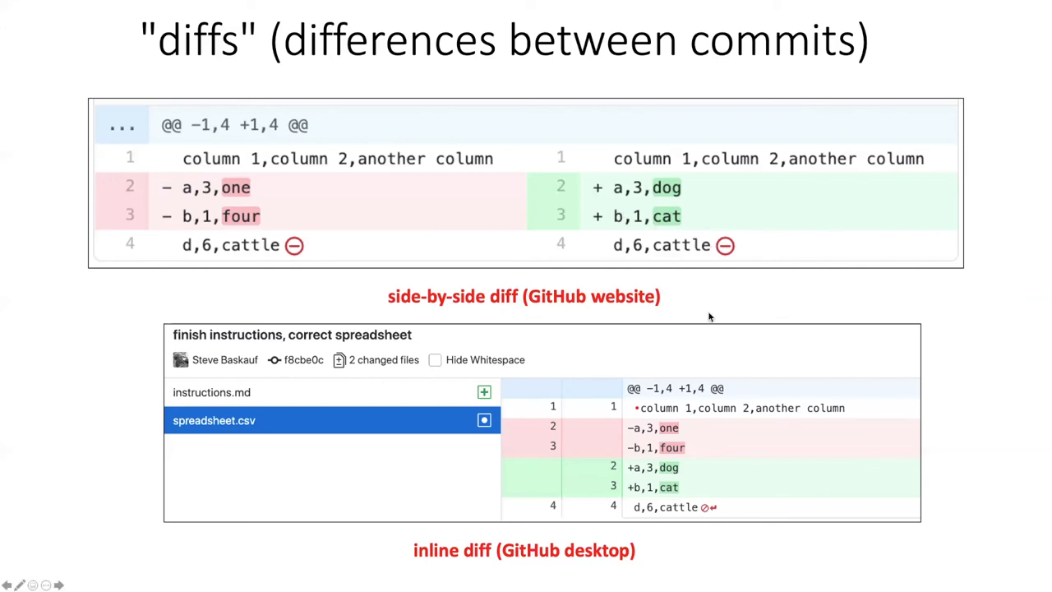
{"action": "mouse_move", "coordinate": [708, 306]}
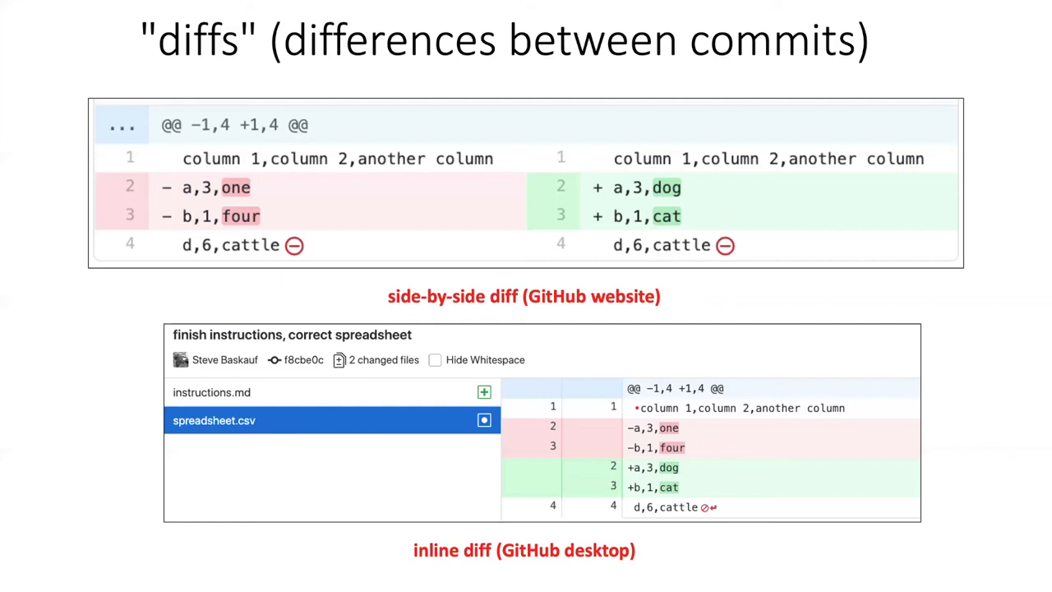
{"action": "mouse_move", "coordinate": [1039, 425]}
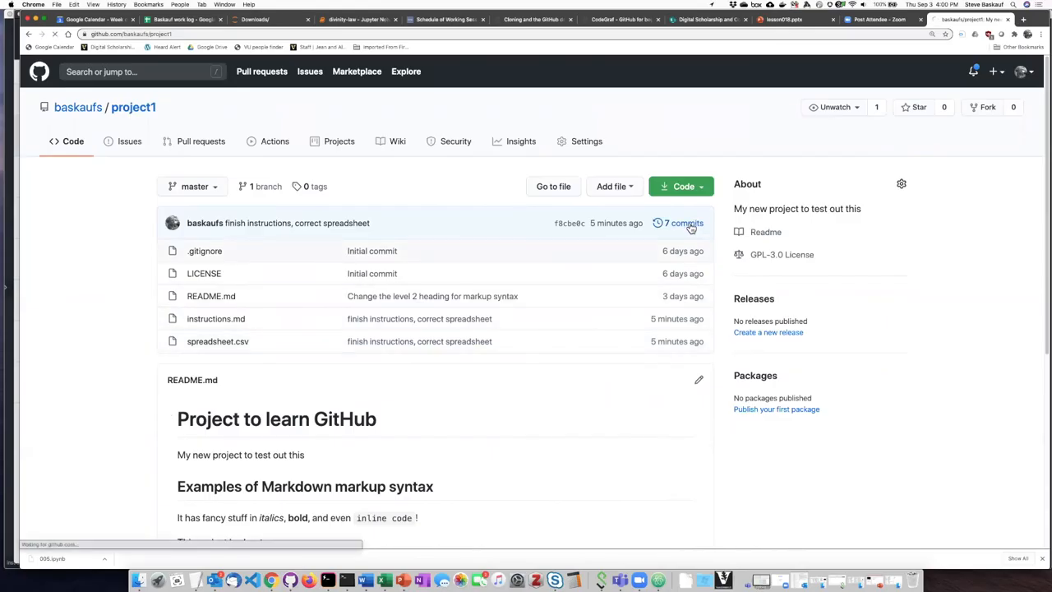
Step: Open the 'finish instructions, correct spreadsheet' commit from project1's 7 commits list
{"action": "left_click", "coordinate": [682, 223]}
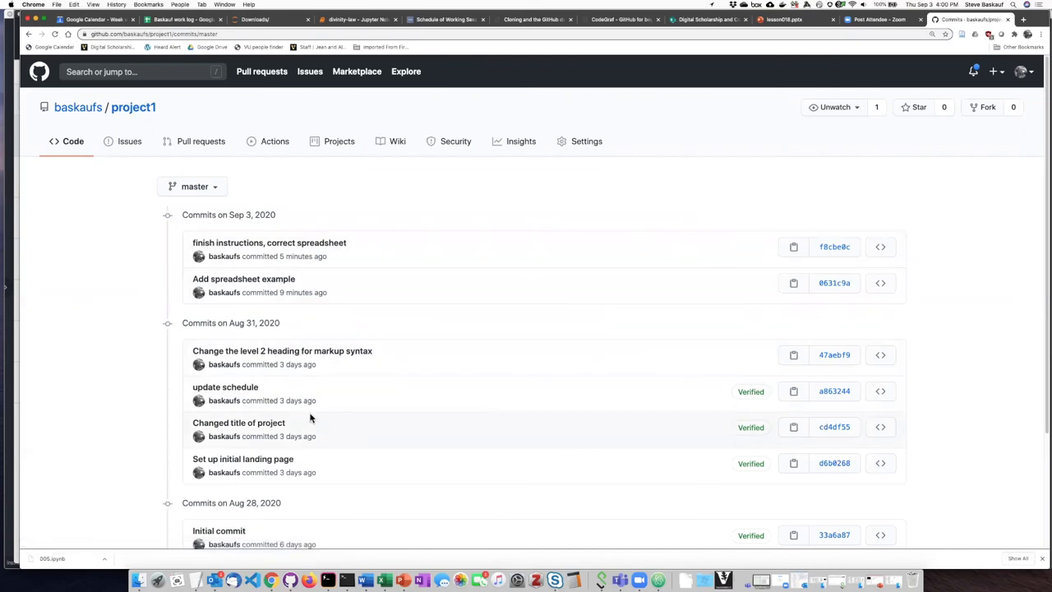
{"action": "mouse_move", "coordinate": [330, 392]}
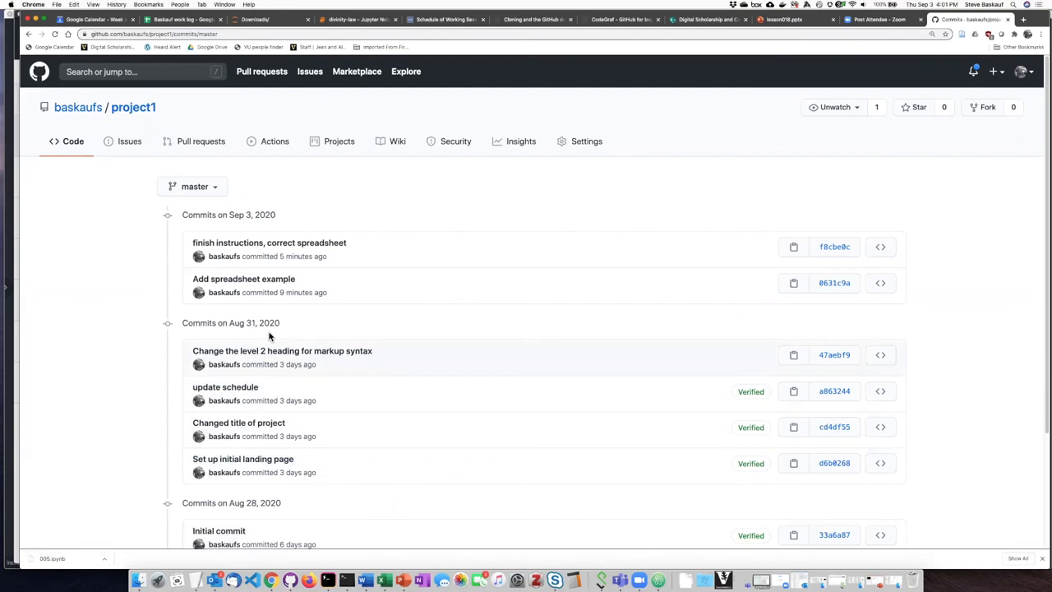
{"action": "mouse_move", "coordinate": [243, 279]}
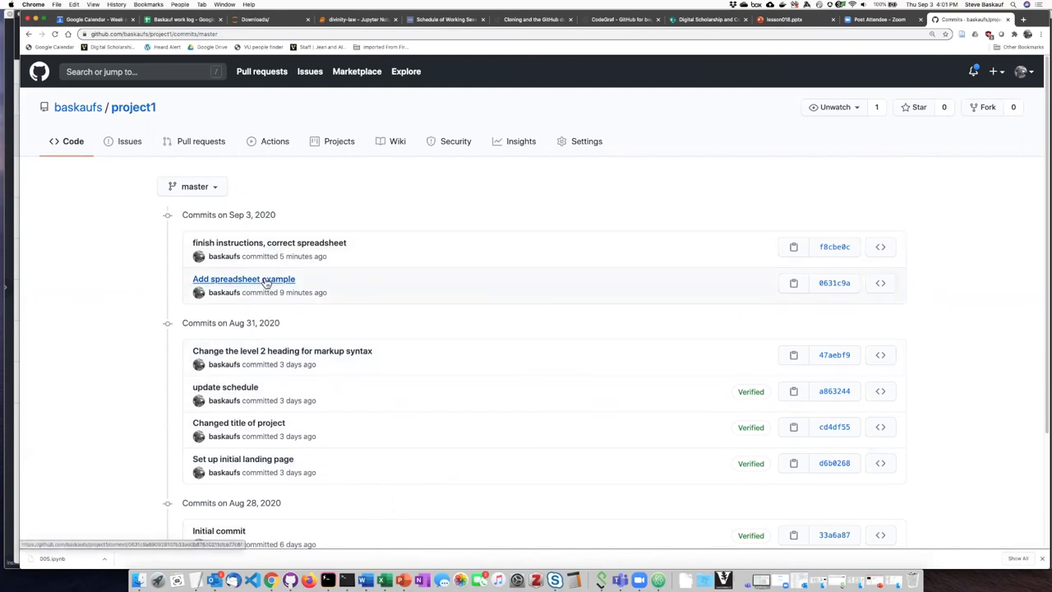
{"action": "left_click", "coordinate": [243, 278]}
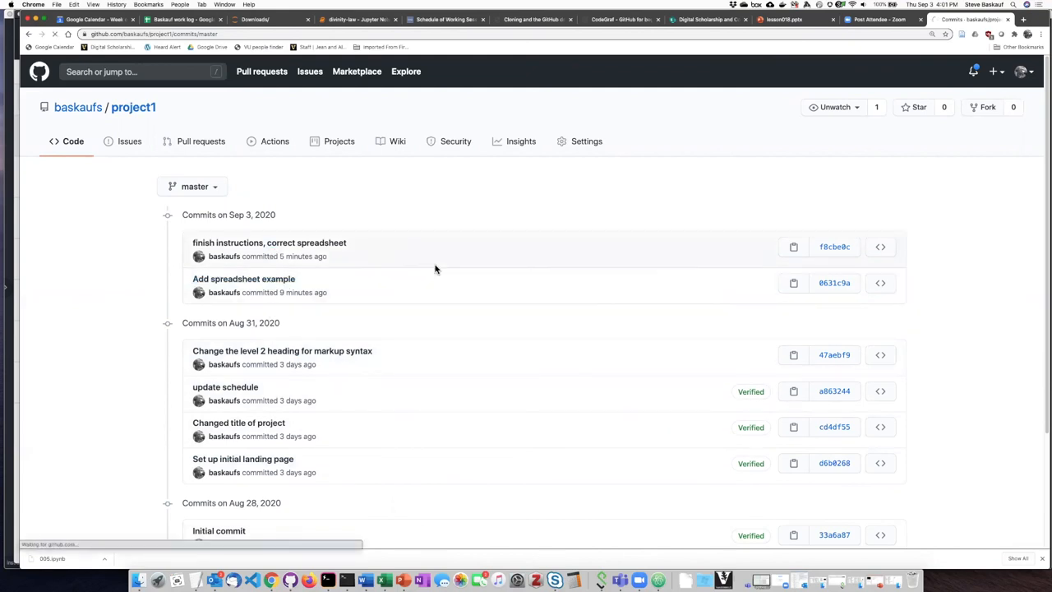
{"action": "mouse_move", "coordinate": [269, 243]}
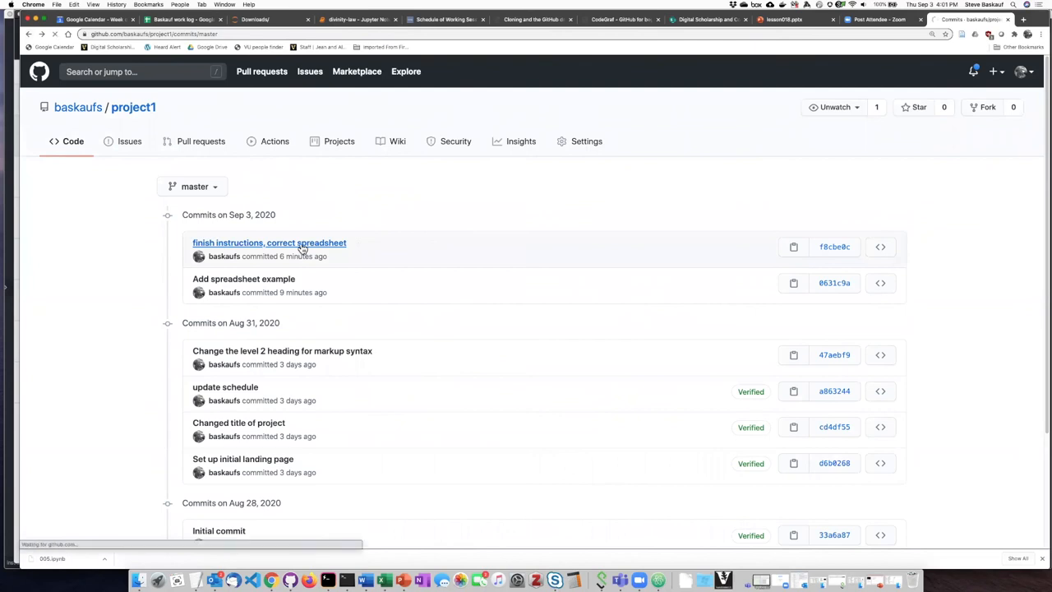
{"action": "left_click", "coordinate": [269, 243]}
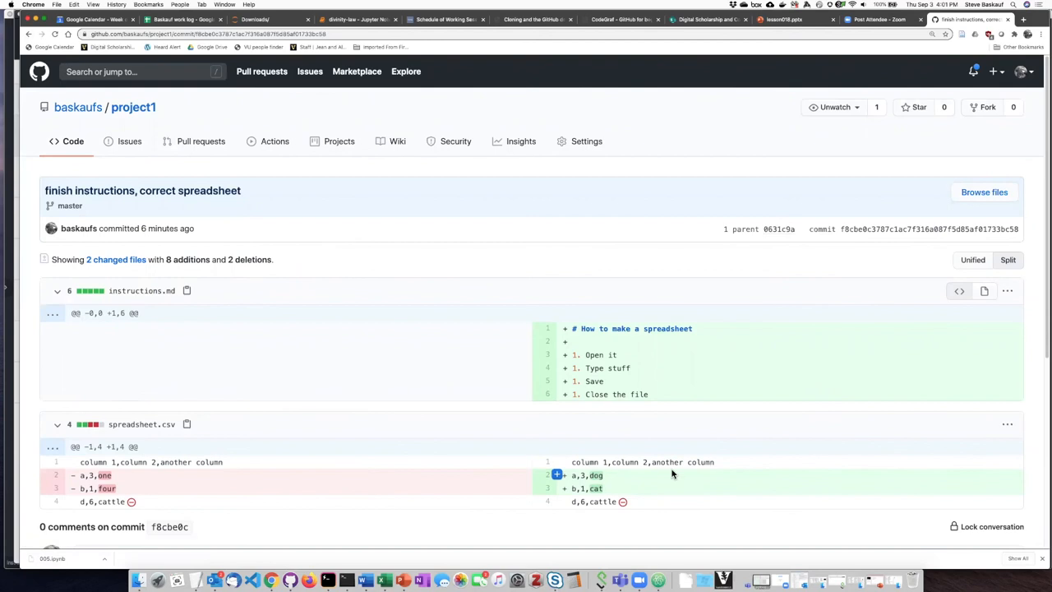
{"action": "mouse_move", "coordinate": [576, 368]}
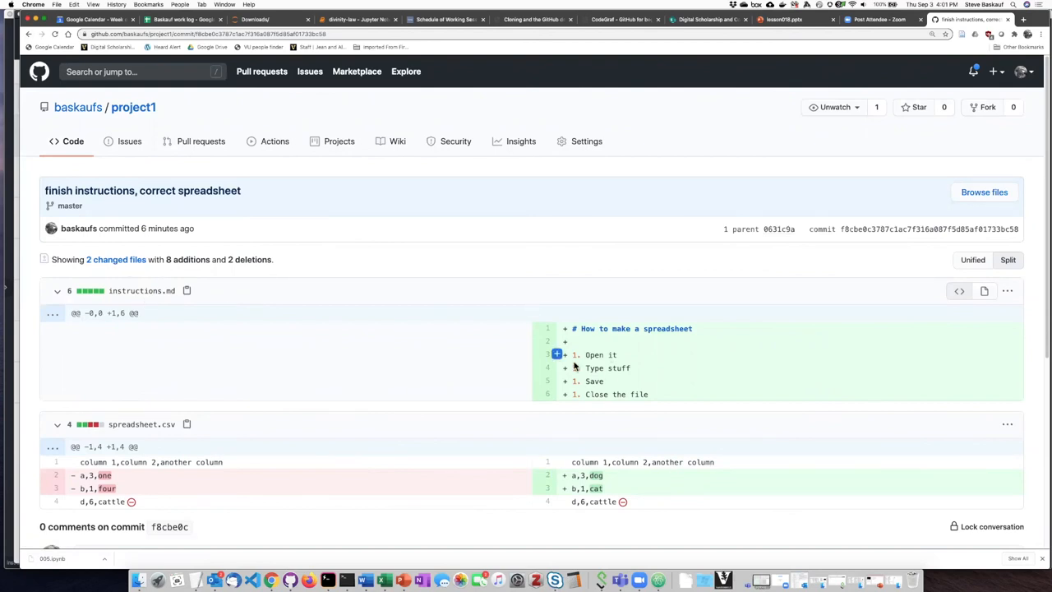
{"action": "mouse_move", "coordinate": [459, 419]}
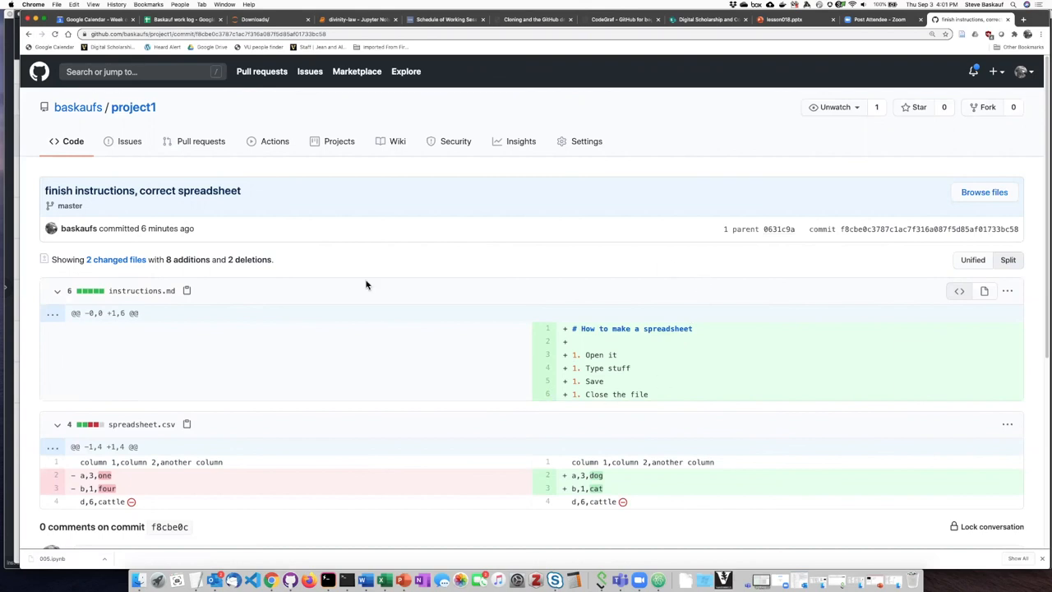
{"action": "mouse_move", "coordinate": [474, 486]}
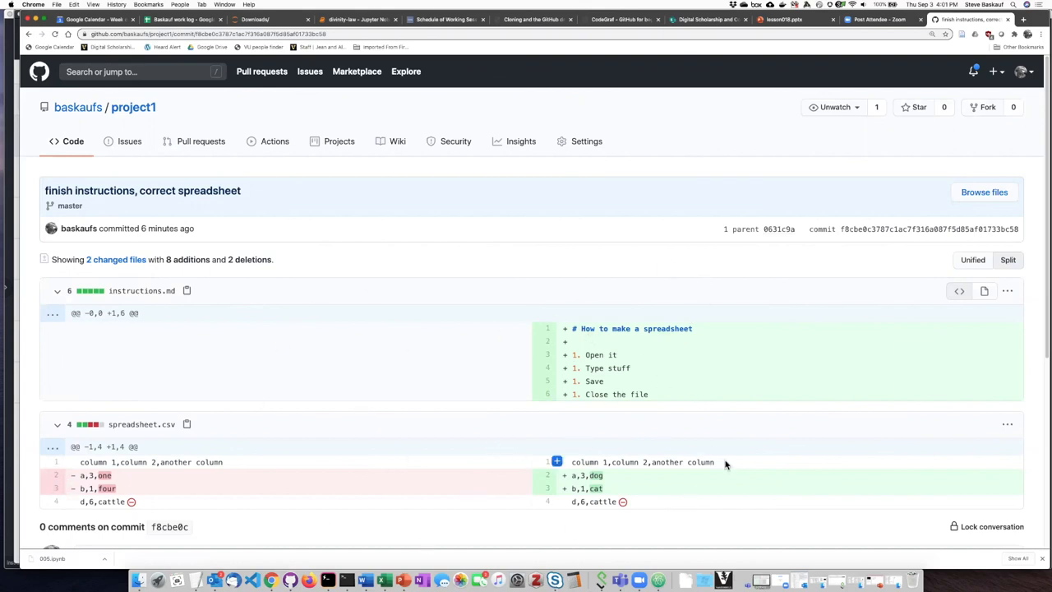
{"action": "mouse_move", "coordinate": [721, 467]}
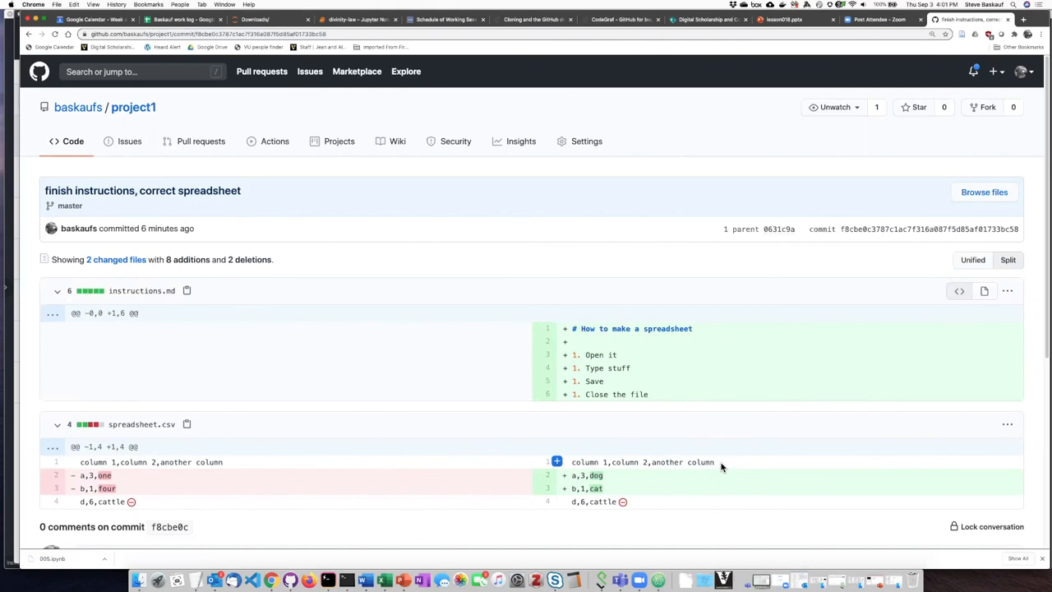
{"action": "mouse_move", "coordinate": [396, 544]}
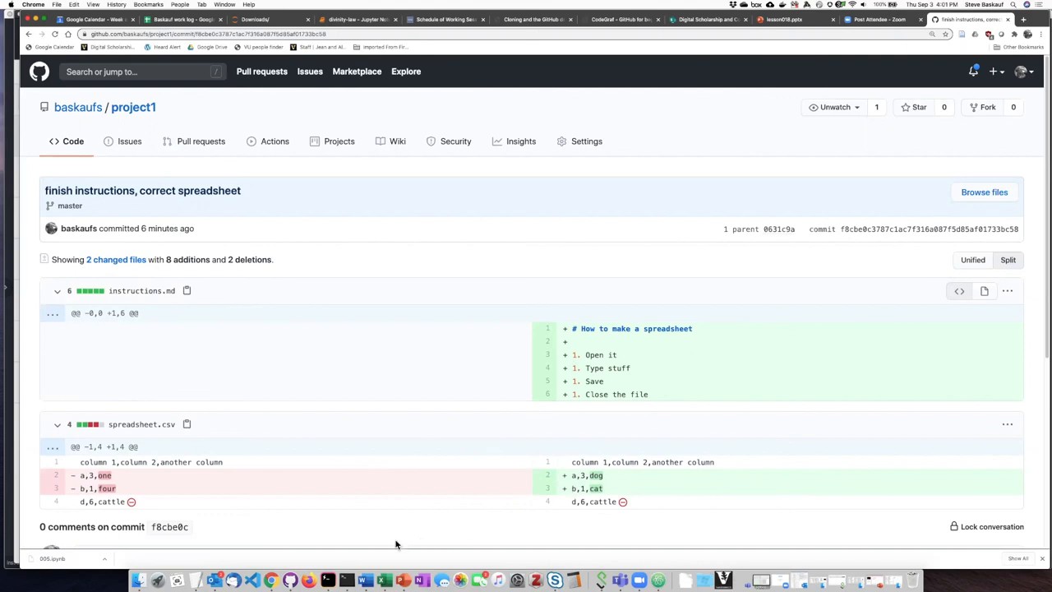
{"action": "mouse_move", "coordinate": [271, 581]}
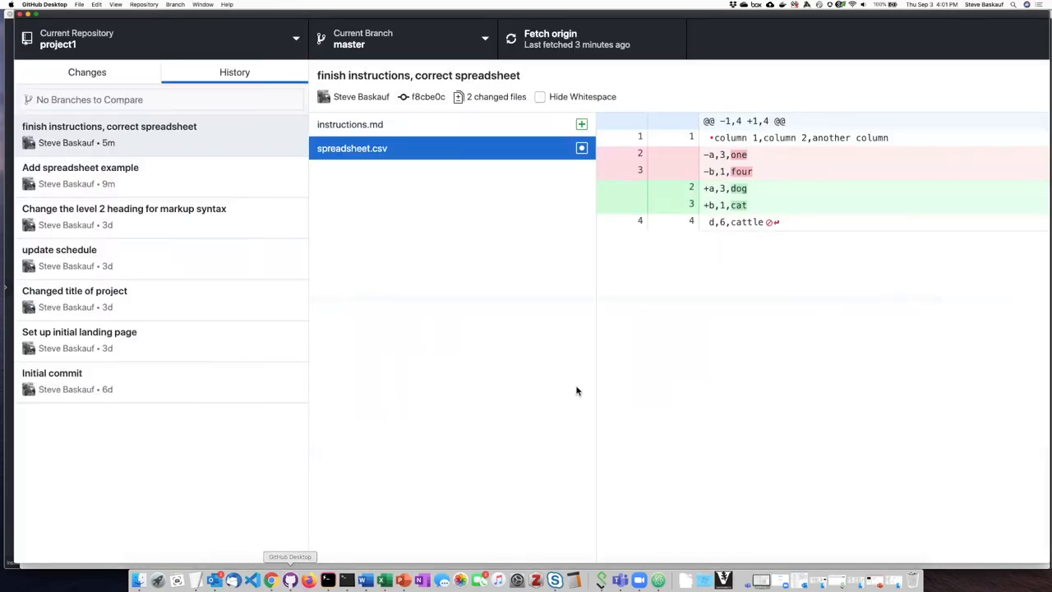
{"action": "mouse_move", "coordinate": [804, 323]}
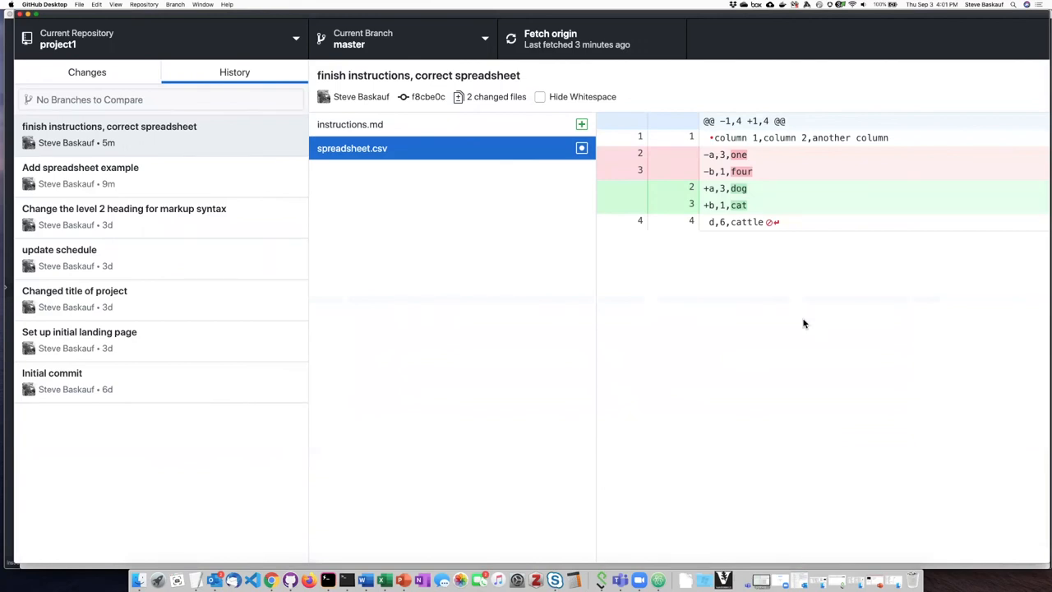
{"action": "mouse_move", "coordinate": [442, 137]}
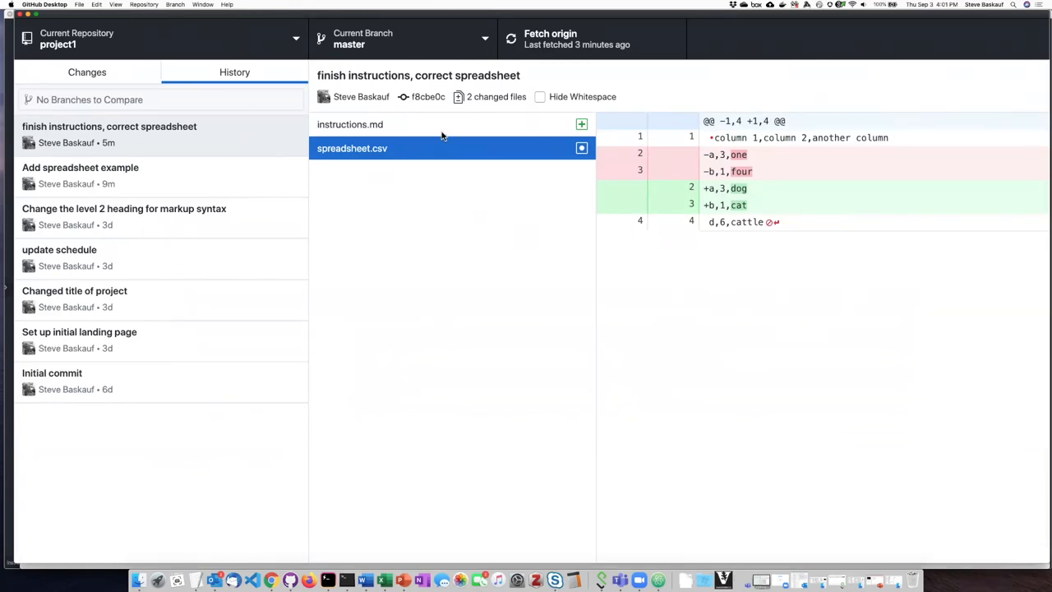
{"action": "left_click", "coordinate": [350, 124]}
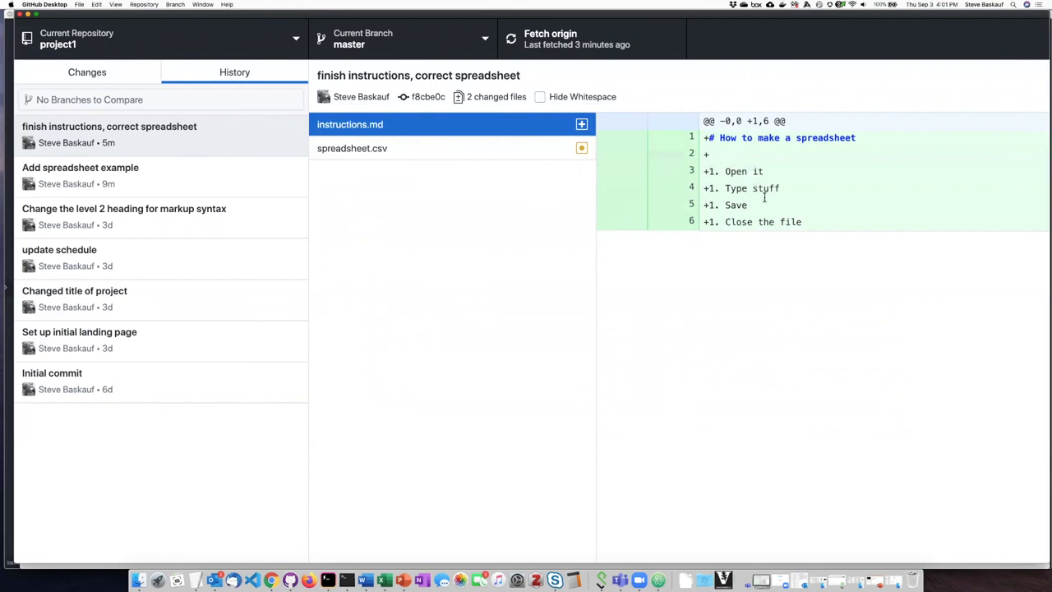
{"action": "left_click", "coordinate": [352, 148]}
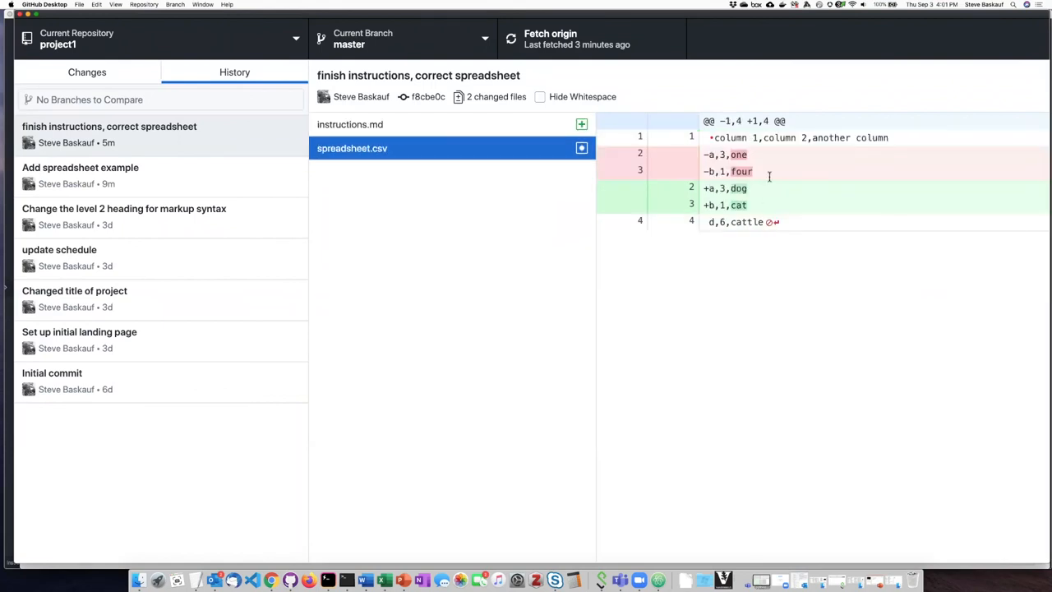
{"action": "mouse_move", "coordinate": [701, 211]}
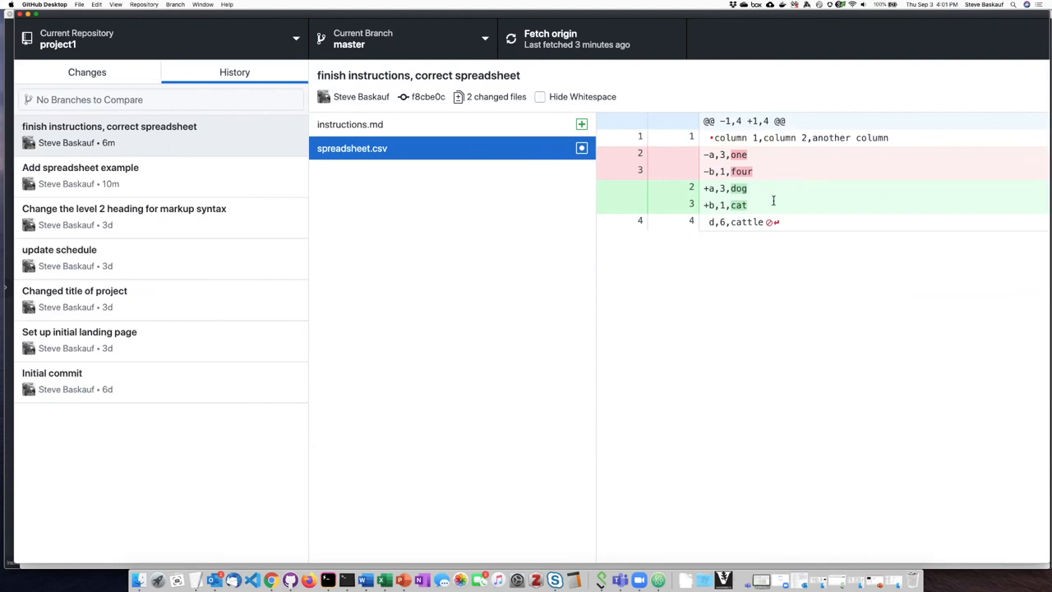
{"action": "mouse_move", "coordinate": [272, 581]}
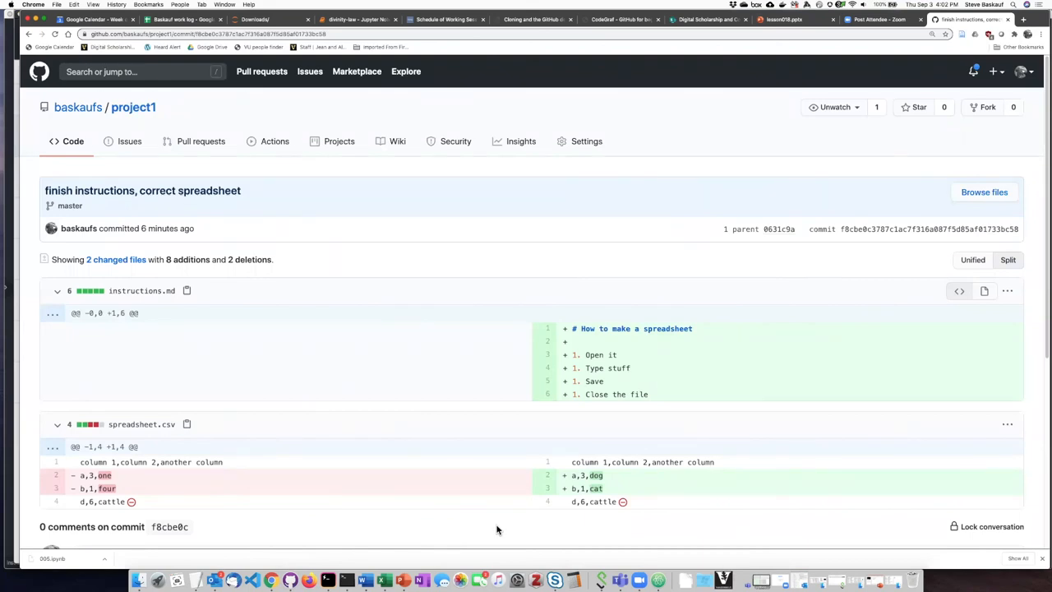
{"action": "mouse_move", "coordinate": [479, 534]}
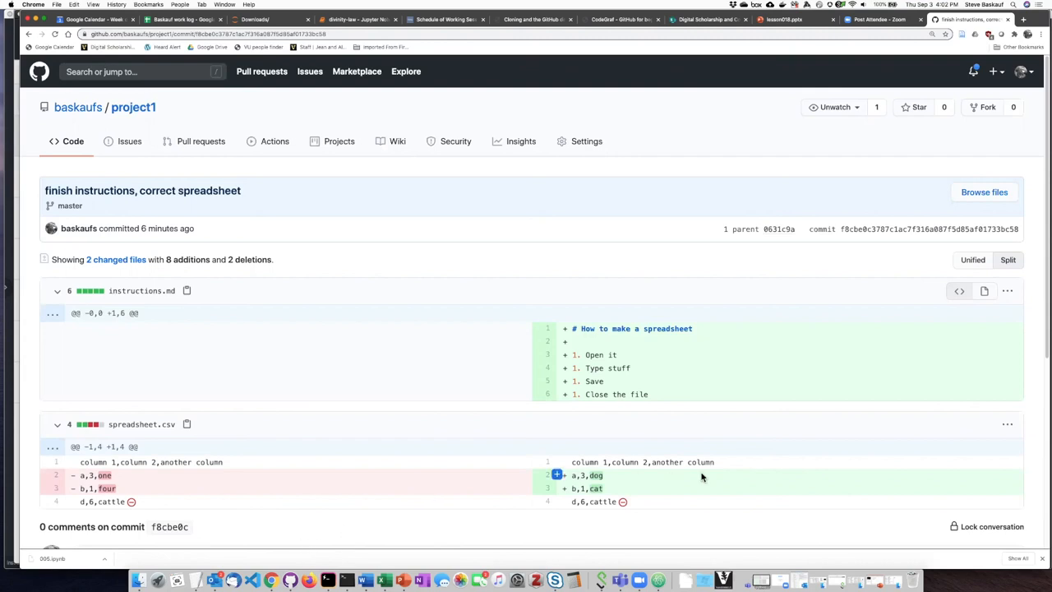
{"action": "mouse_move", "coordinate": [391, 367]}
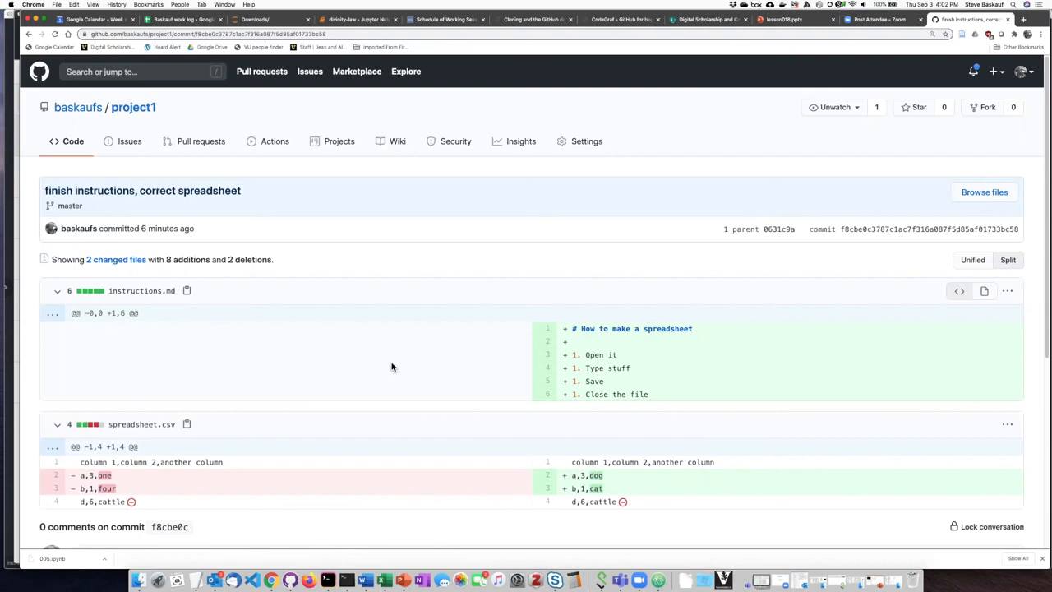
{"action": "mouse_move", "coordinate": [679, 496]}
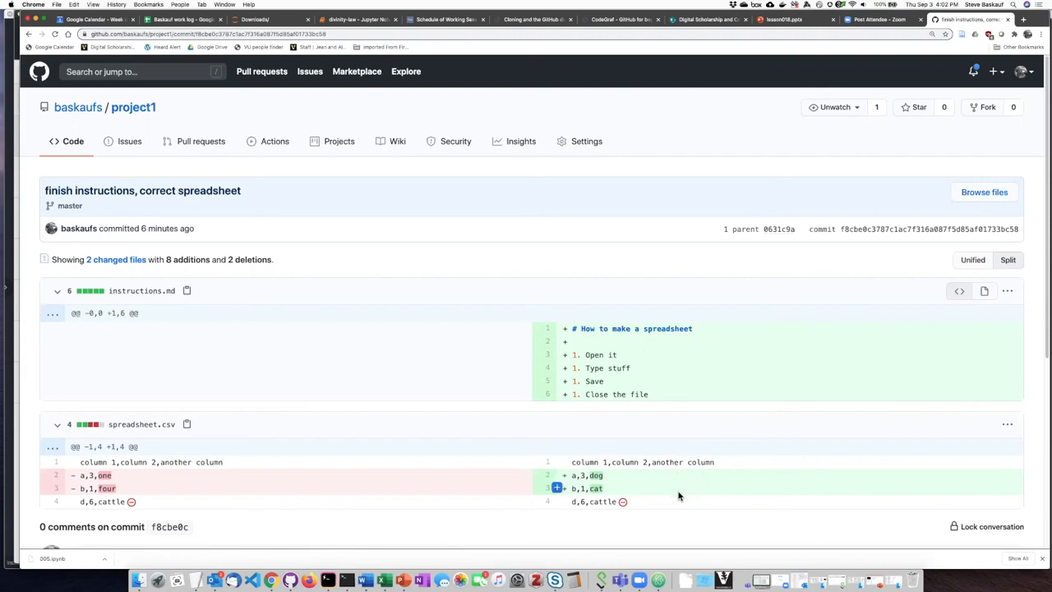
{"action": "mouse_move", "coordinate": [469, 499]}
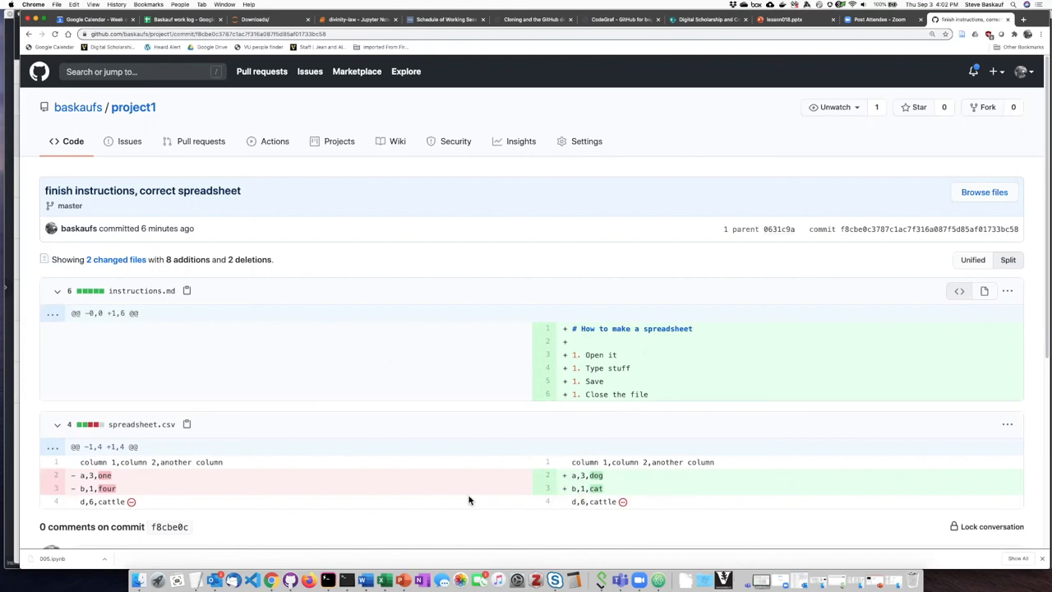